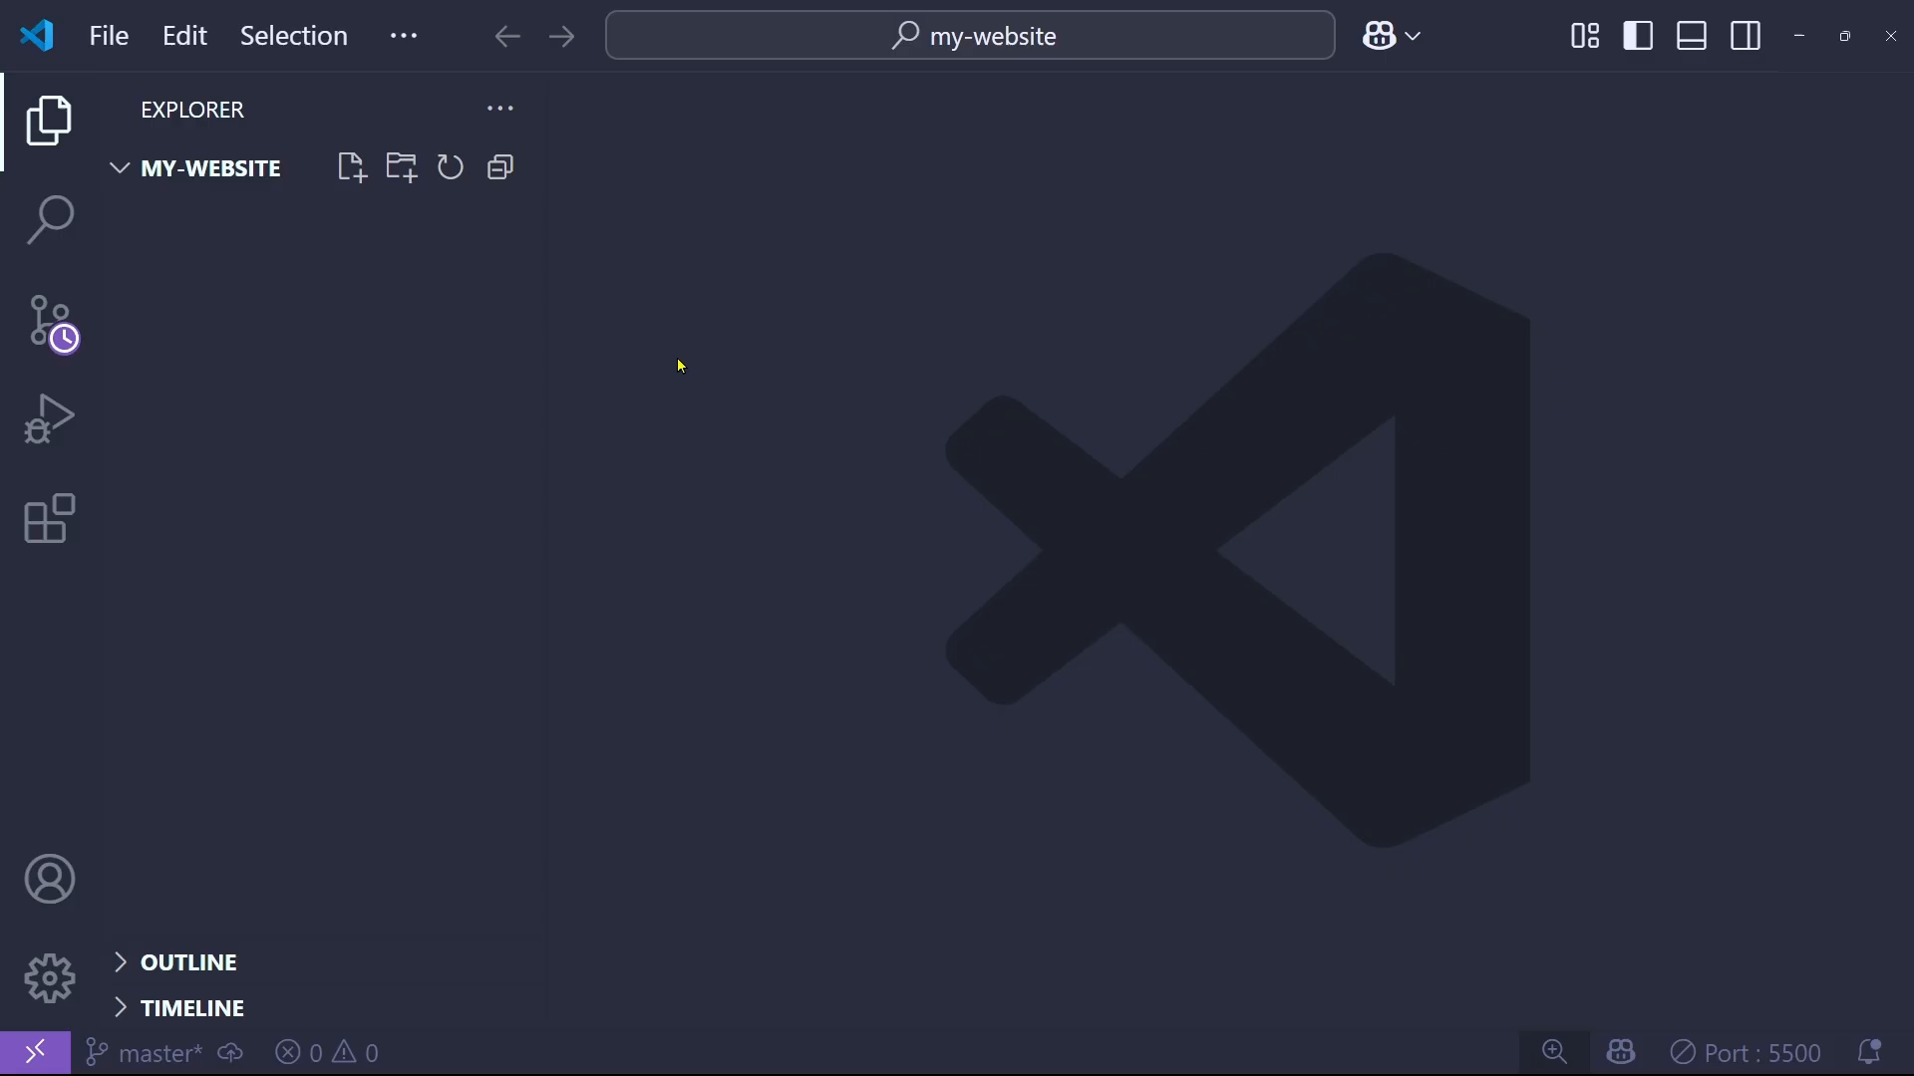
Step: Create index.html with an HTML skeleton titled 'Linking files' and an <h1>Hello World</h1>
left_click(351, 168)
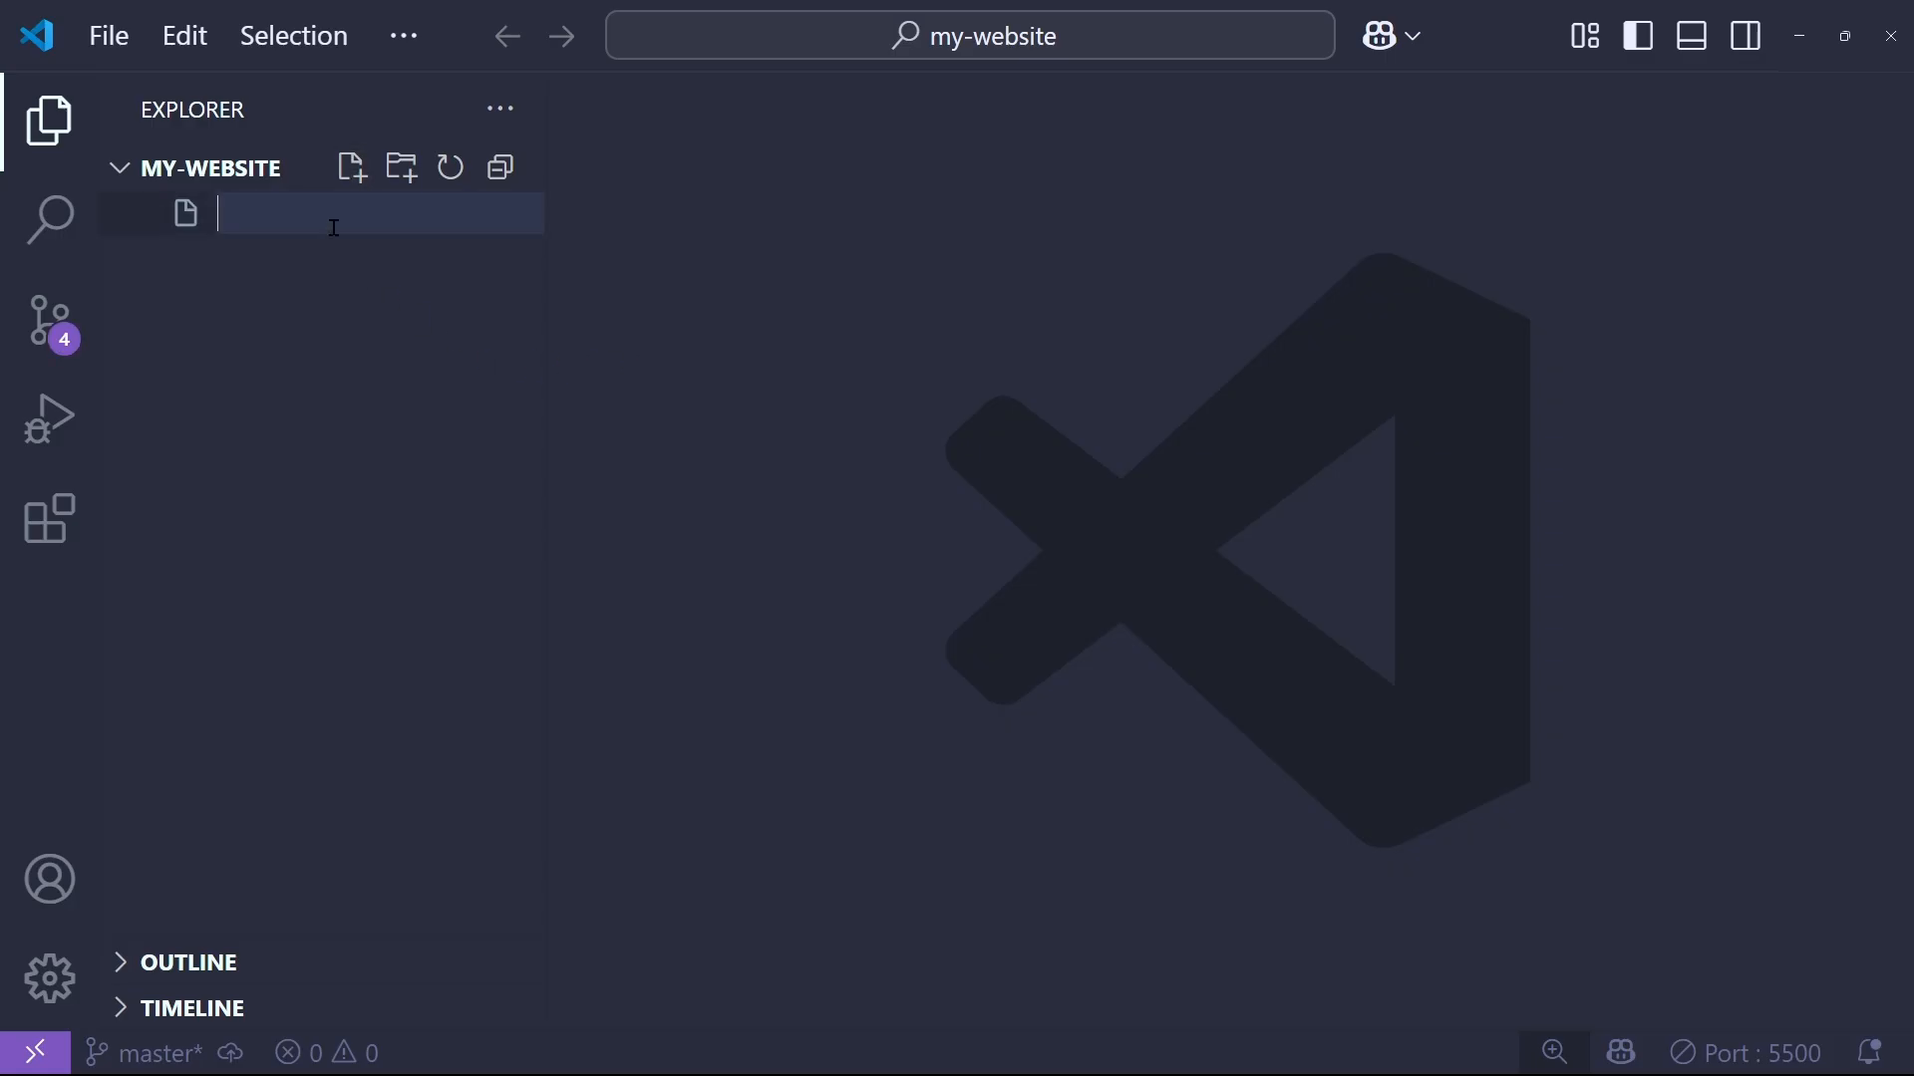
type("index.")
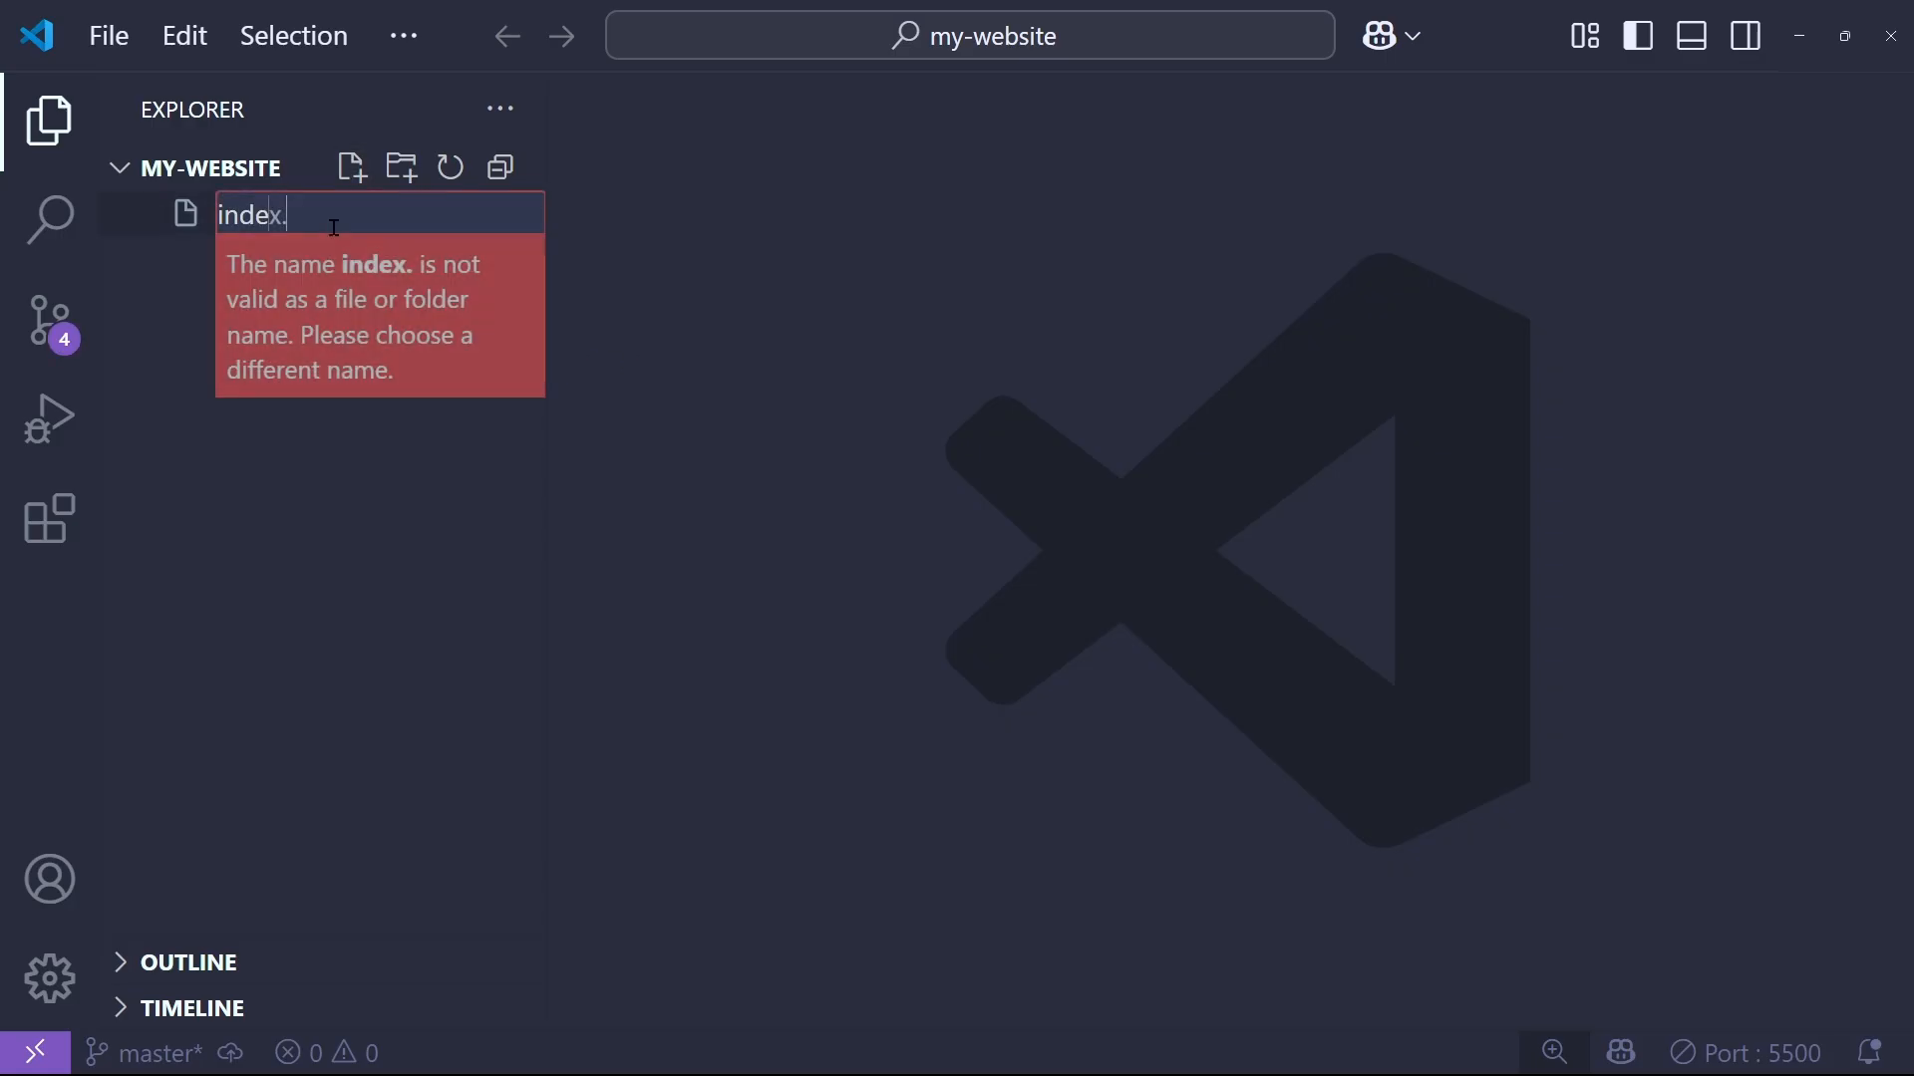
type("html")
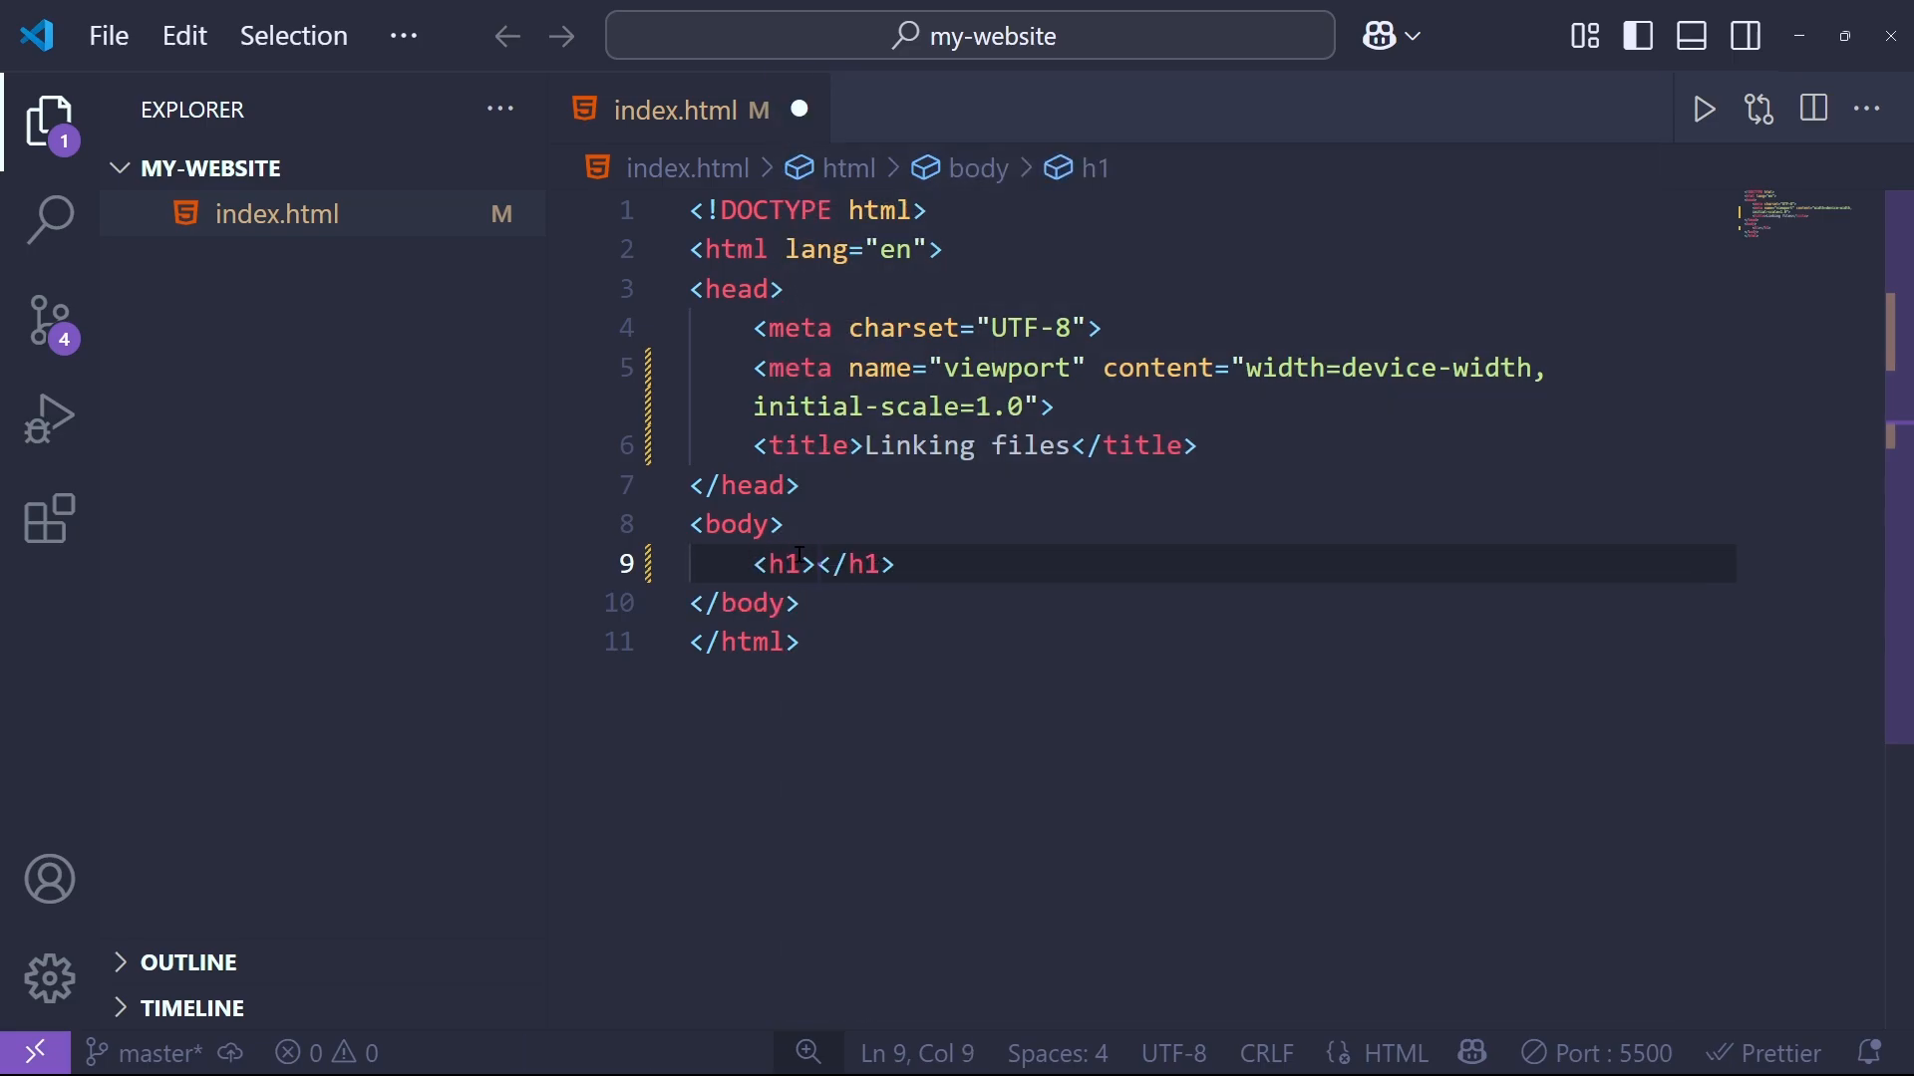
type("Hello World")
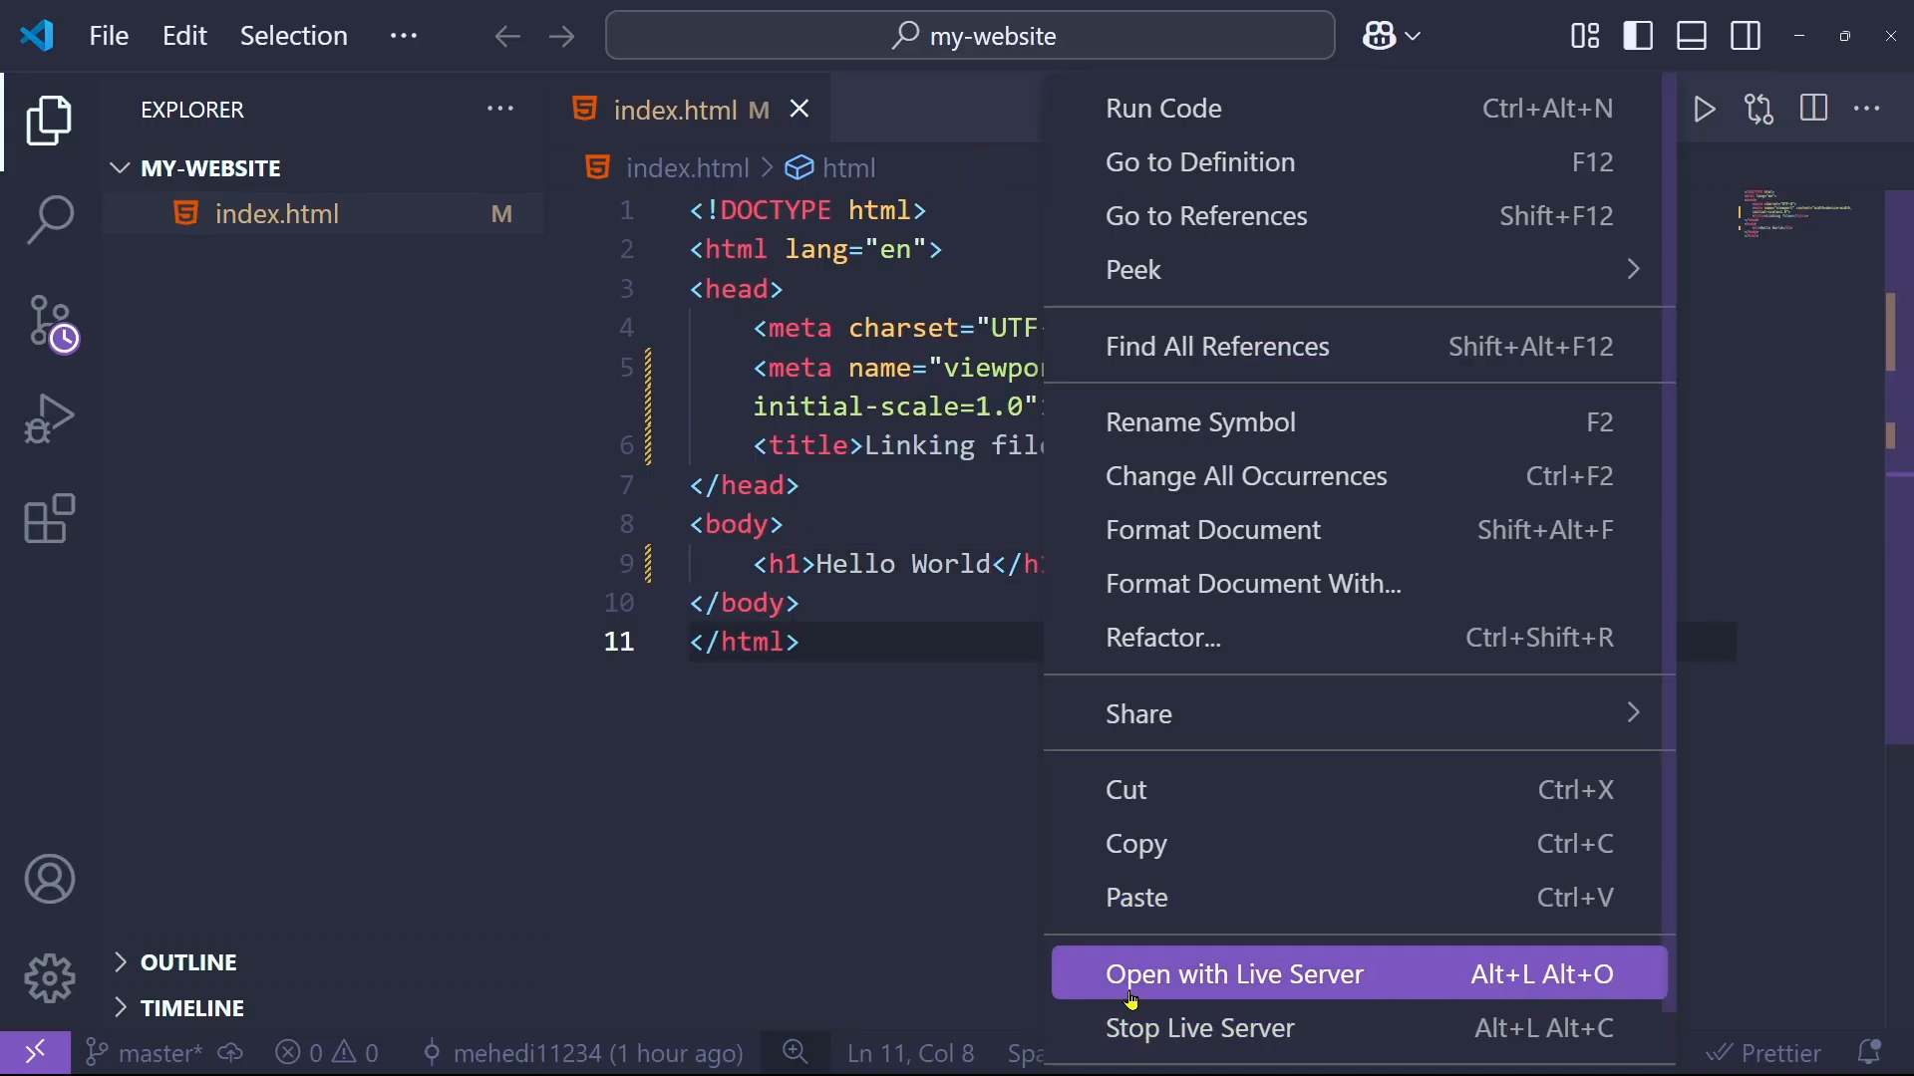
Step: Open index.html with Live Server and snap Chrome beside the editor
left_click(1233, 973)
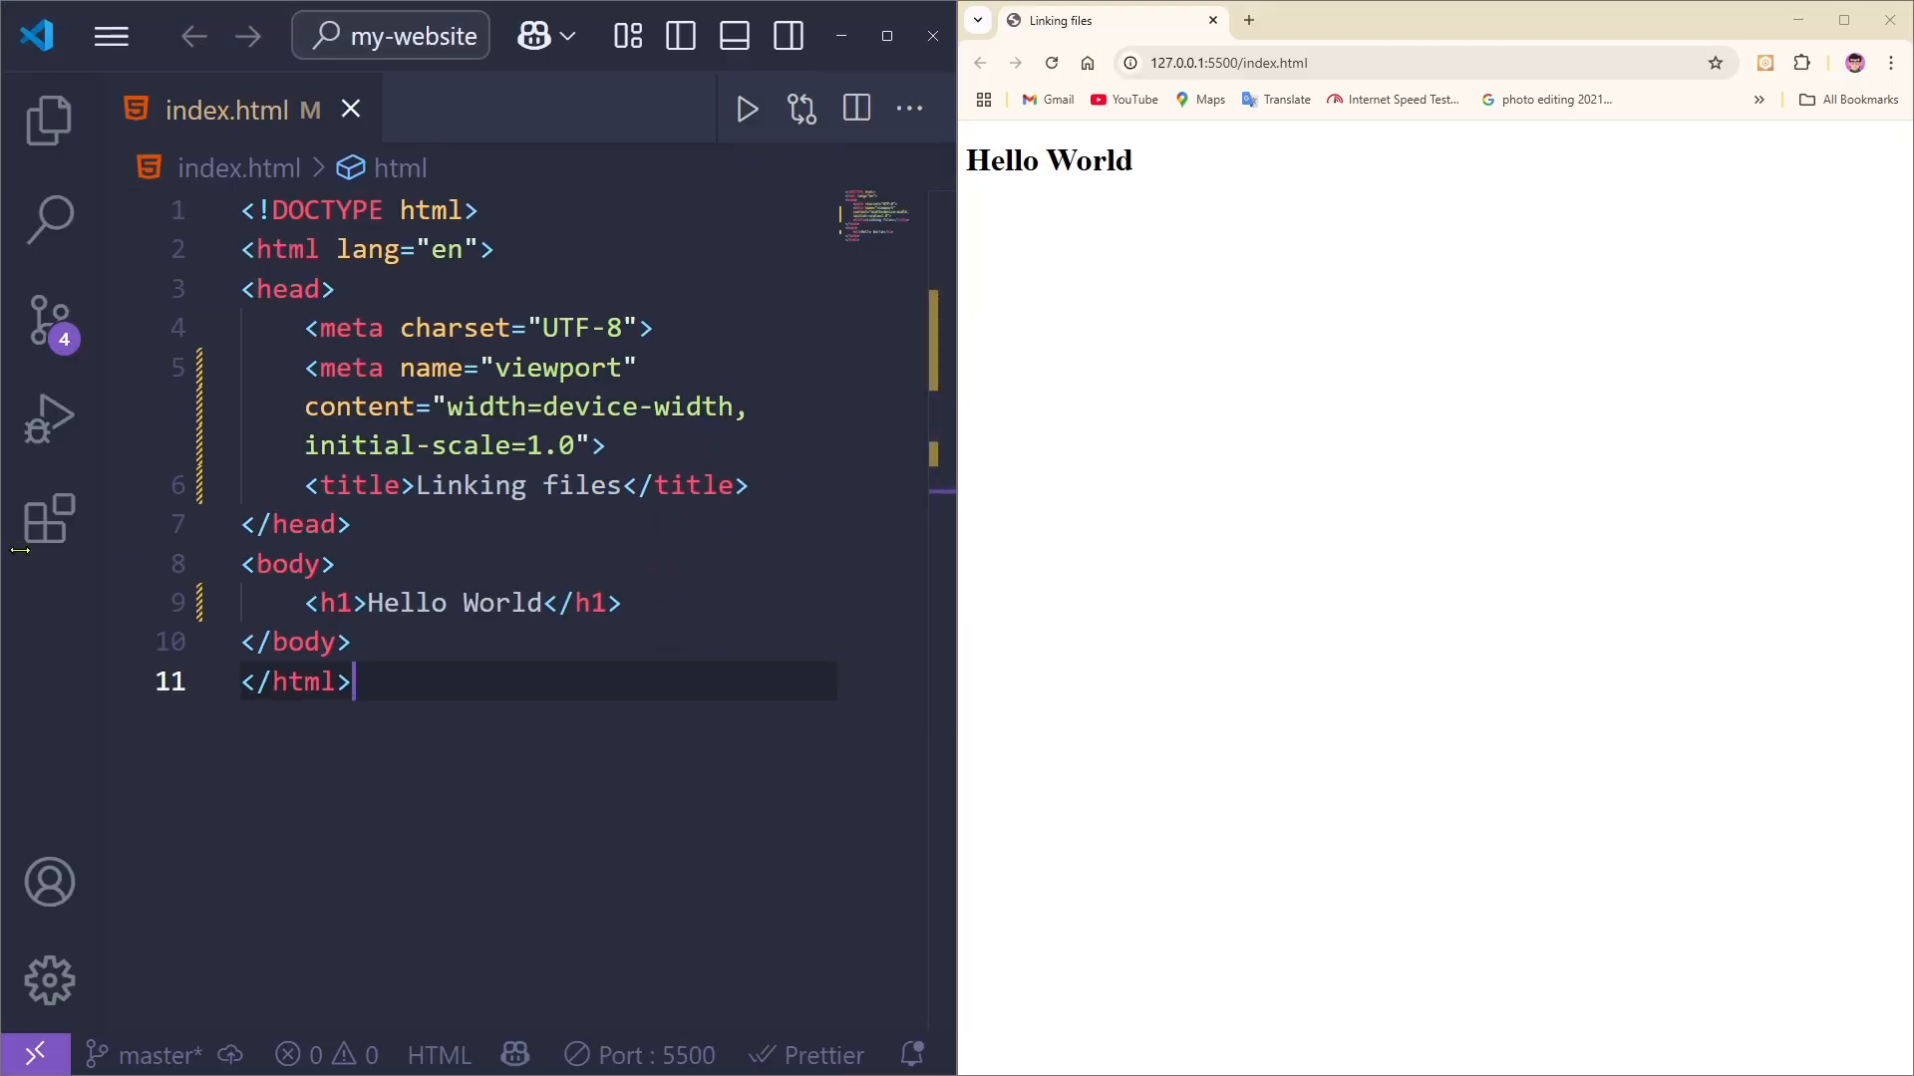
Step: Create the new files style.css and script.js from the Explorer
left_click(48, 120)
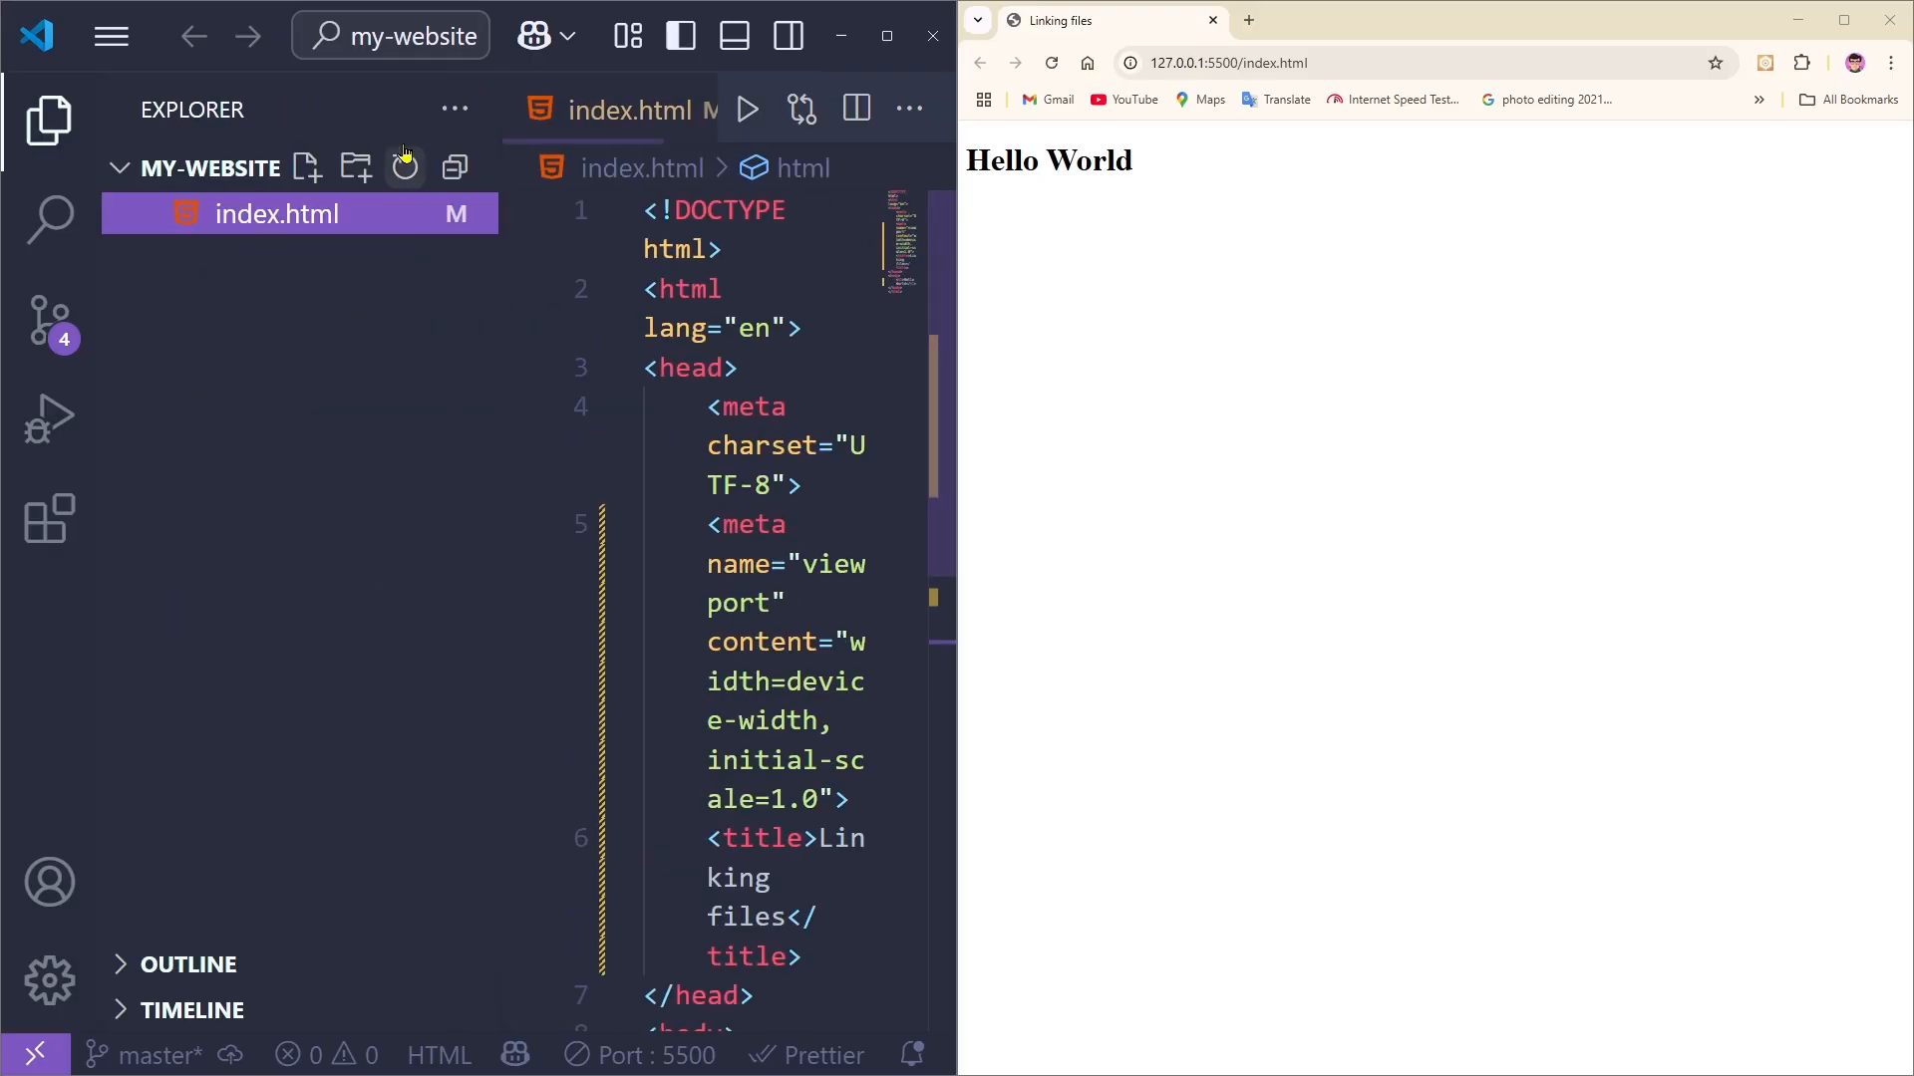
type("style.css")
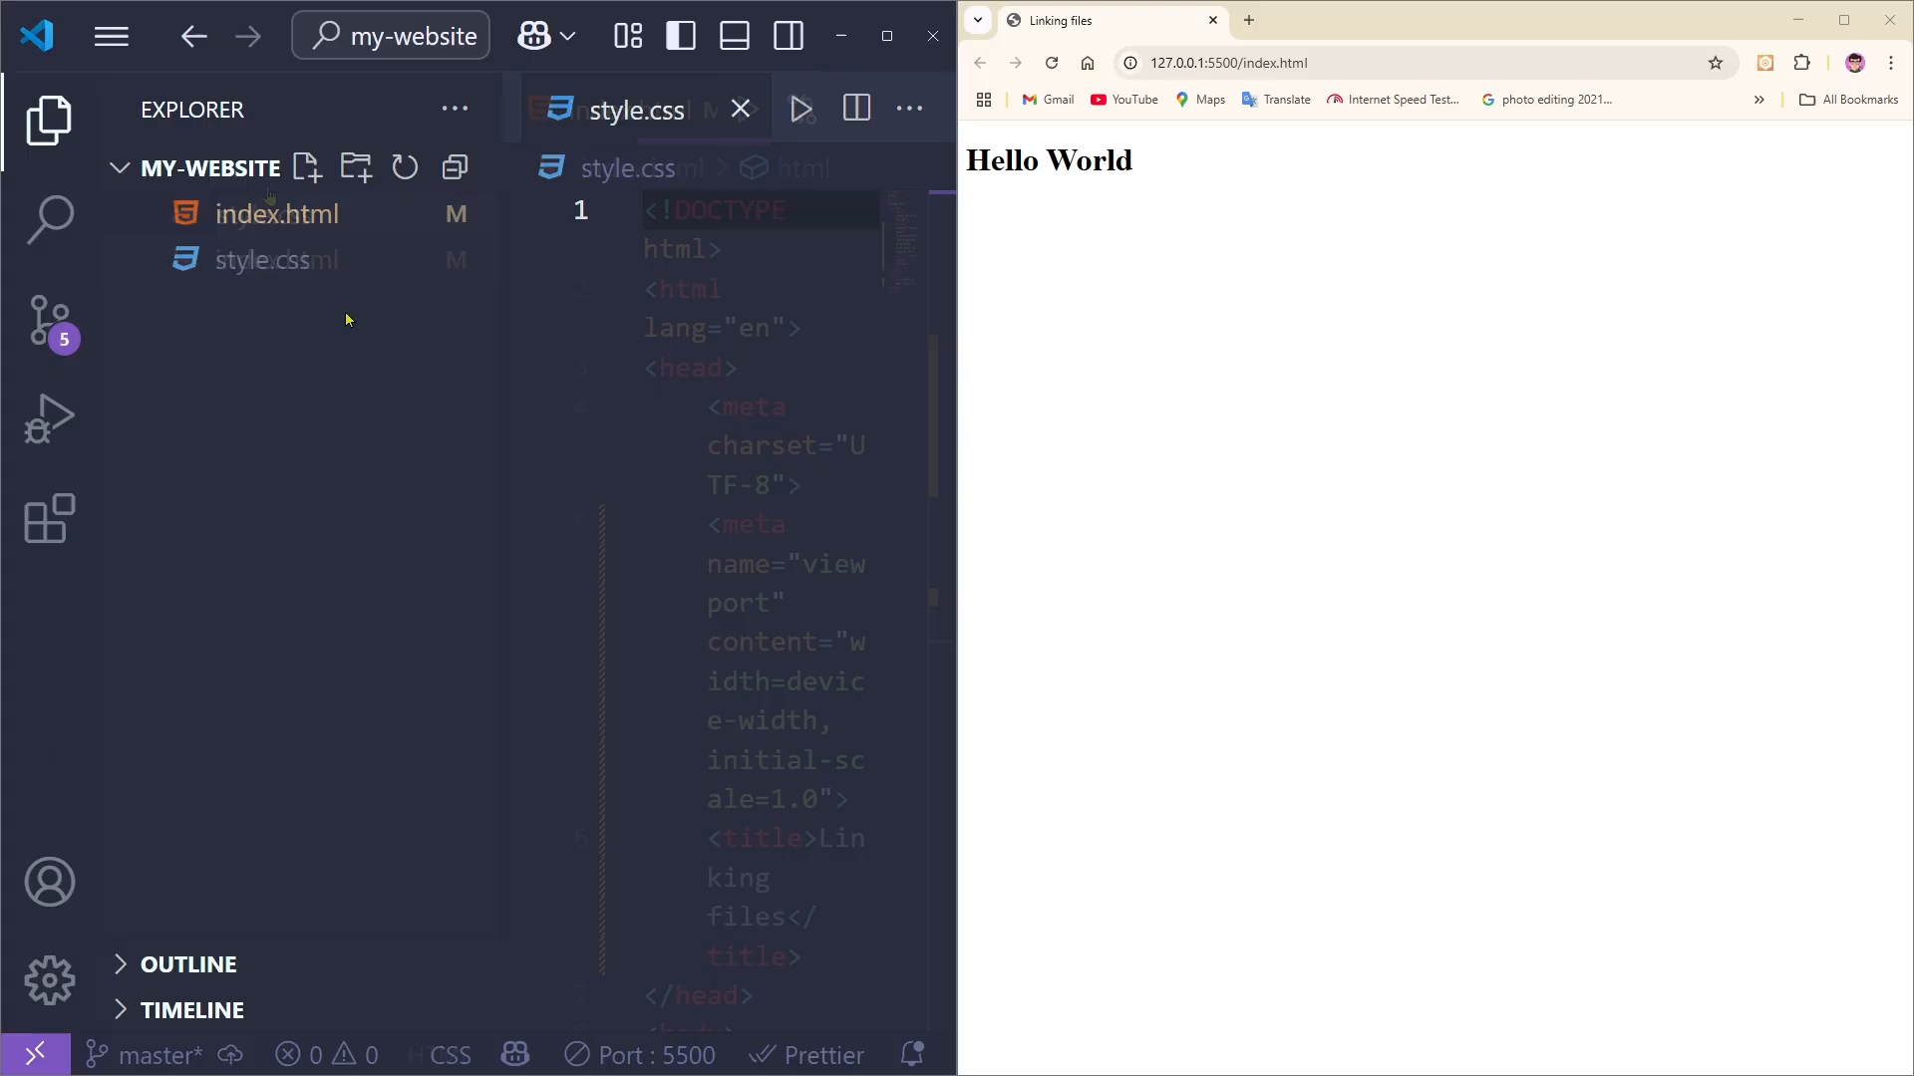
left_click(260, 260)
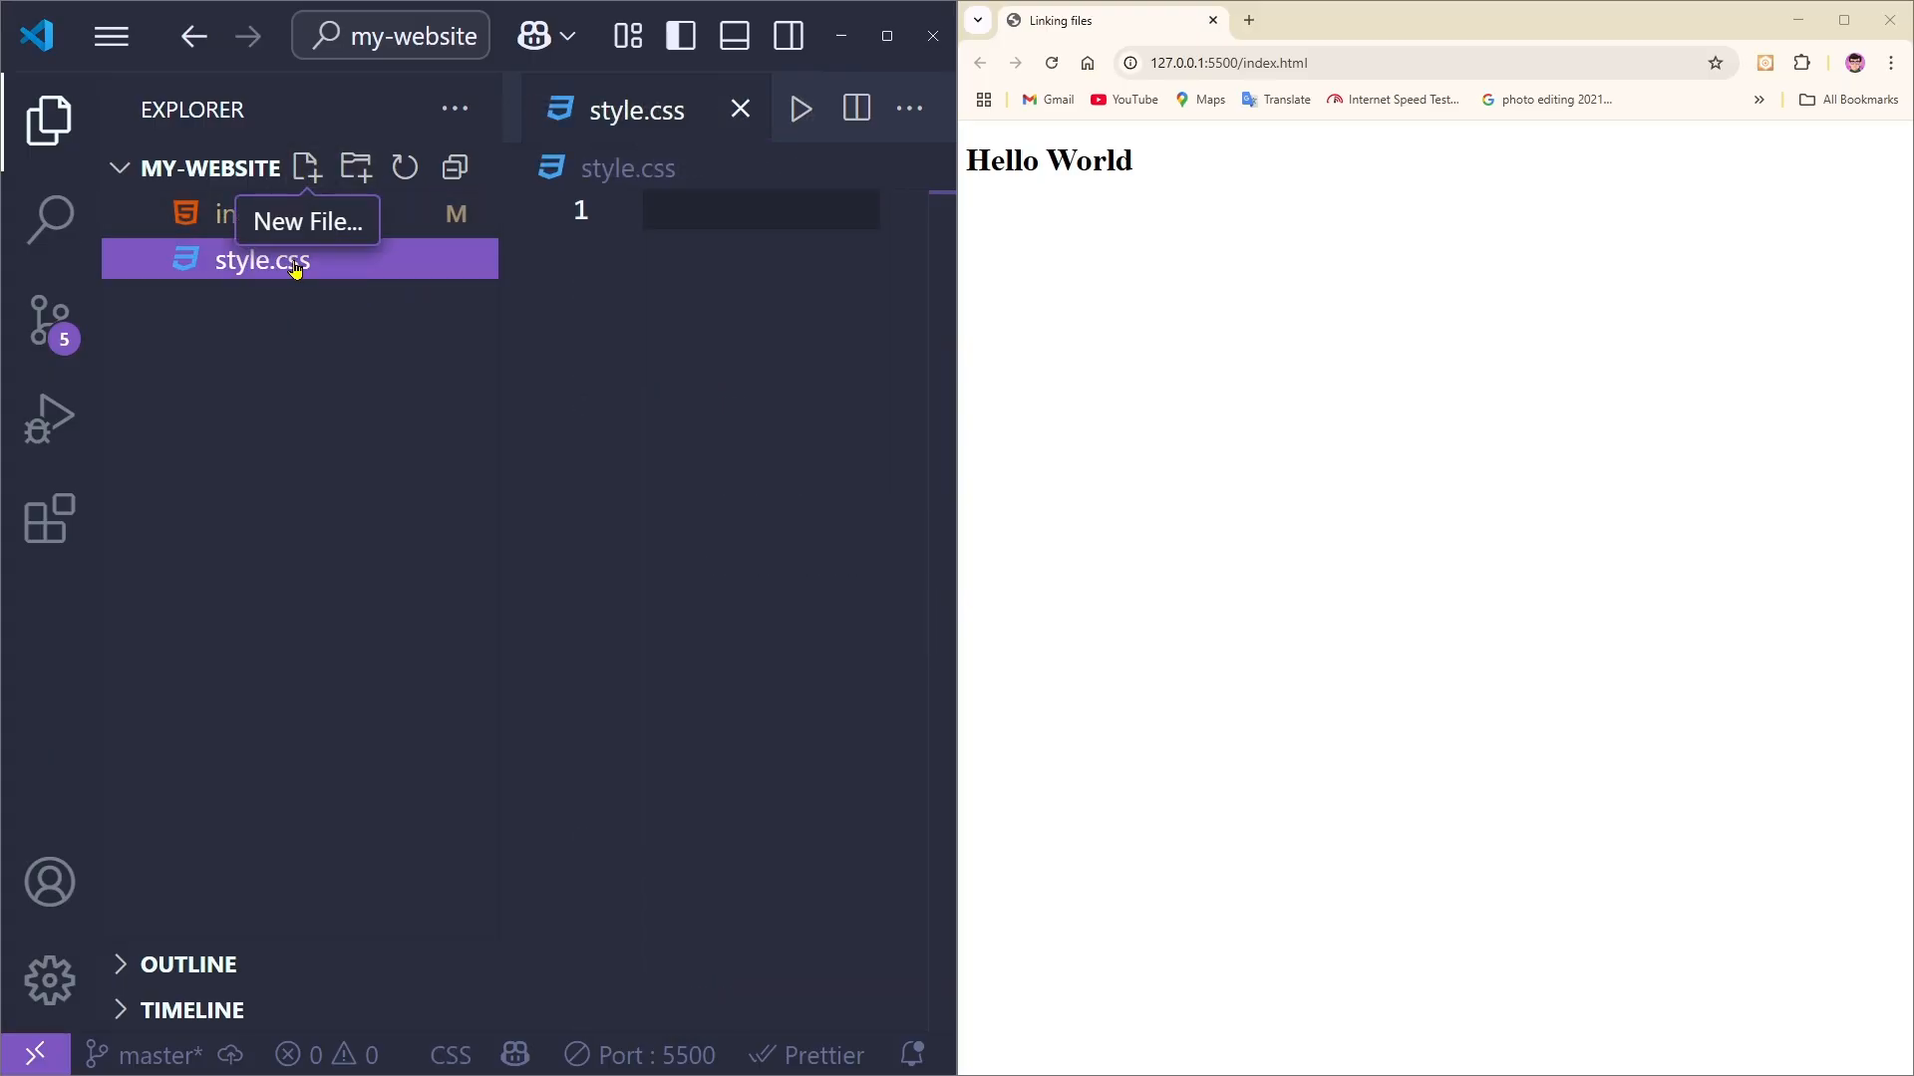
type("script.js")
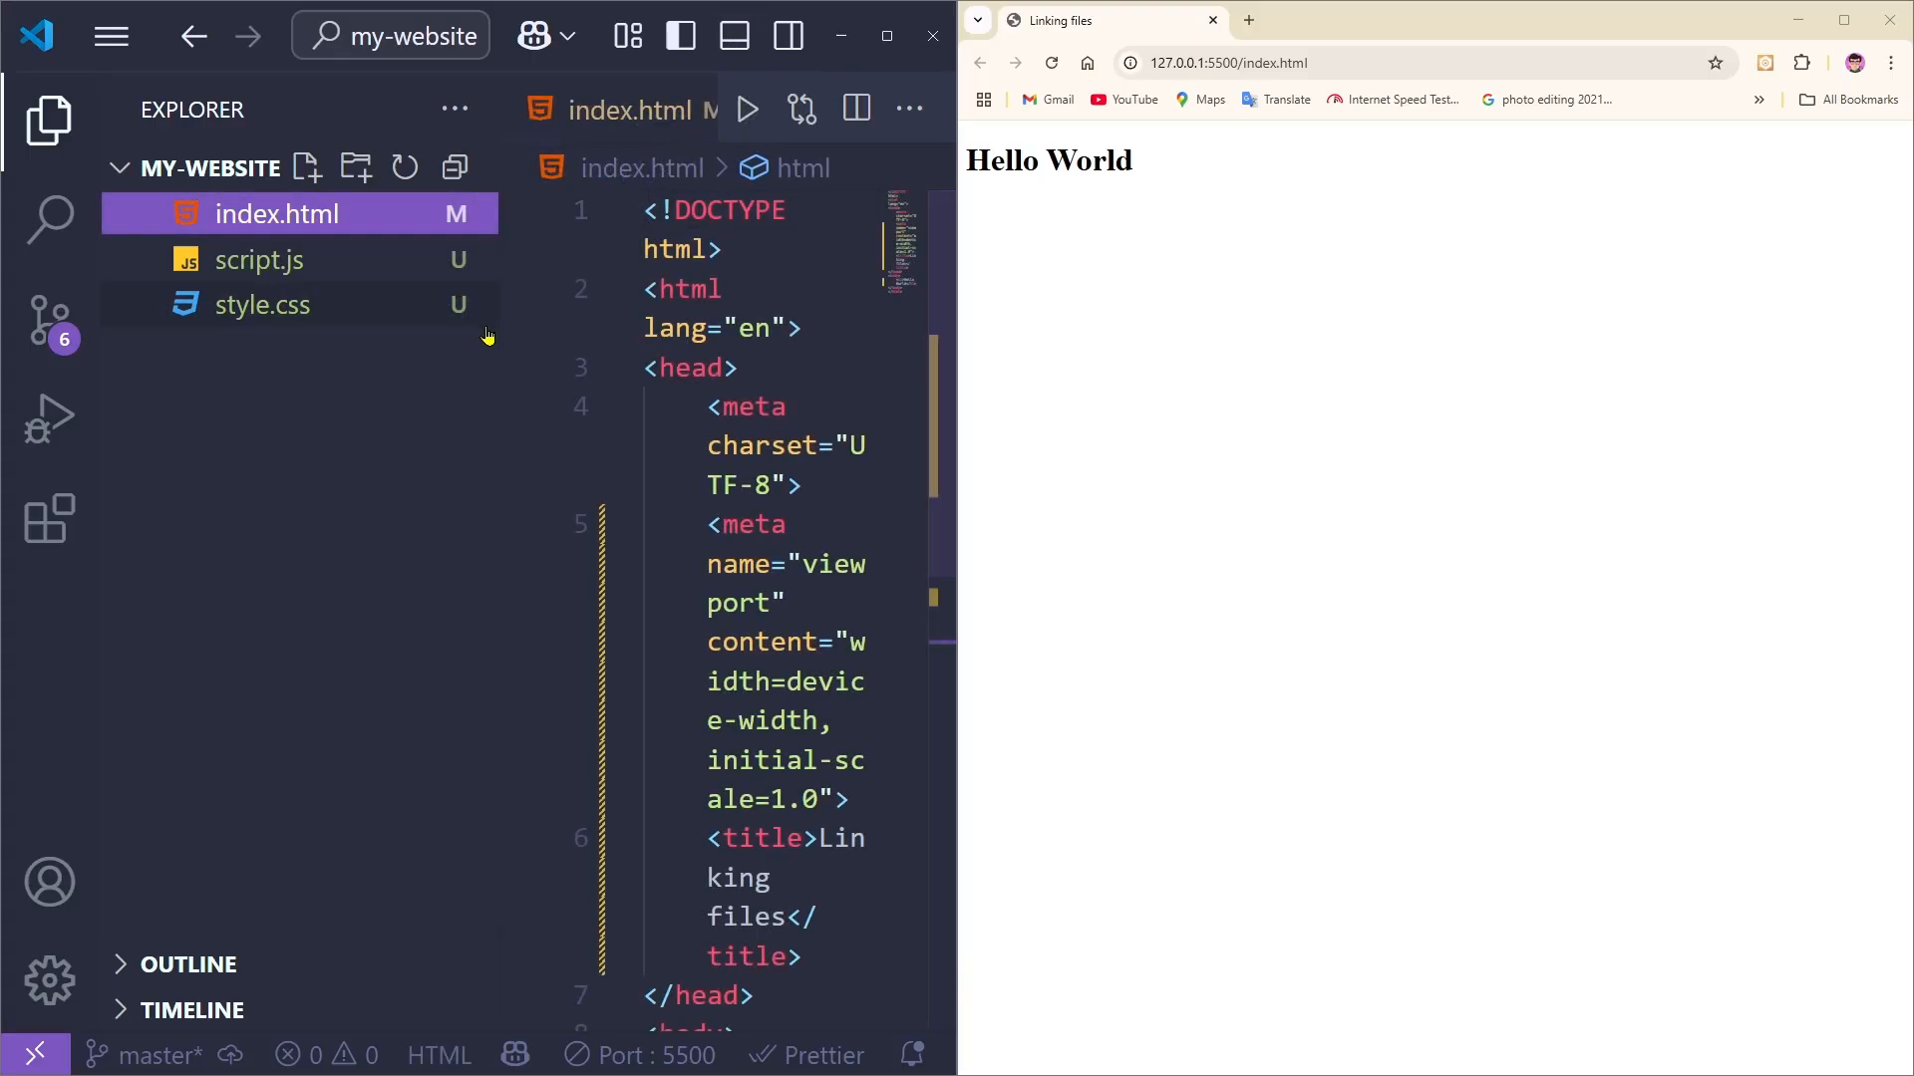
Step: Open script.js, style.css and index.html in the editor, then hide the sidebar
left_click(259, 259)
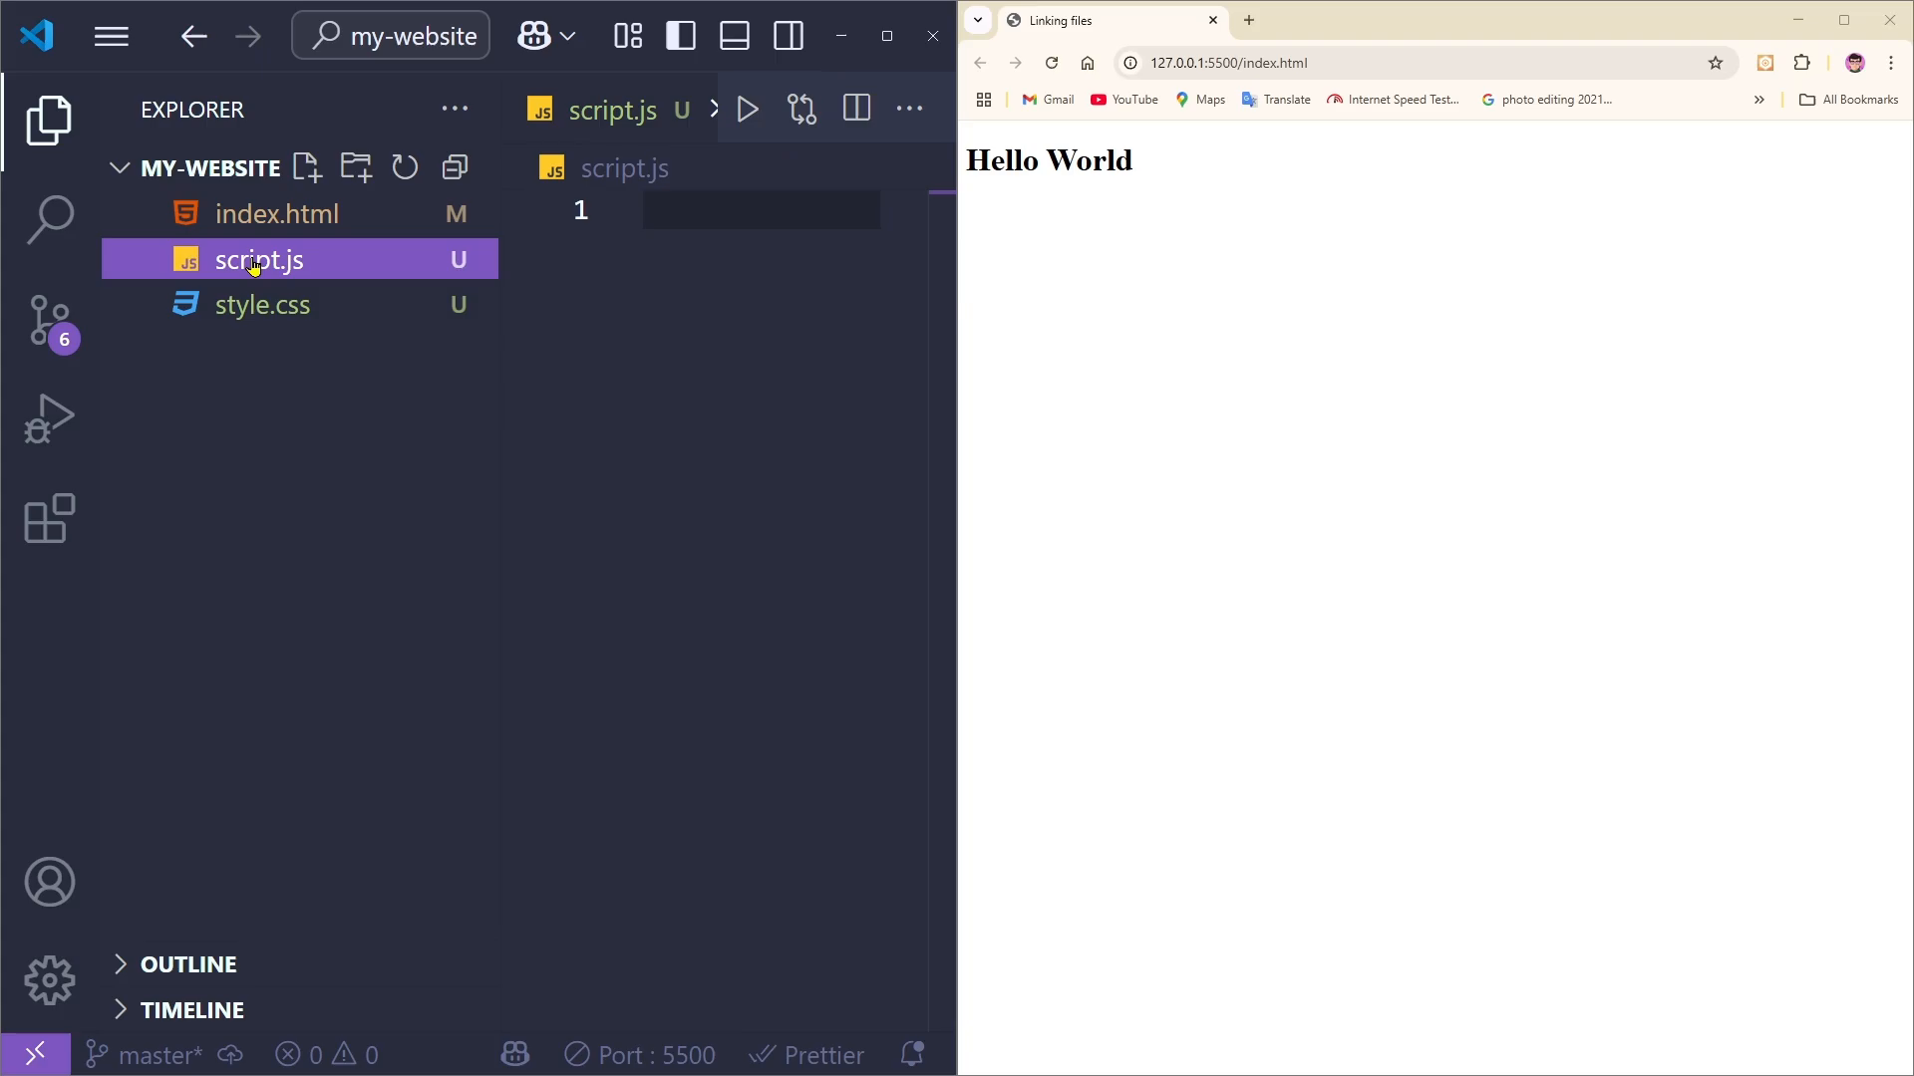
left_click(261, 304)
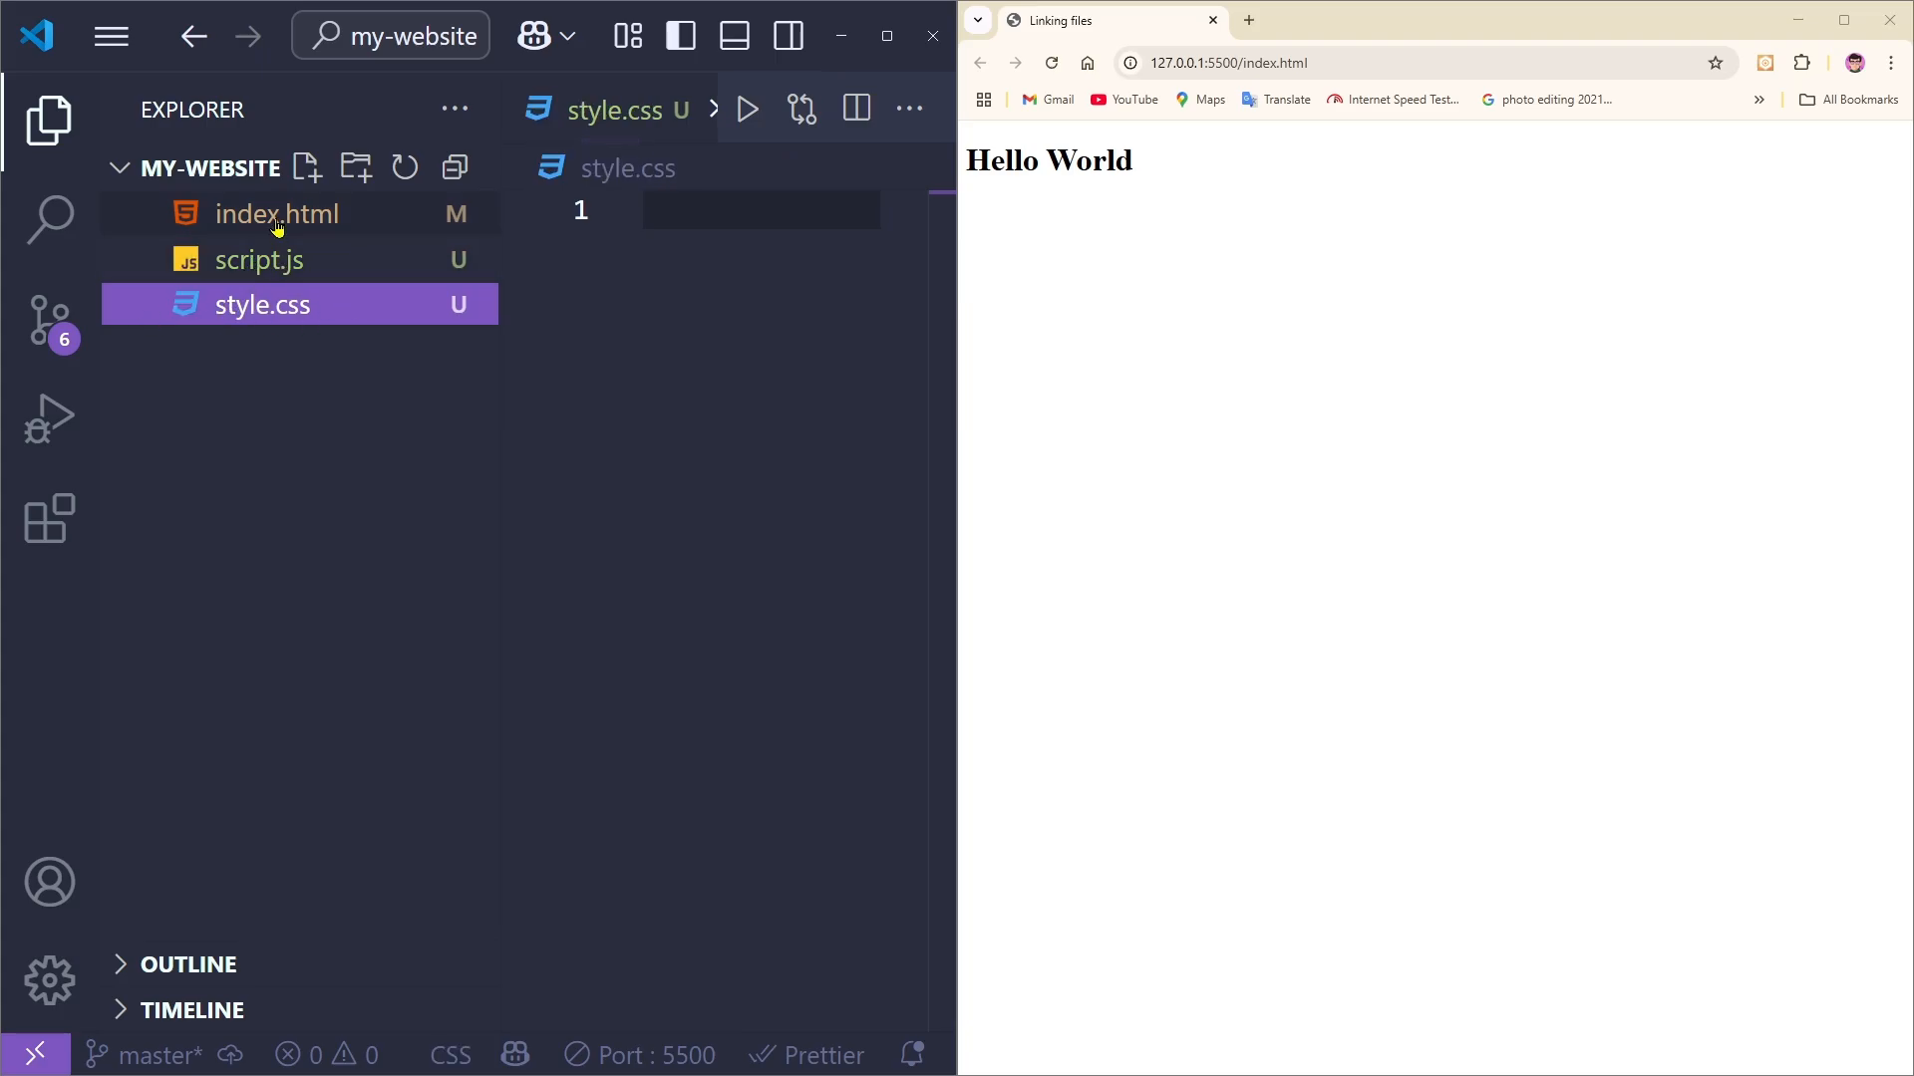
left_click(277, 213)
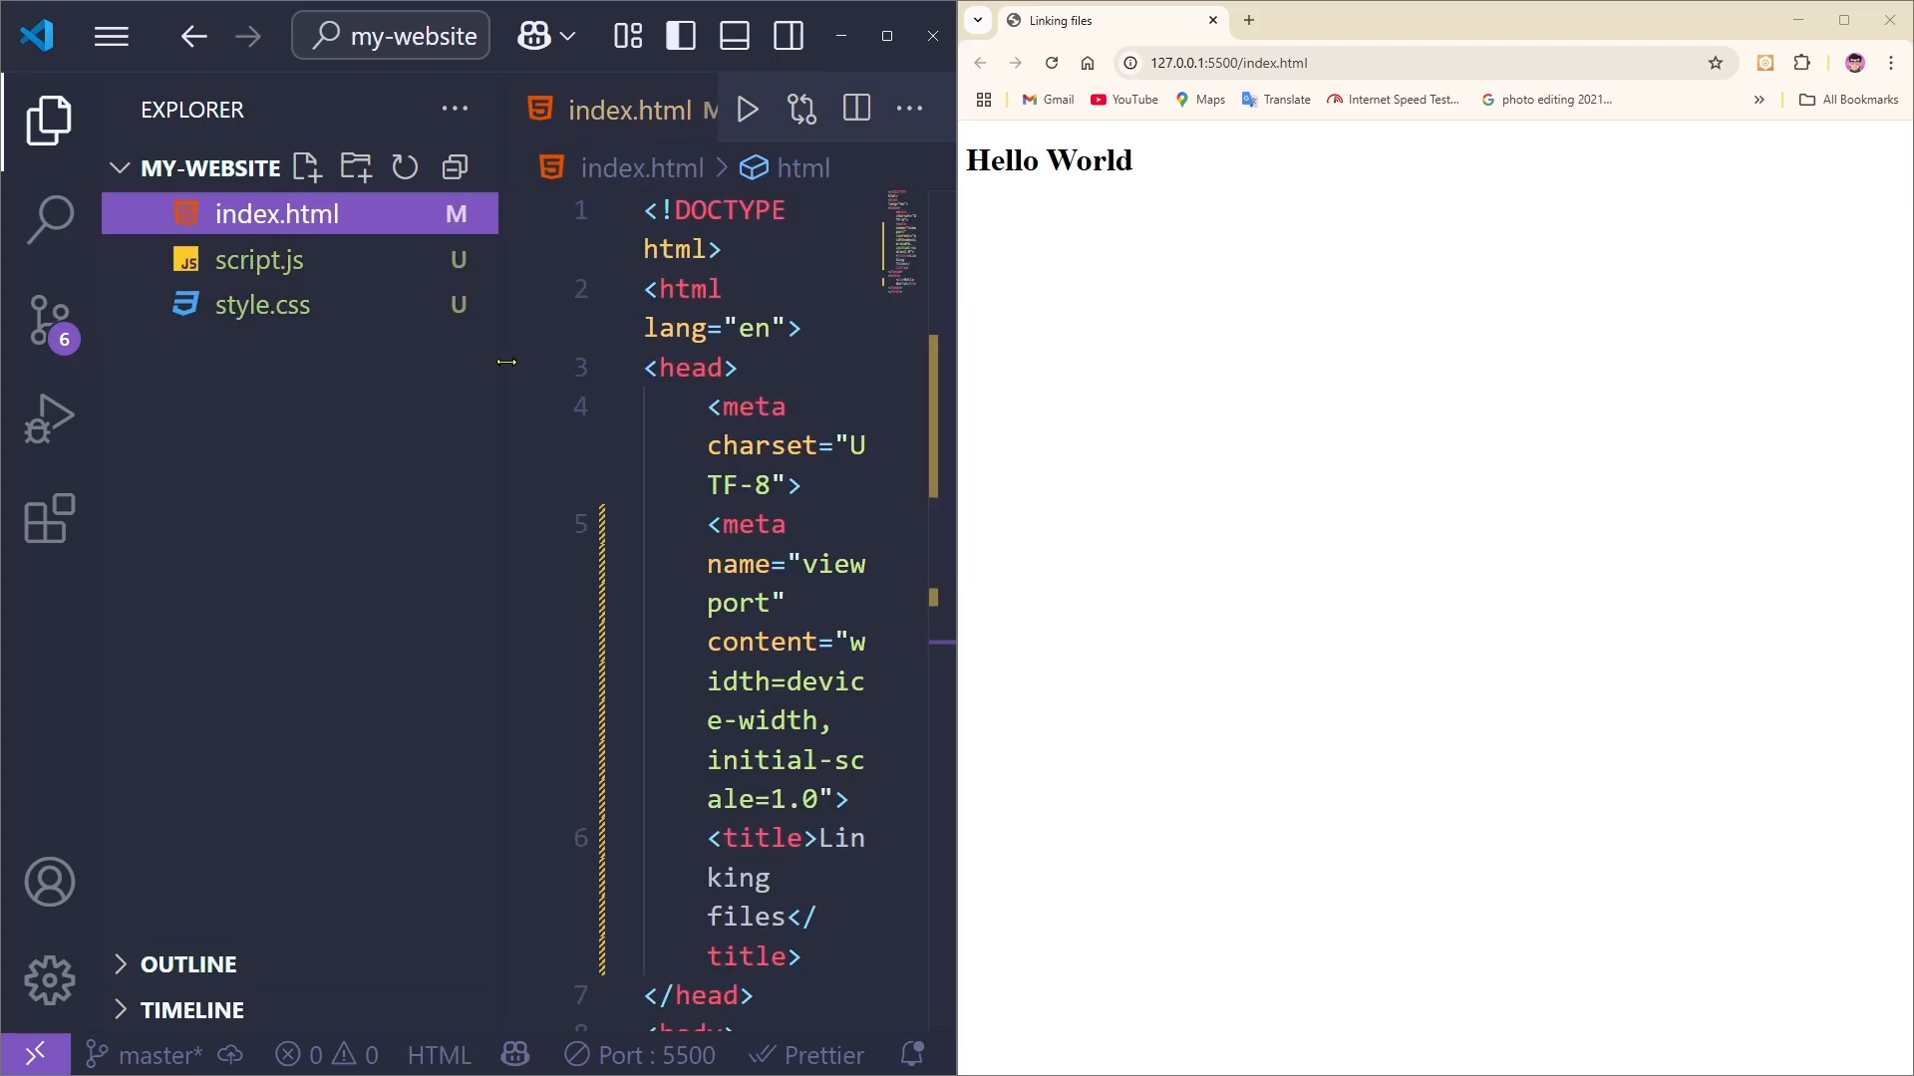
left_click(261, 304)
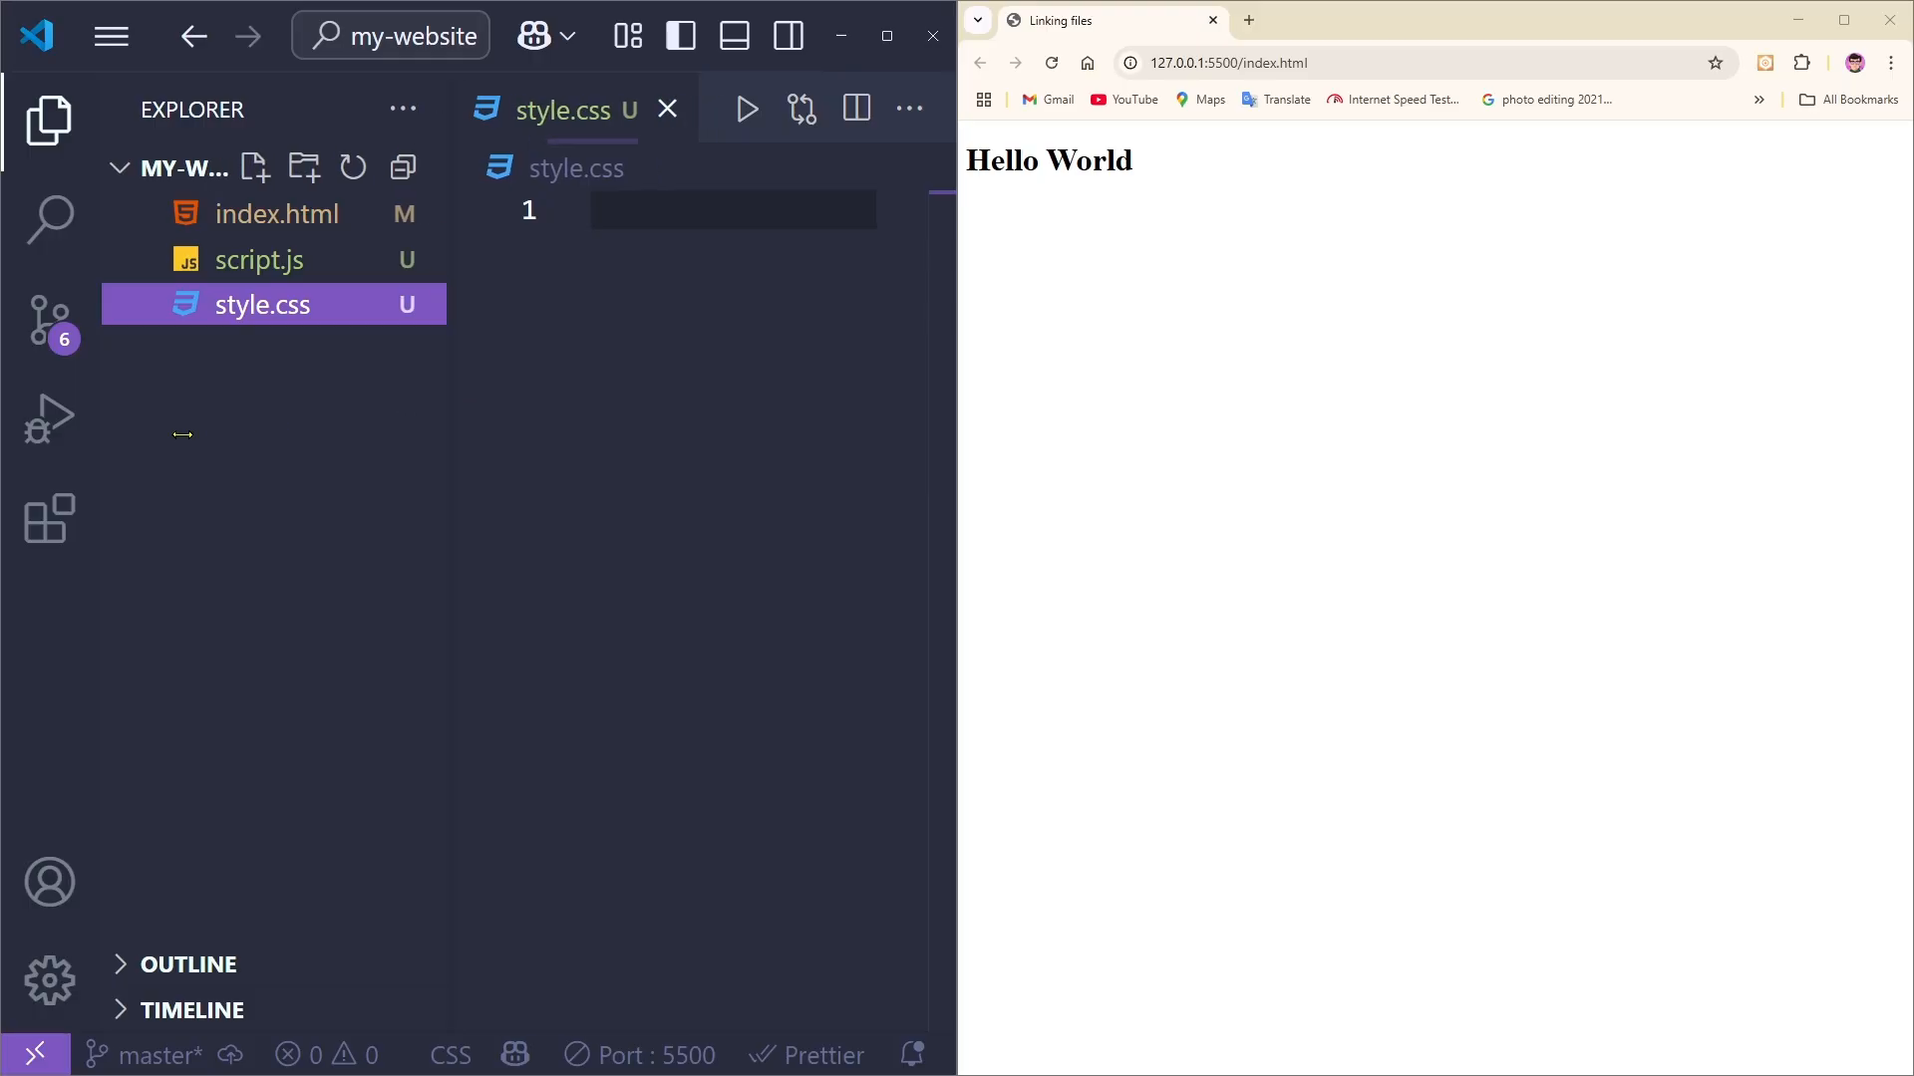
left_click(278, 214)
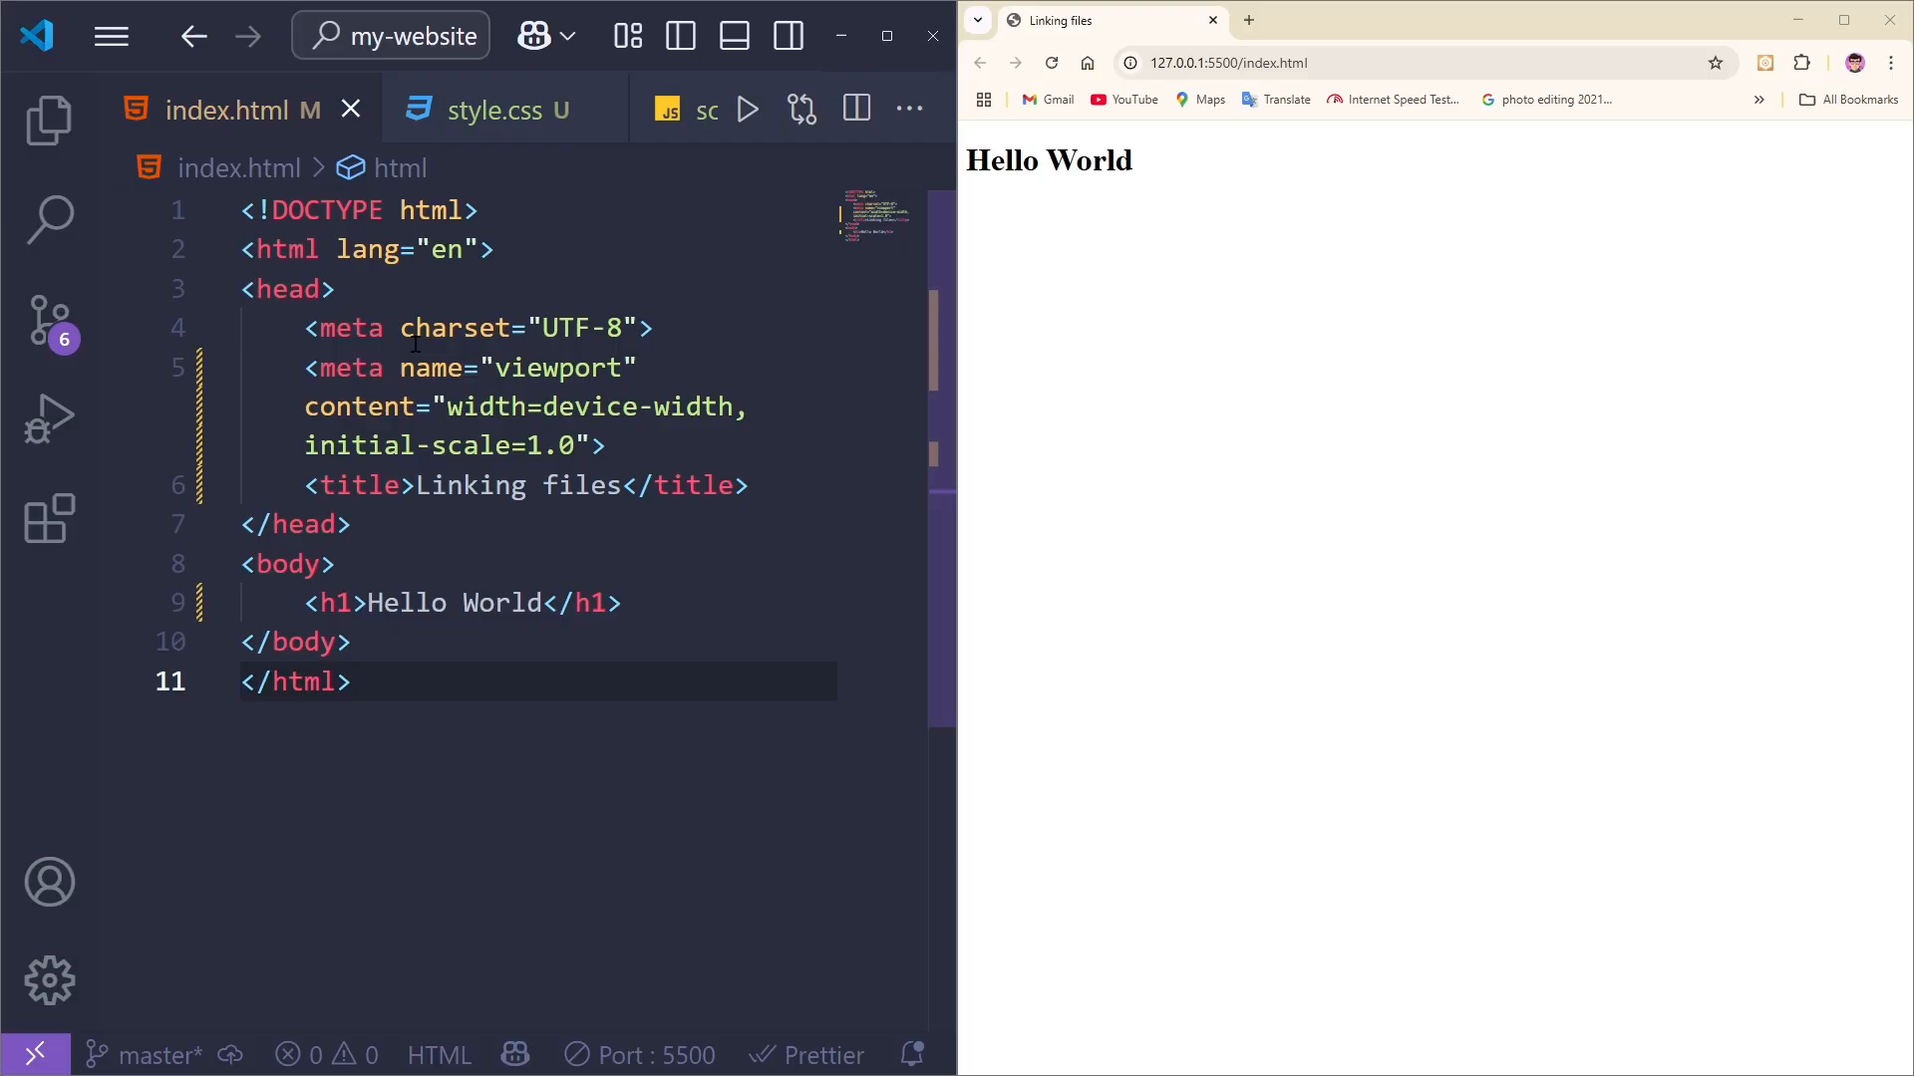
Step: Add <link rel="stylesheet" href="style.css"> below the title in index.html
key("Enter")
type("<link rel=\"s")
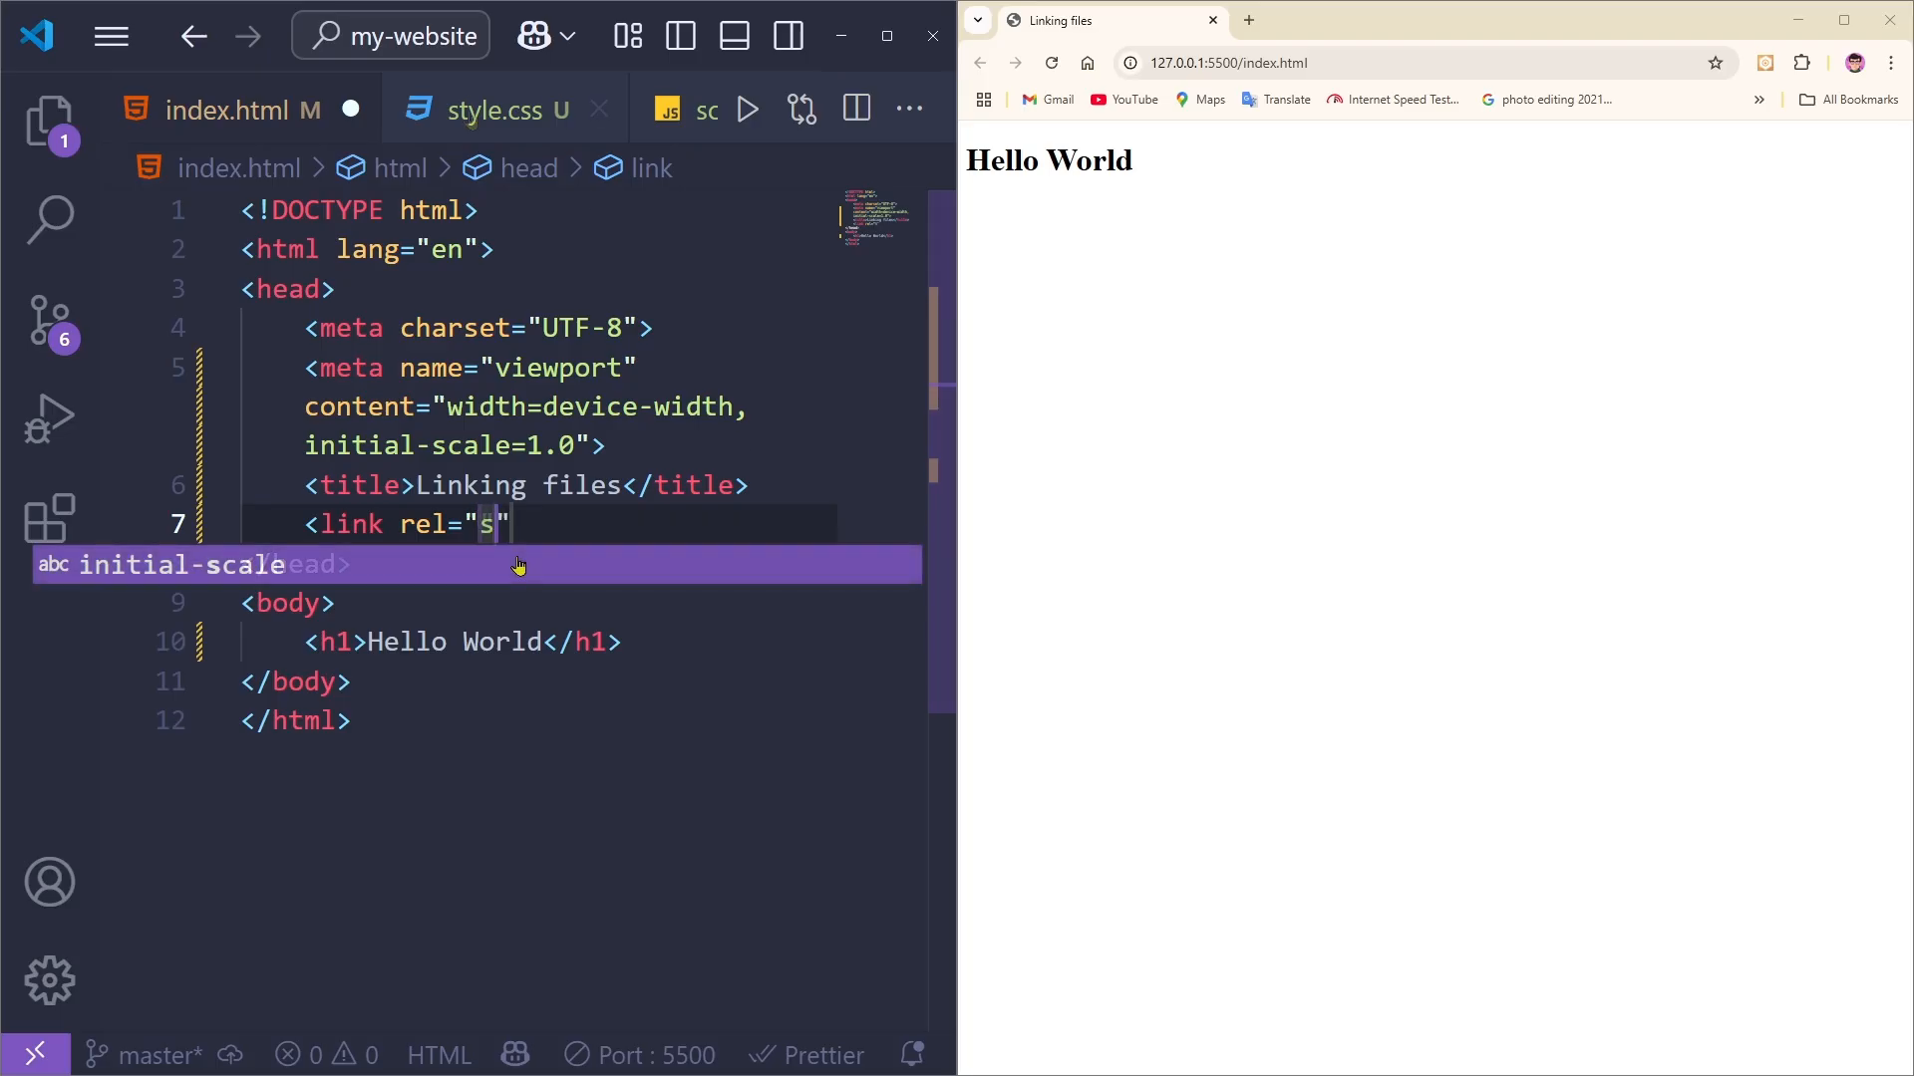
type("tyles")
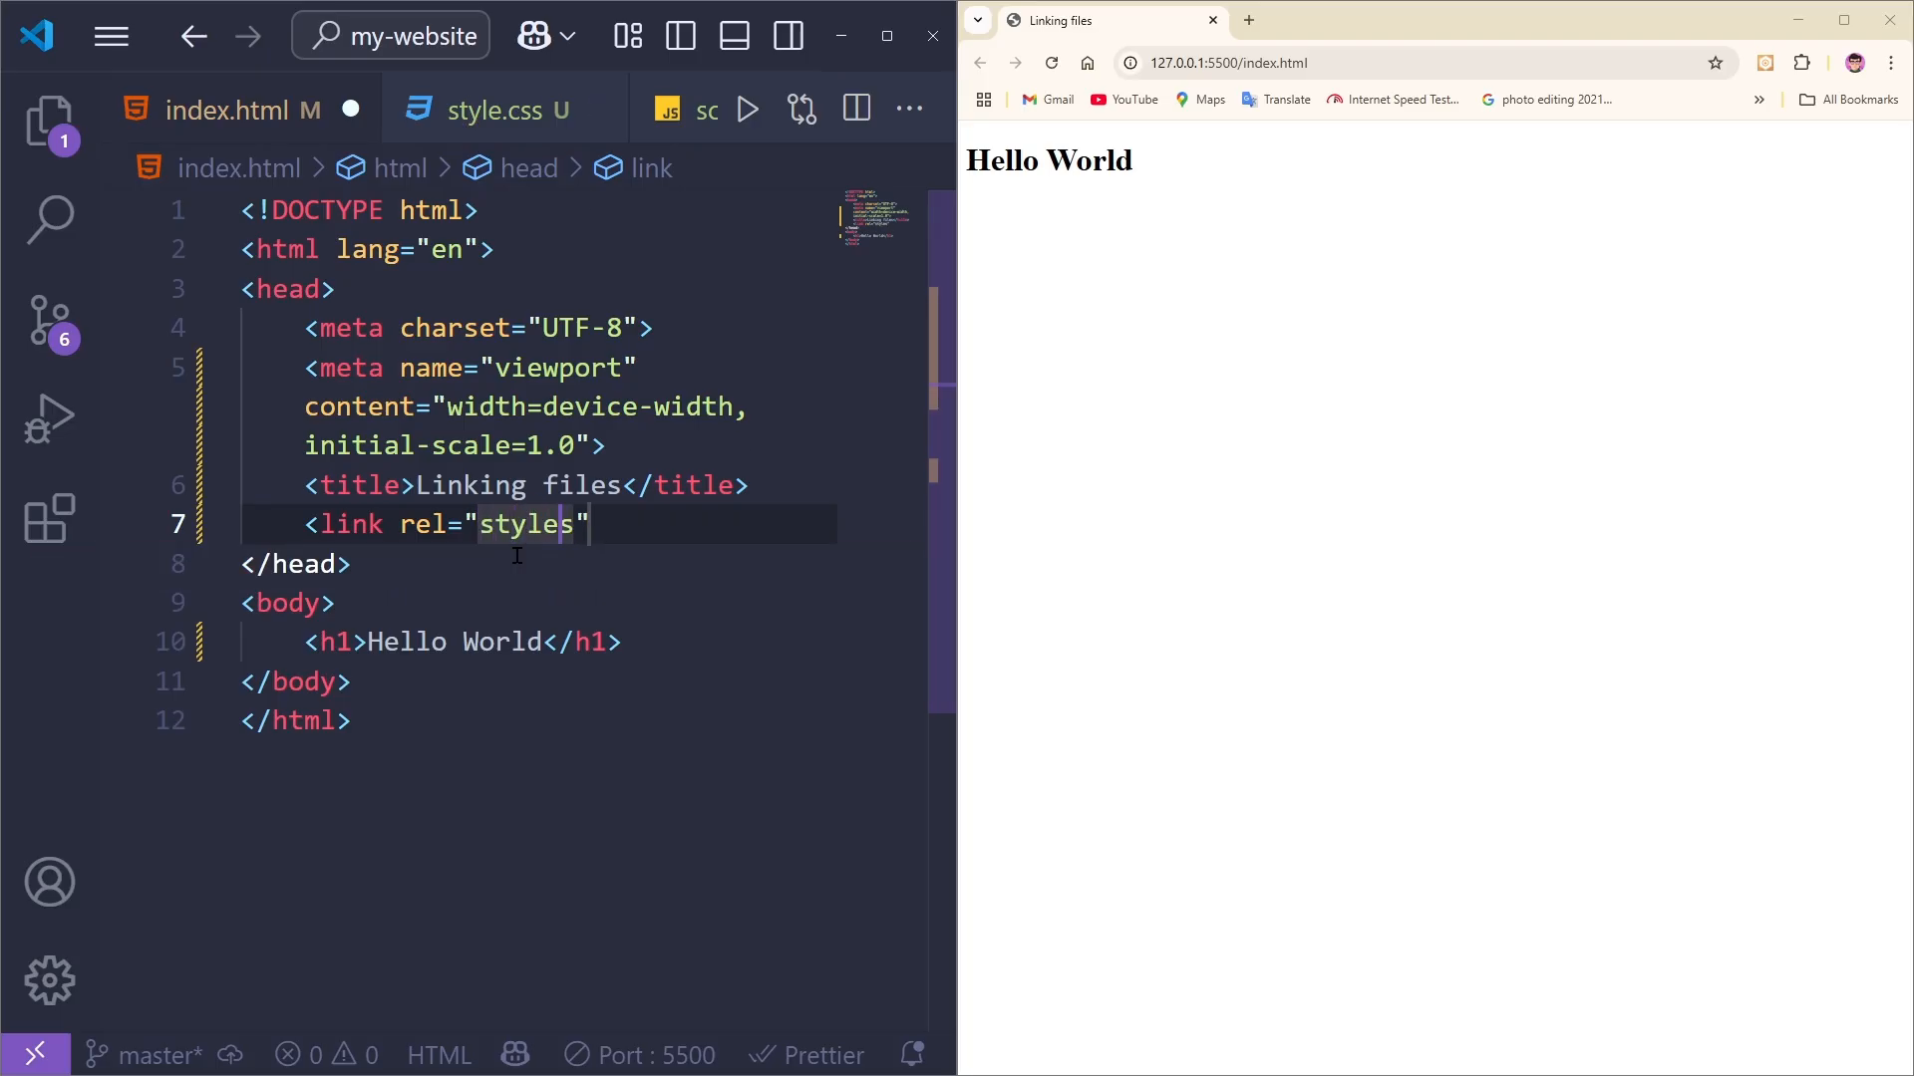
type("heet")
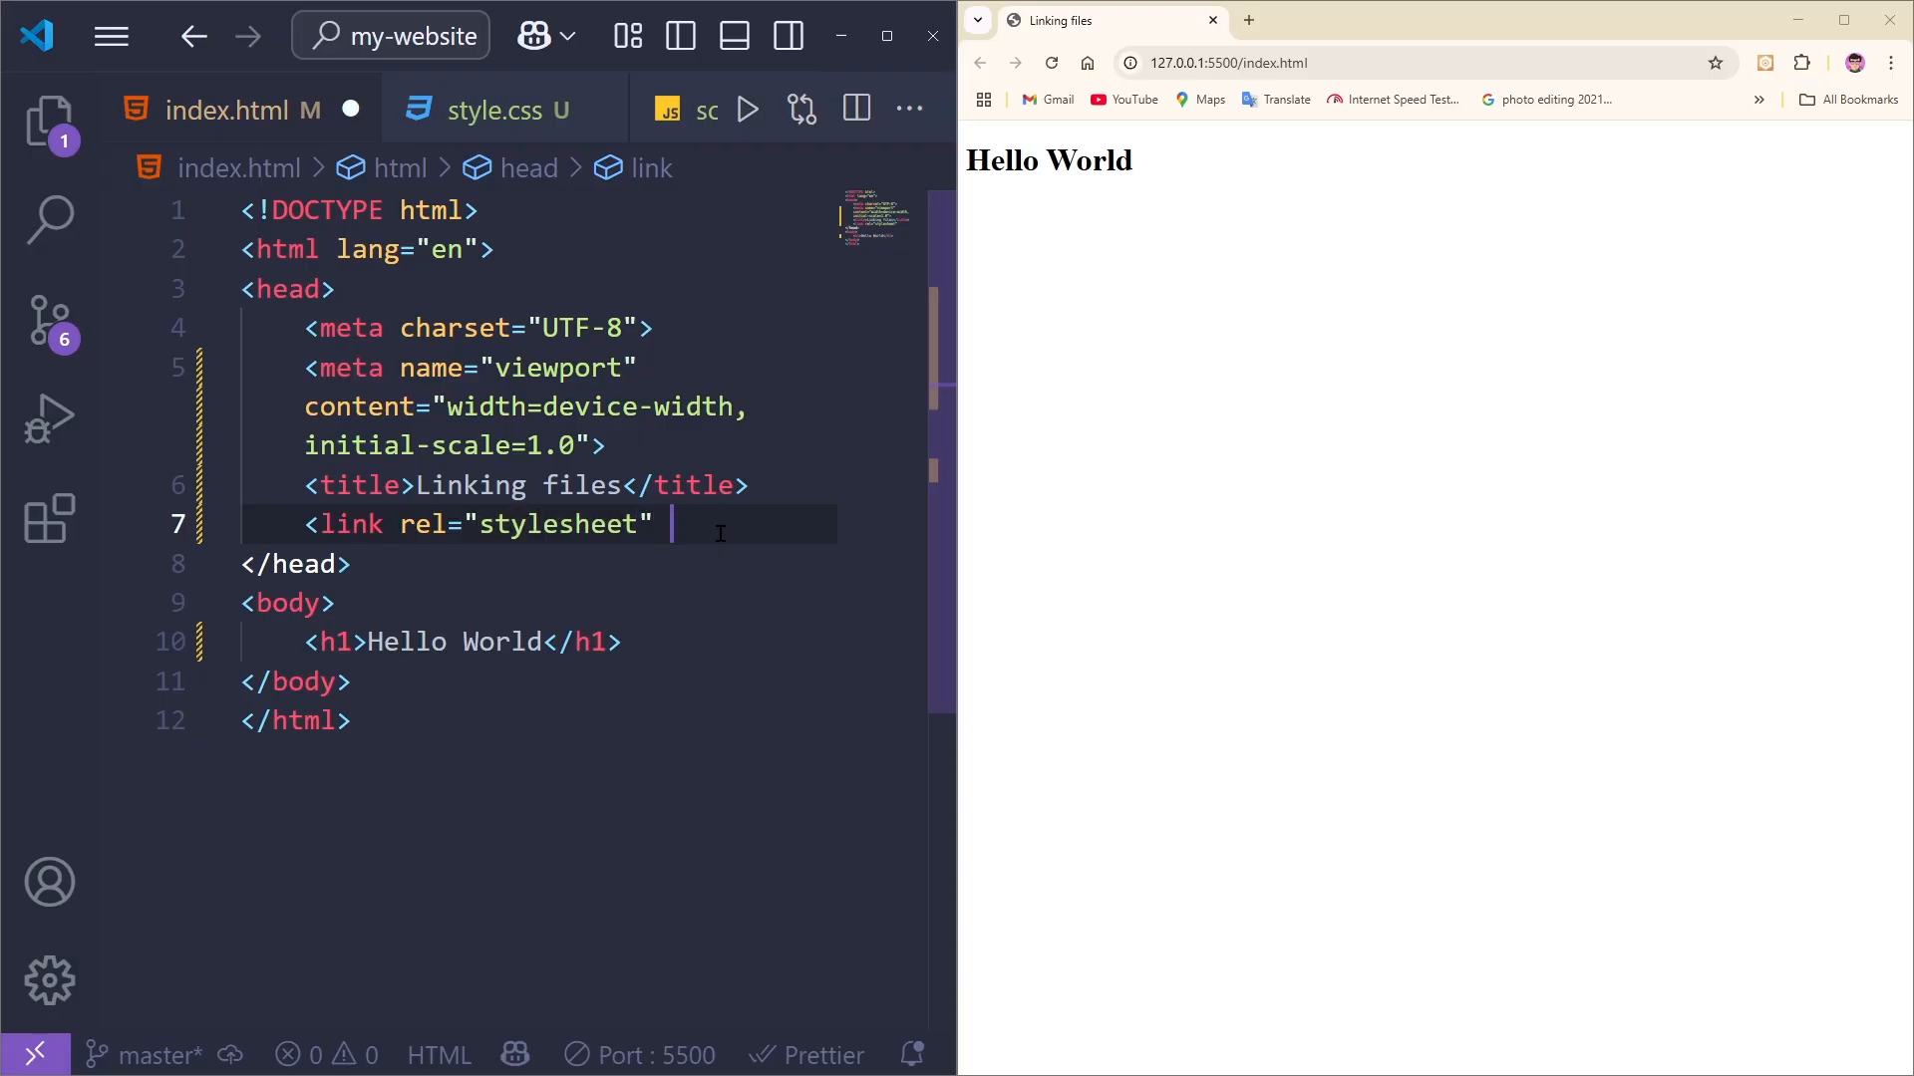
type("href=\"\"")
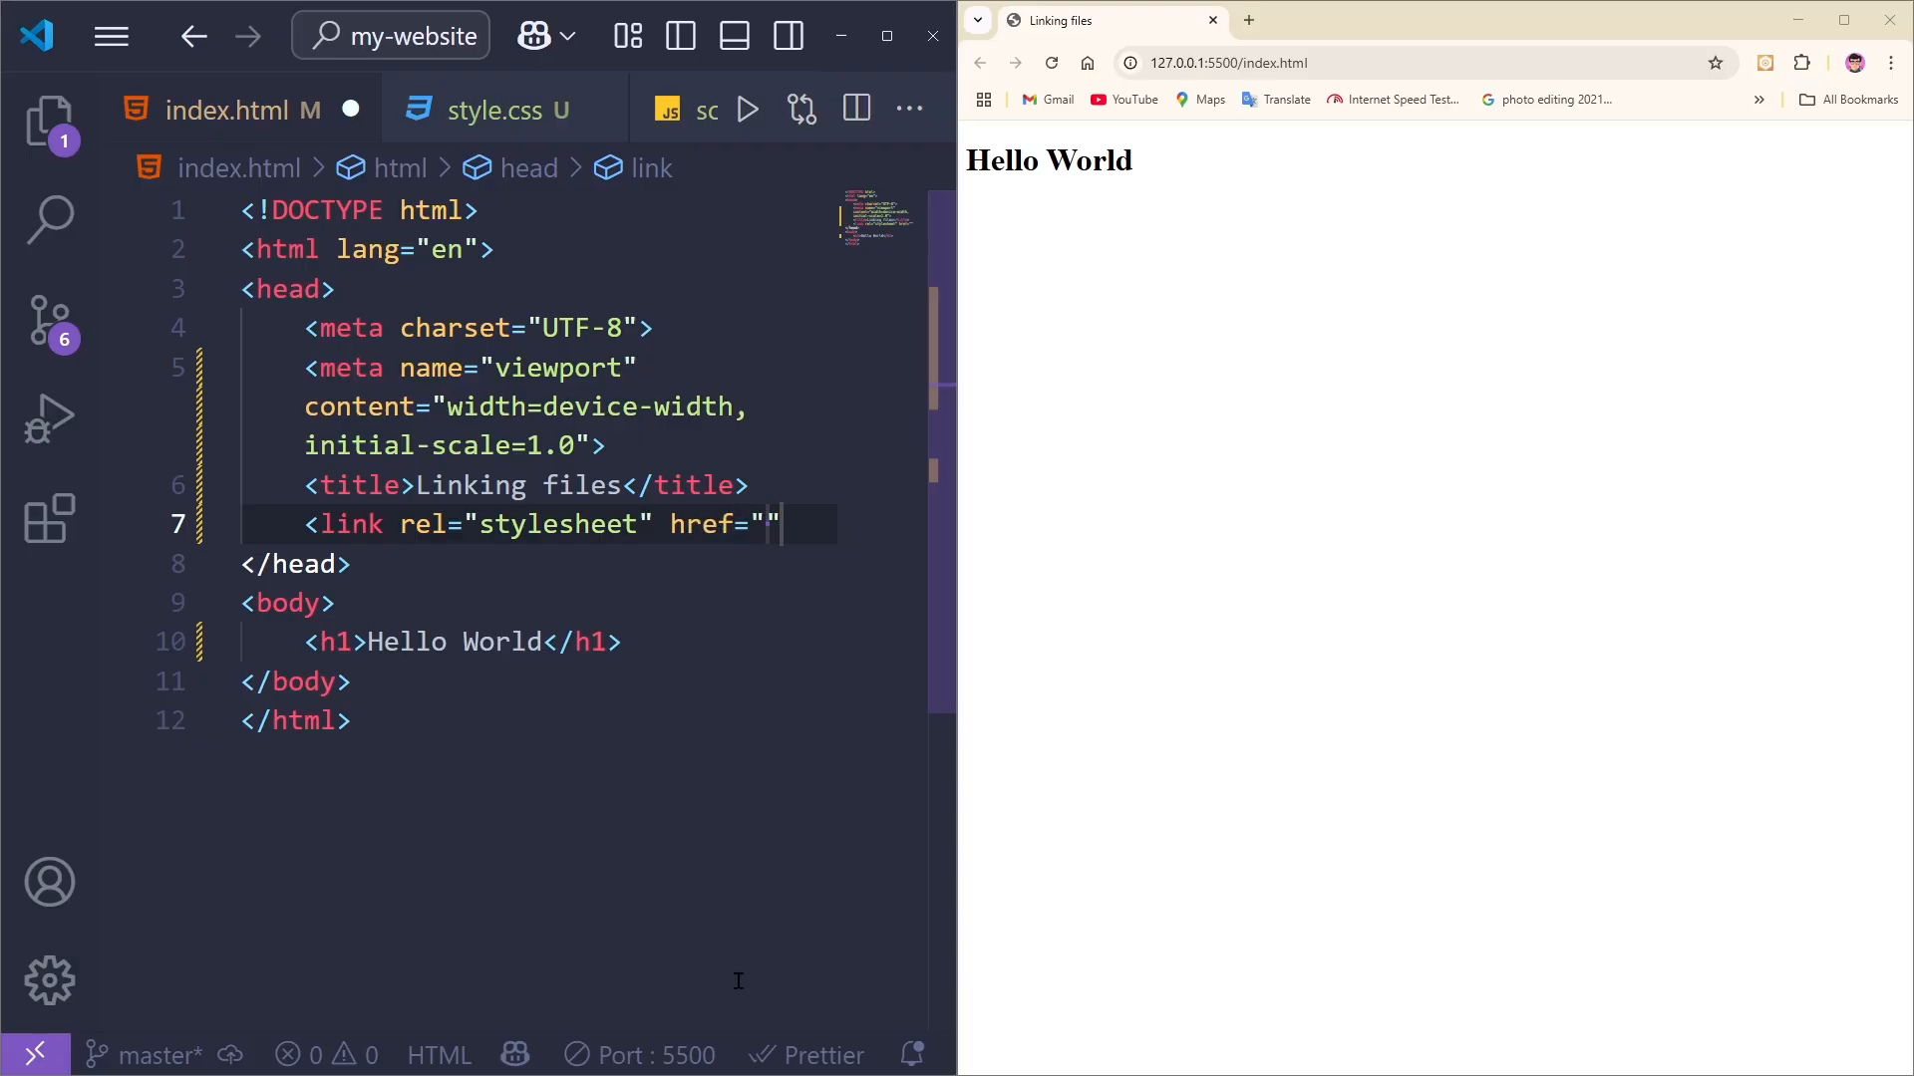
type("style.css")
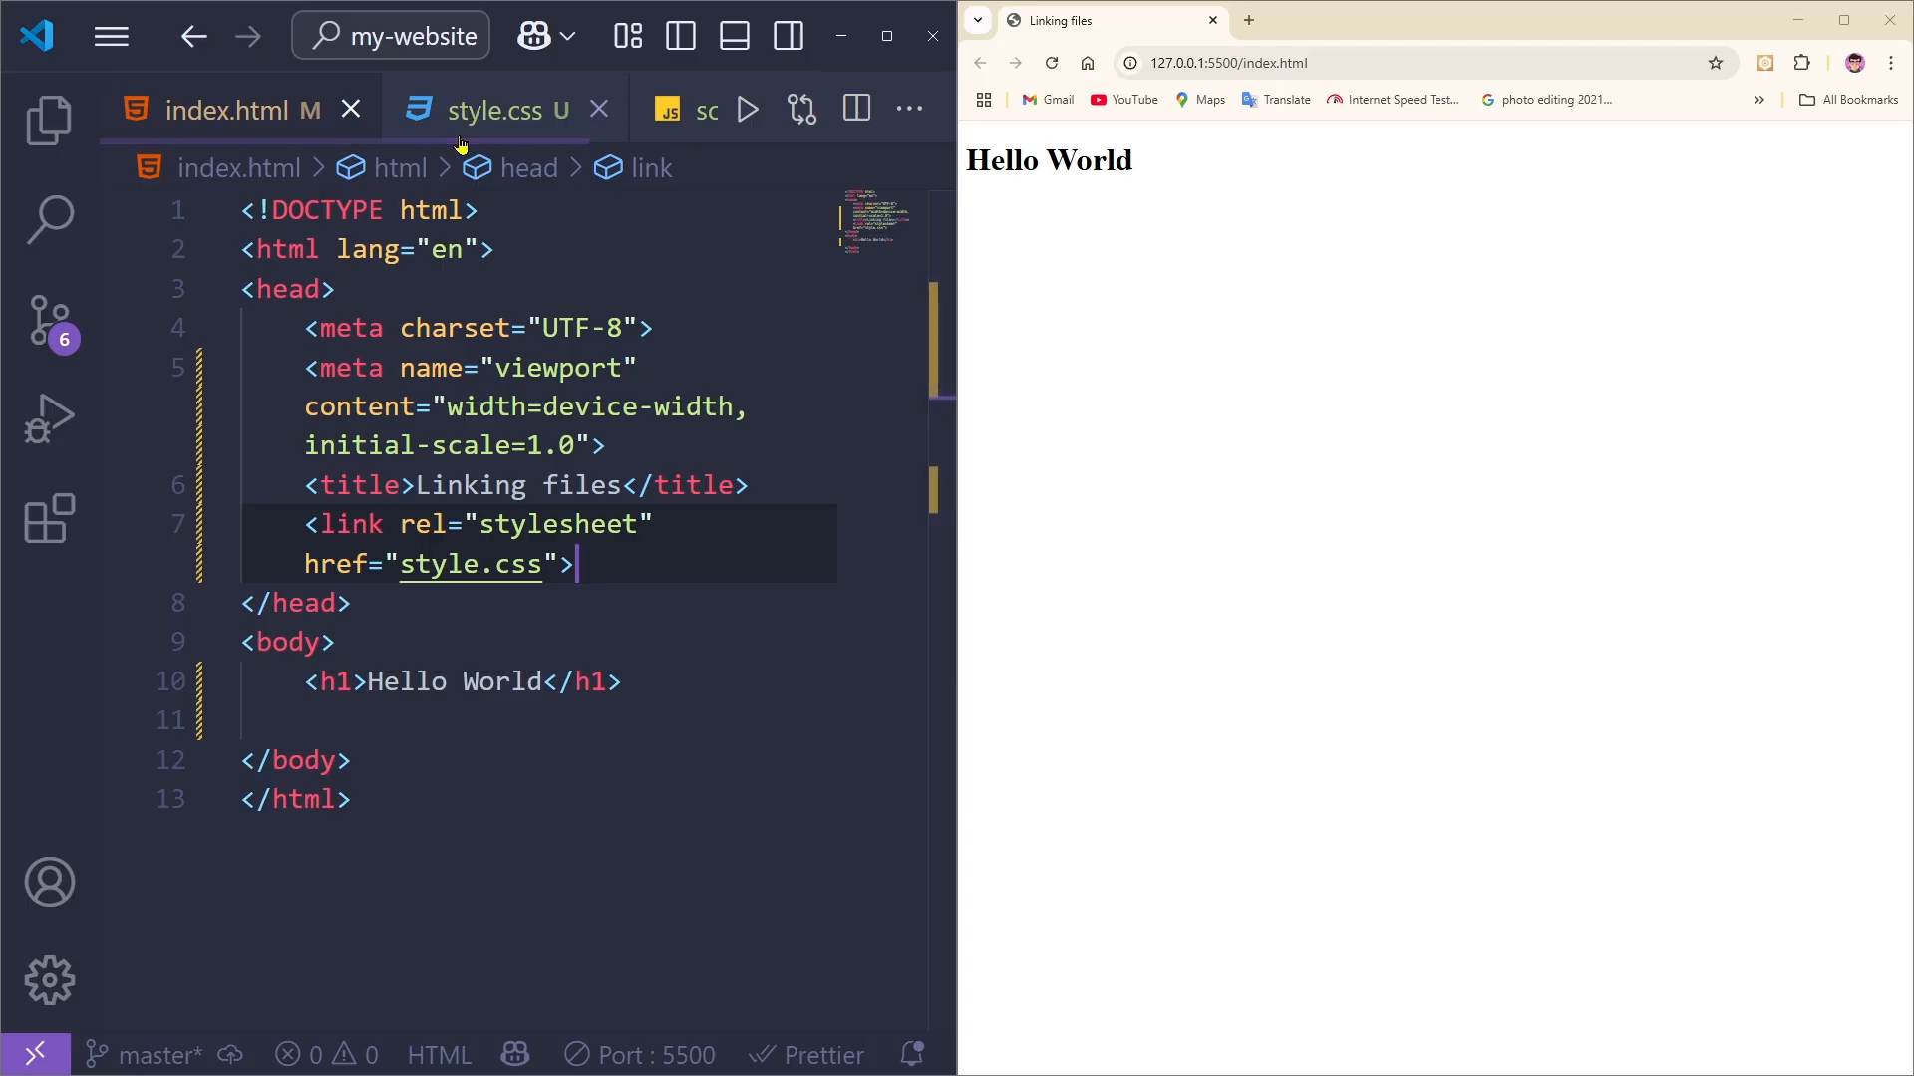
left_click(488, 110)
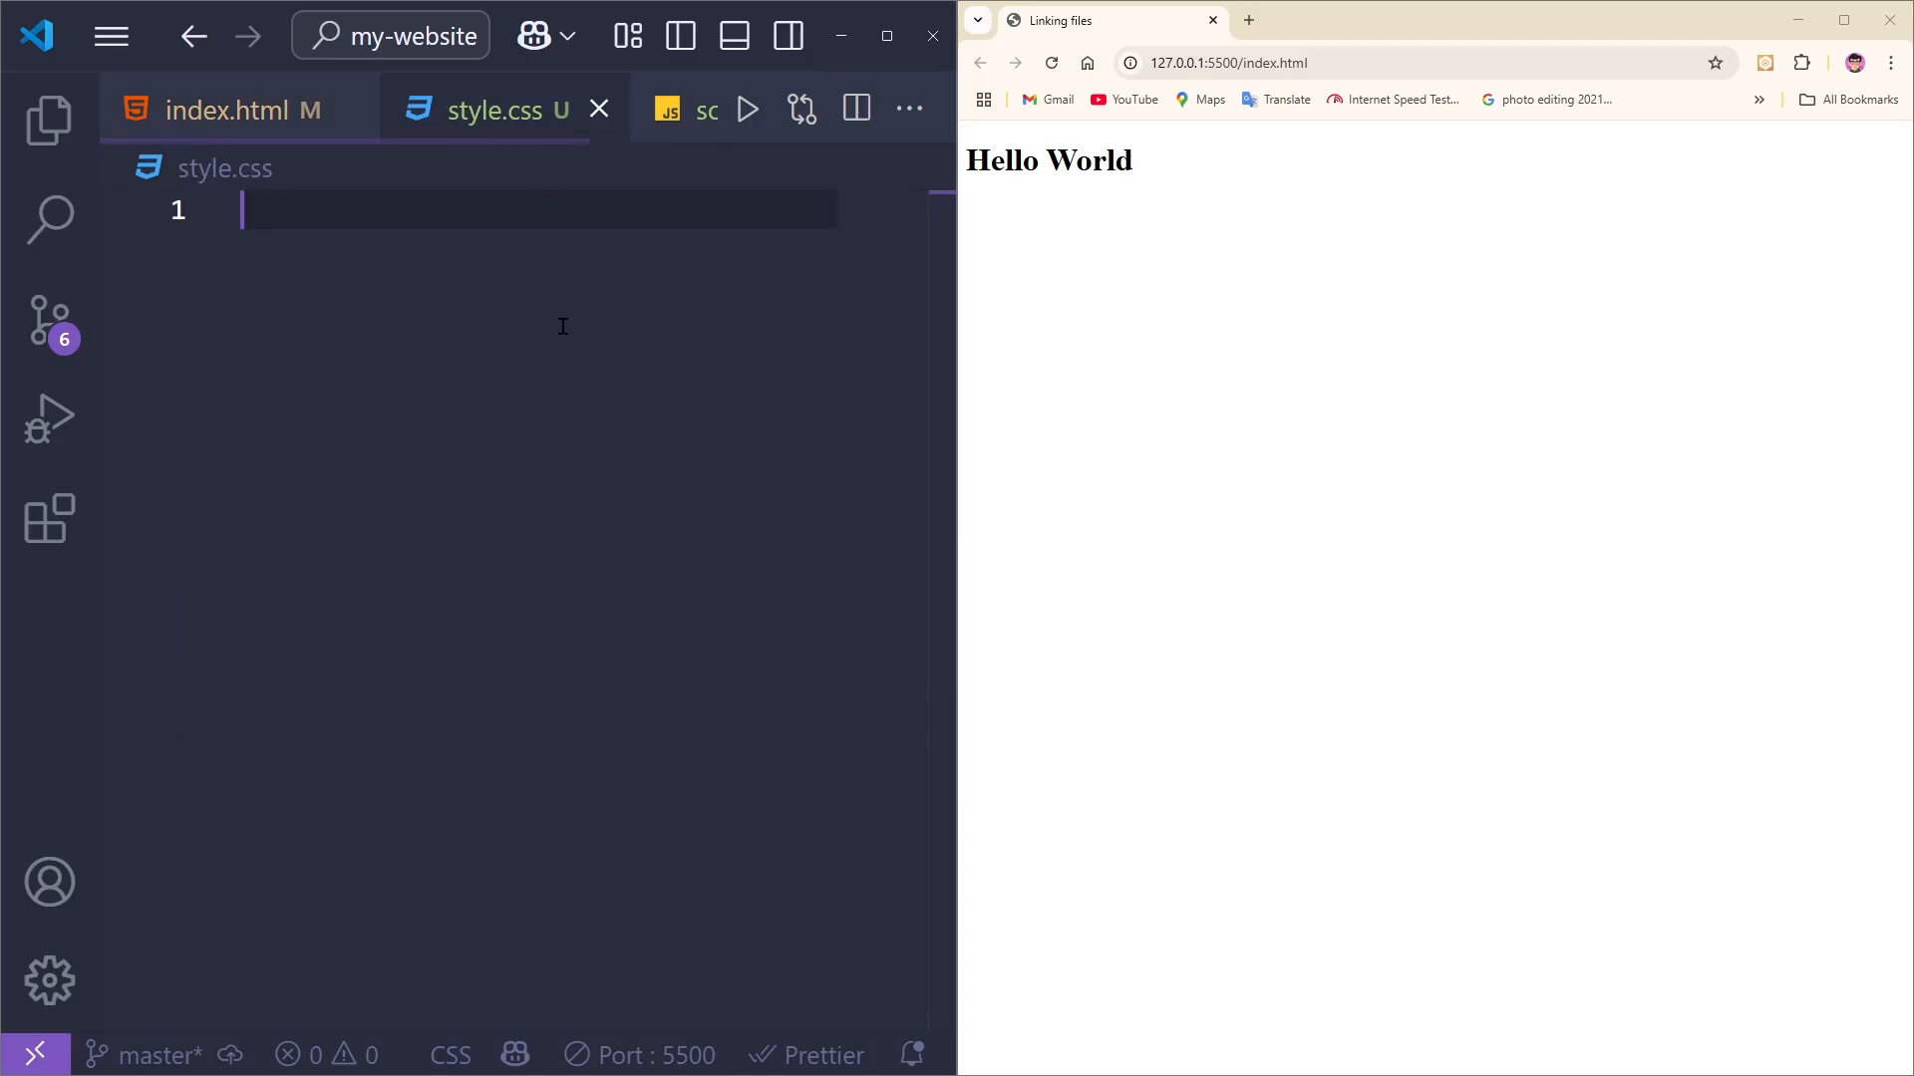
Step: Write body { background-color: lightblue; } in style.css and save it
type("body")
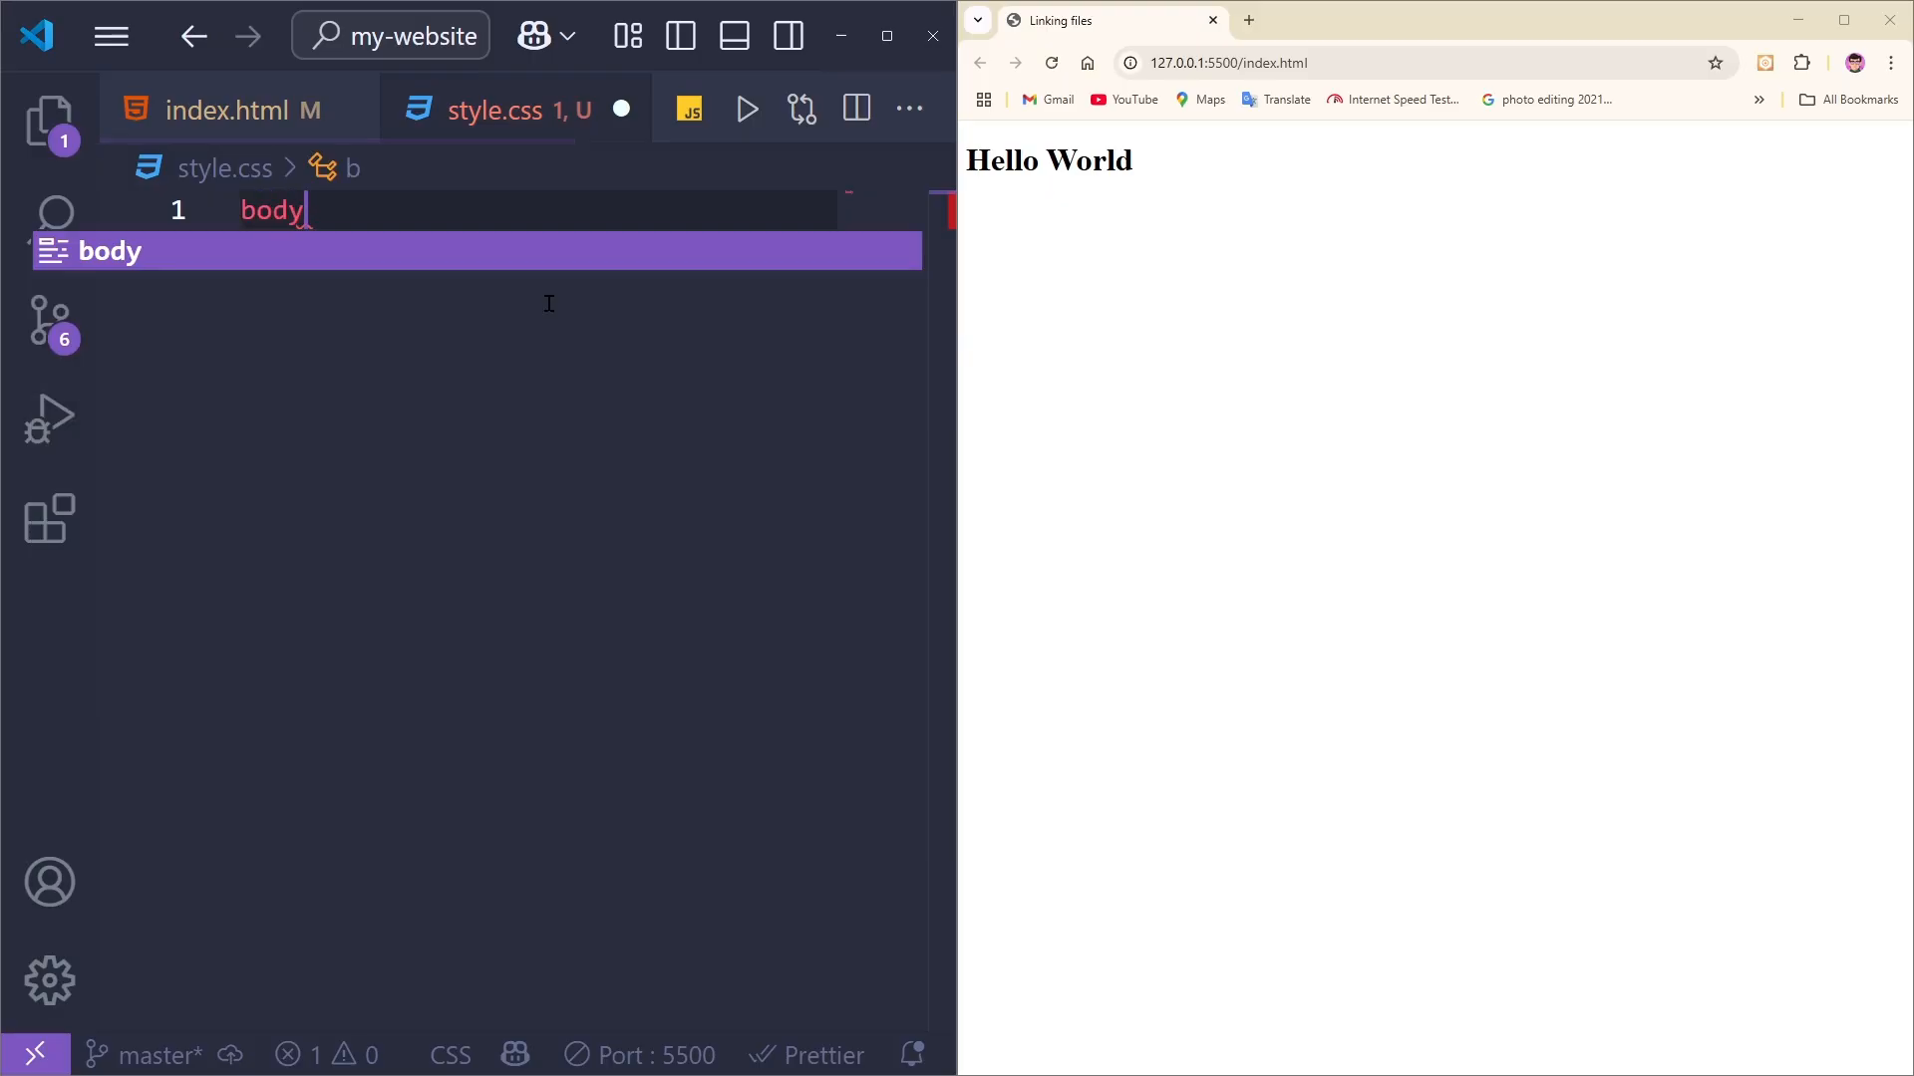
type("{")
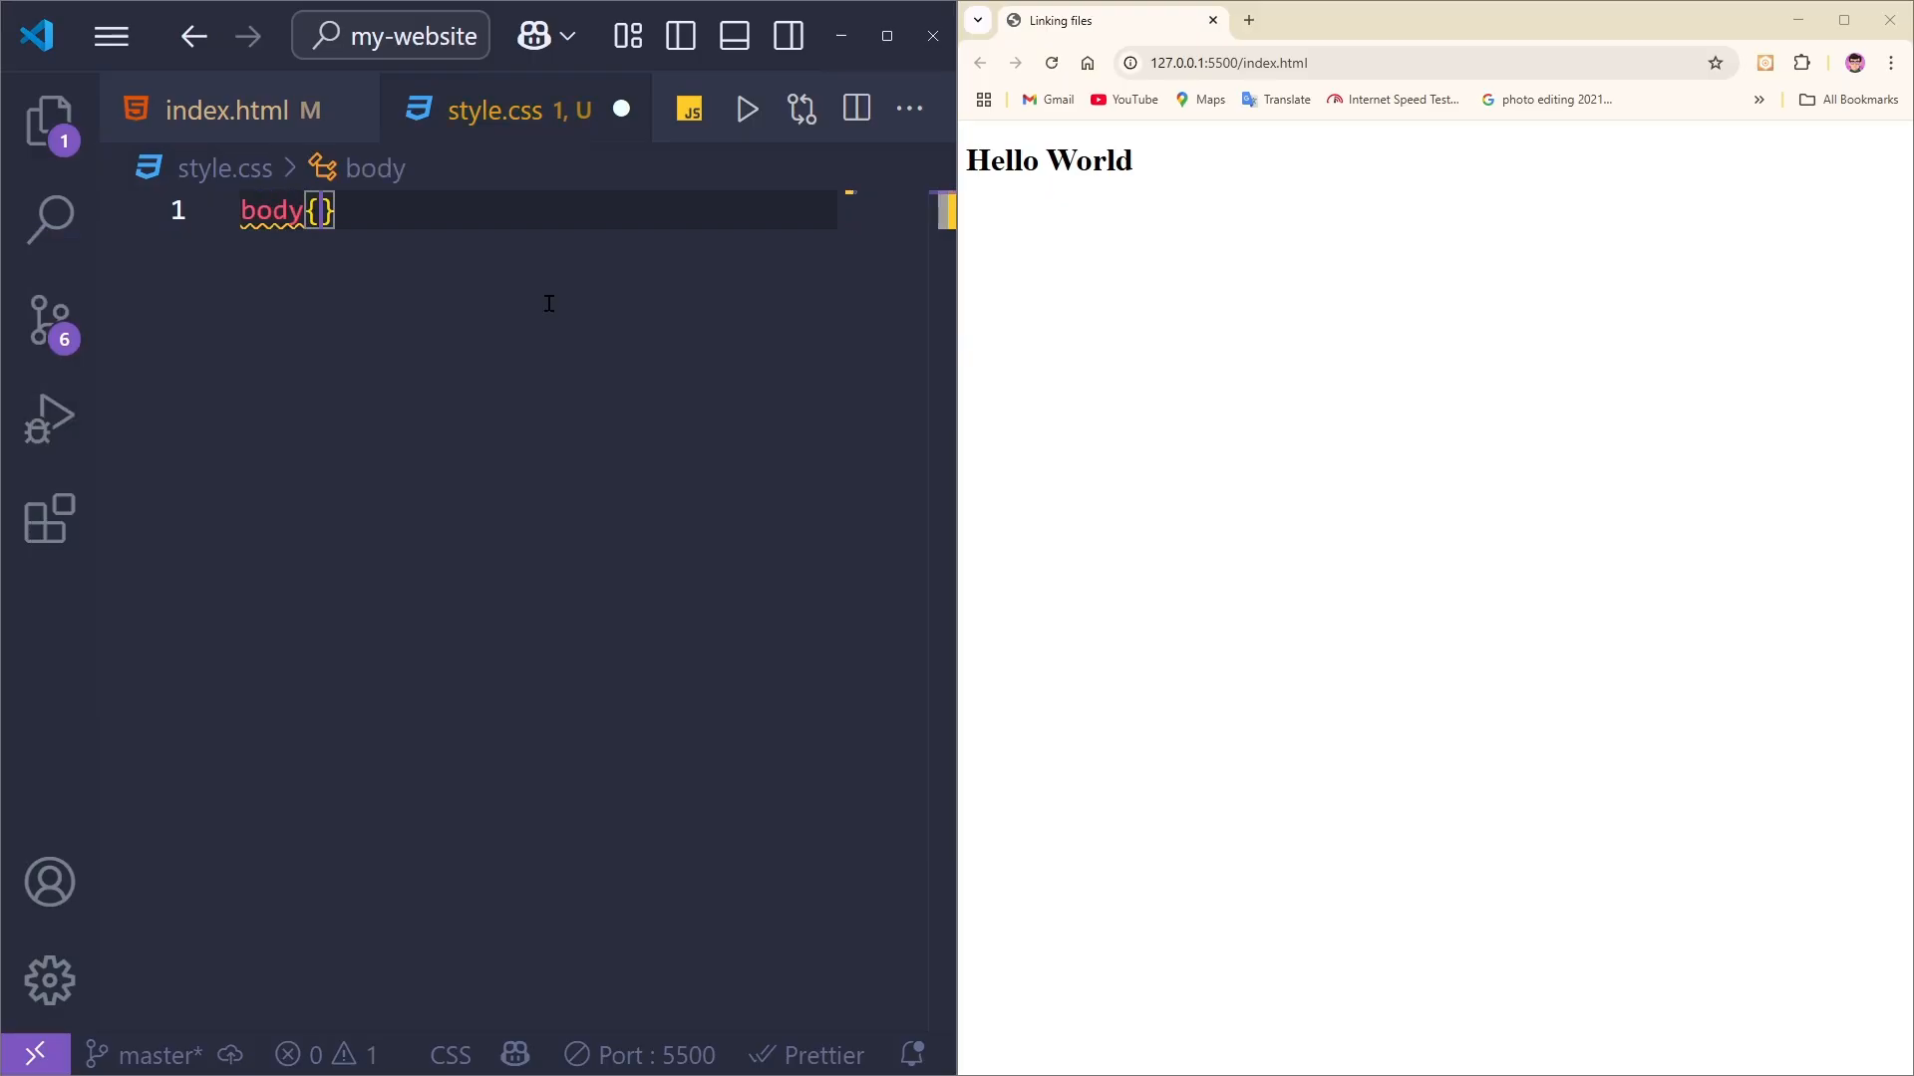
key("Enter")
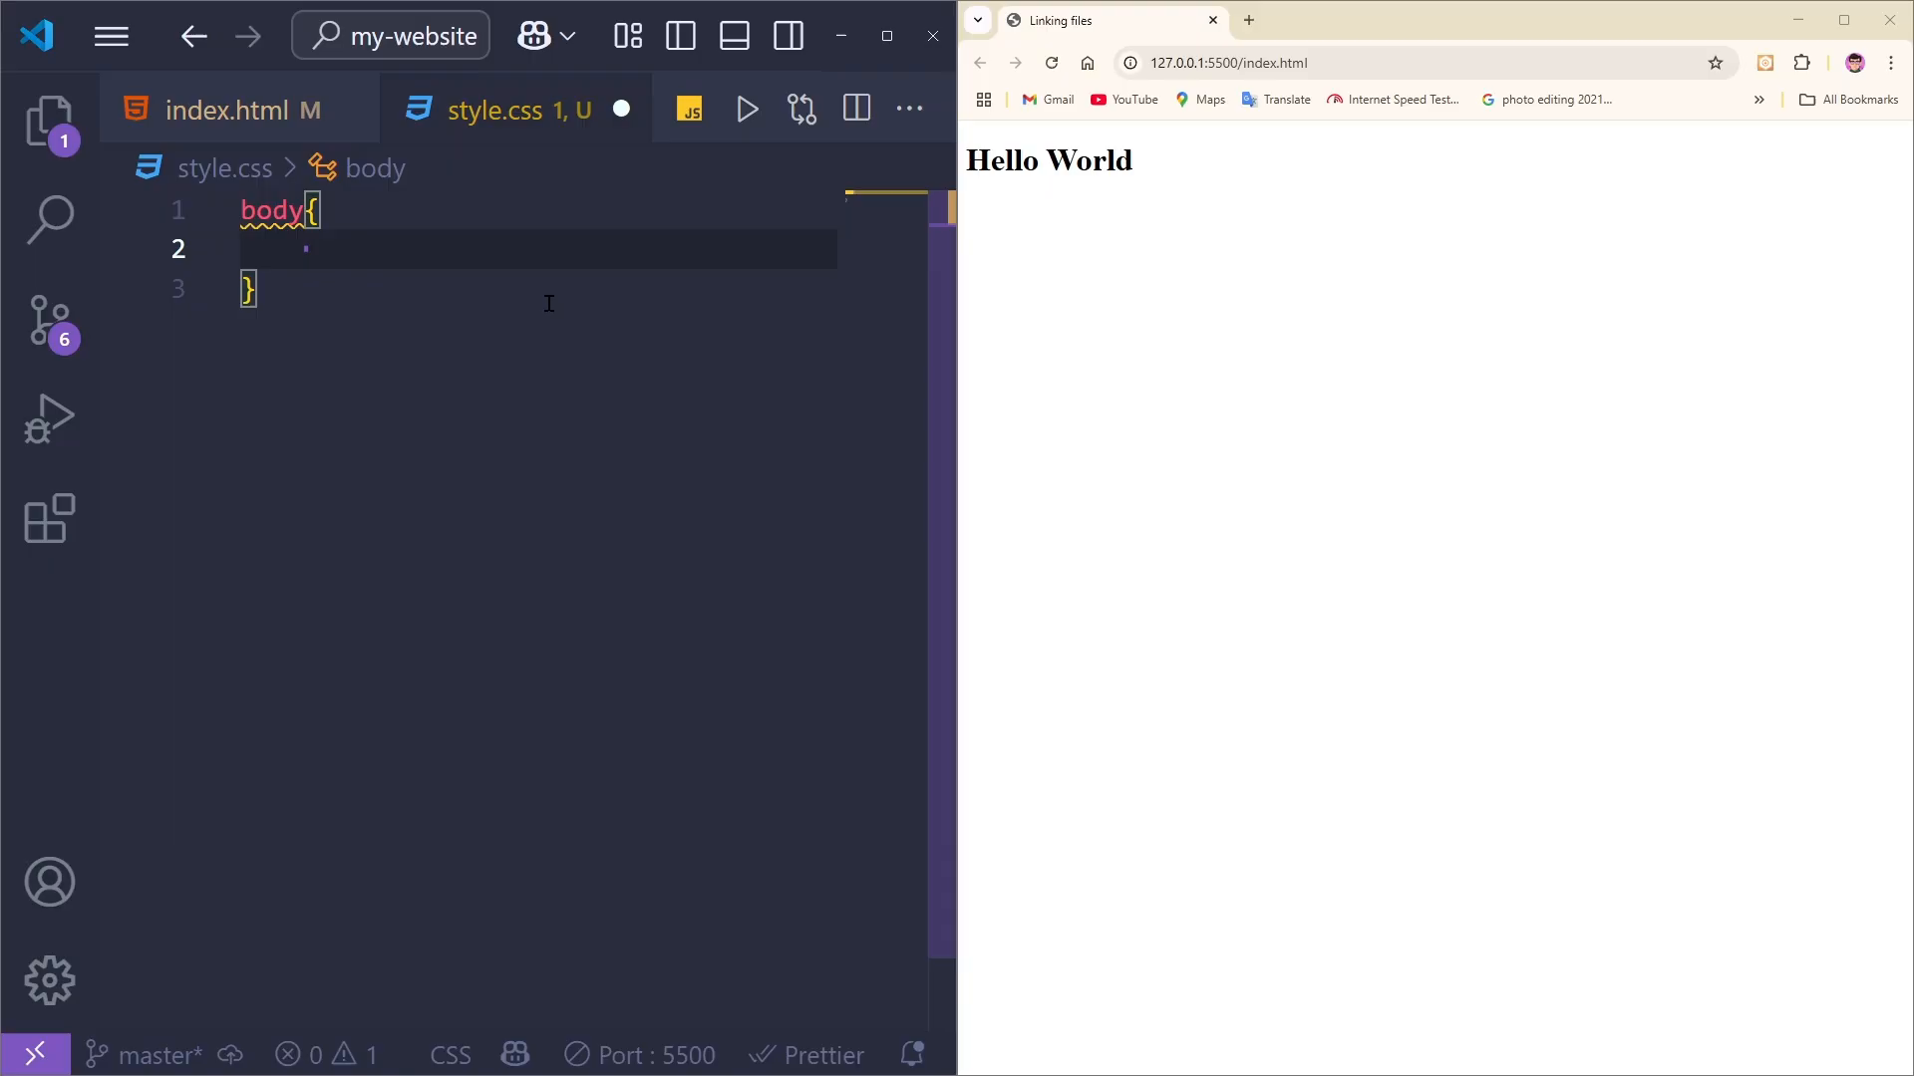
type("background-color: ;")
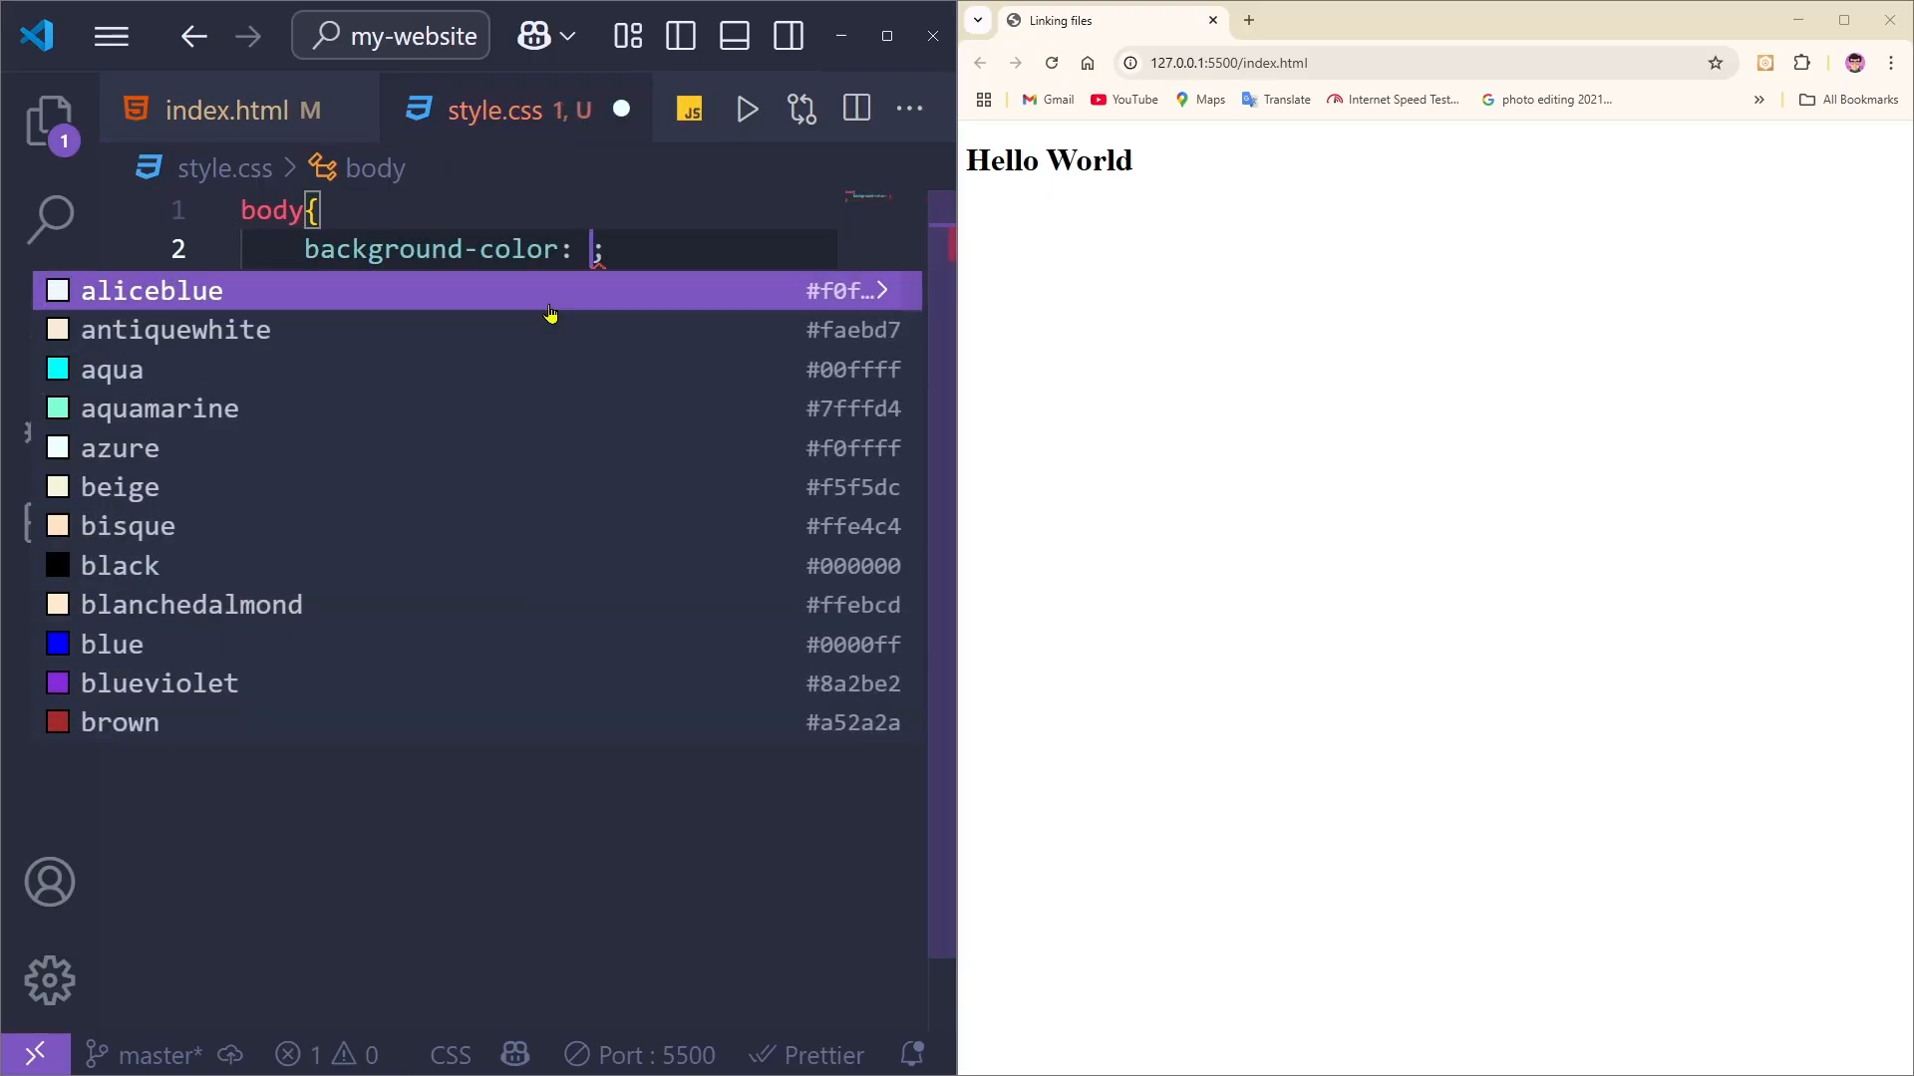
type("lightblue")
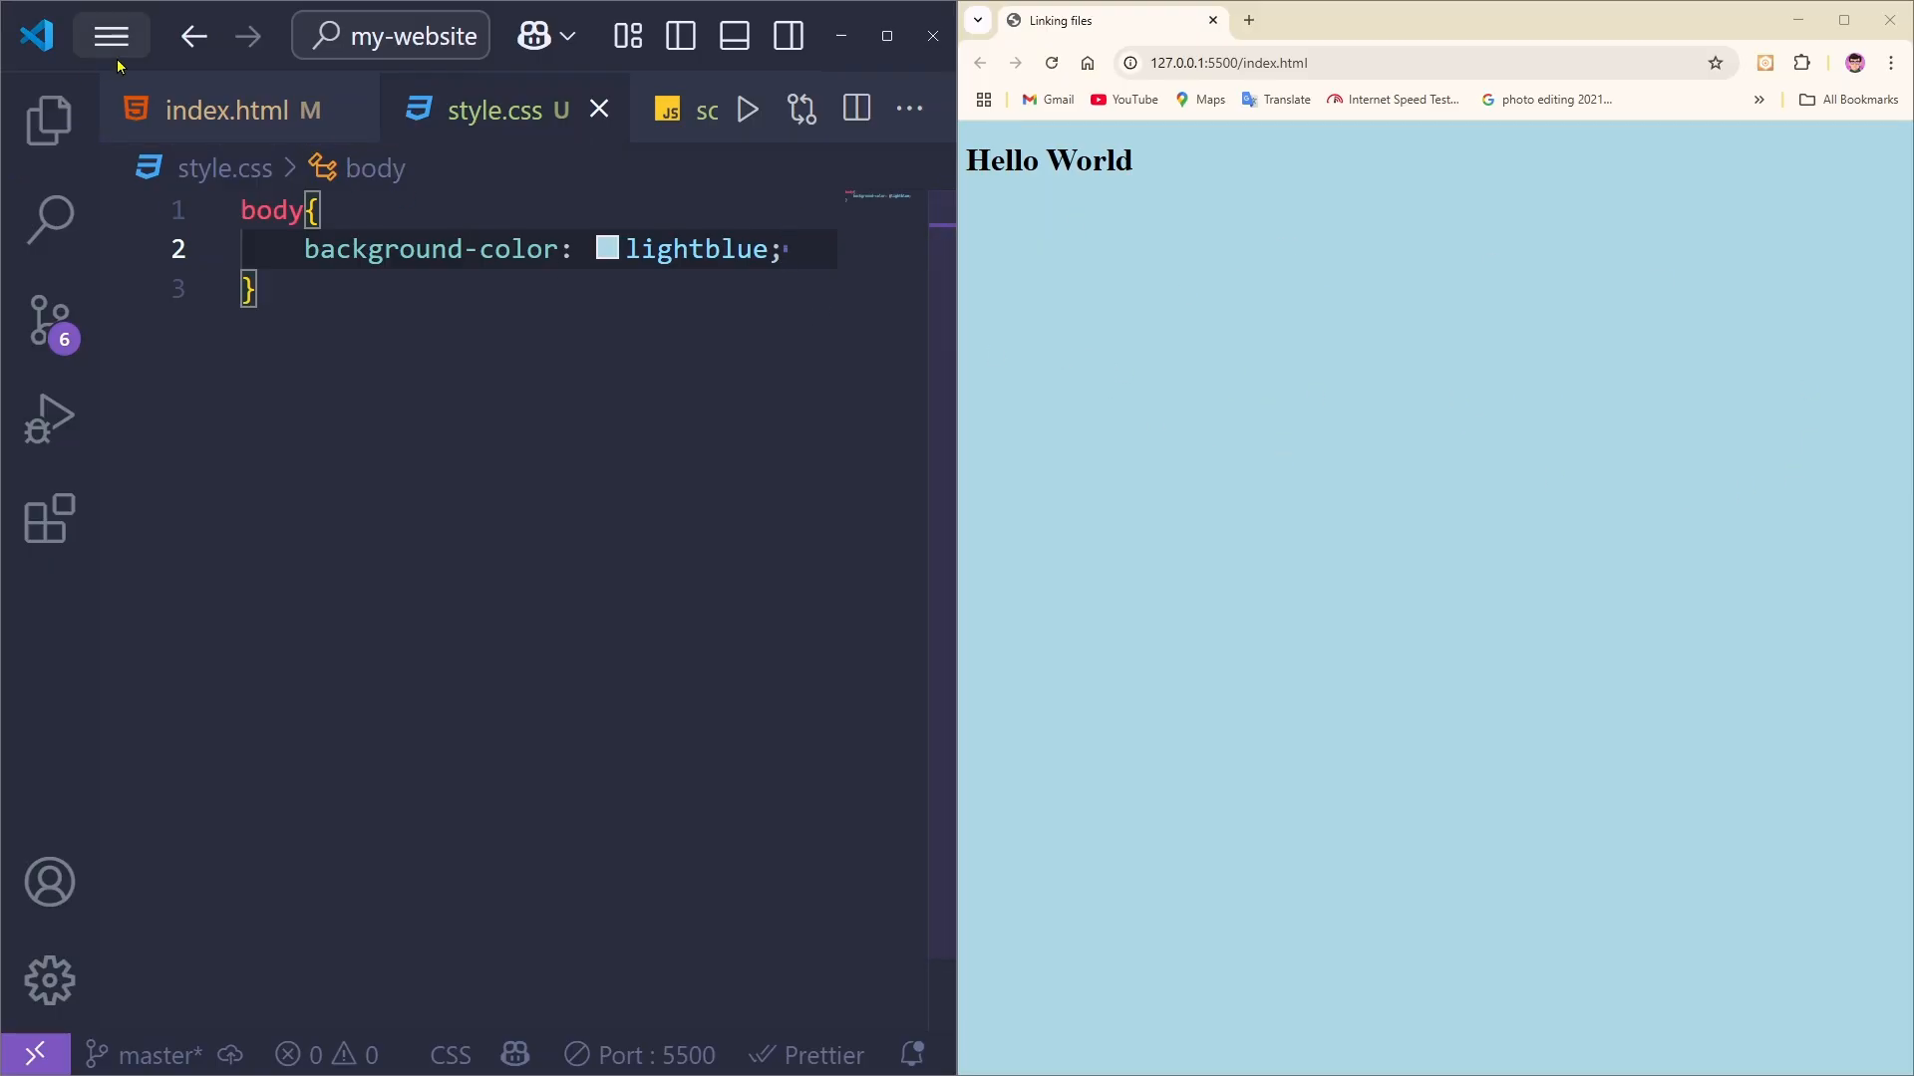
left_click(219, 109)
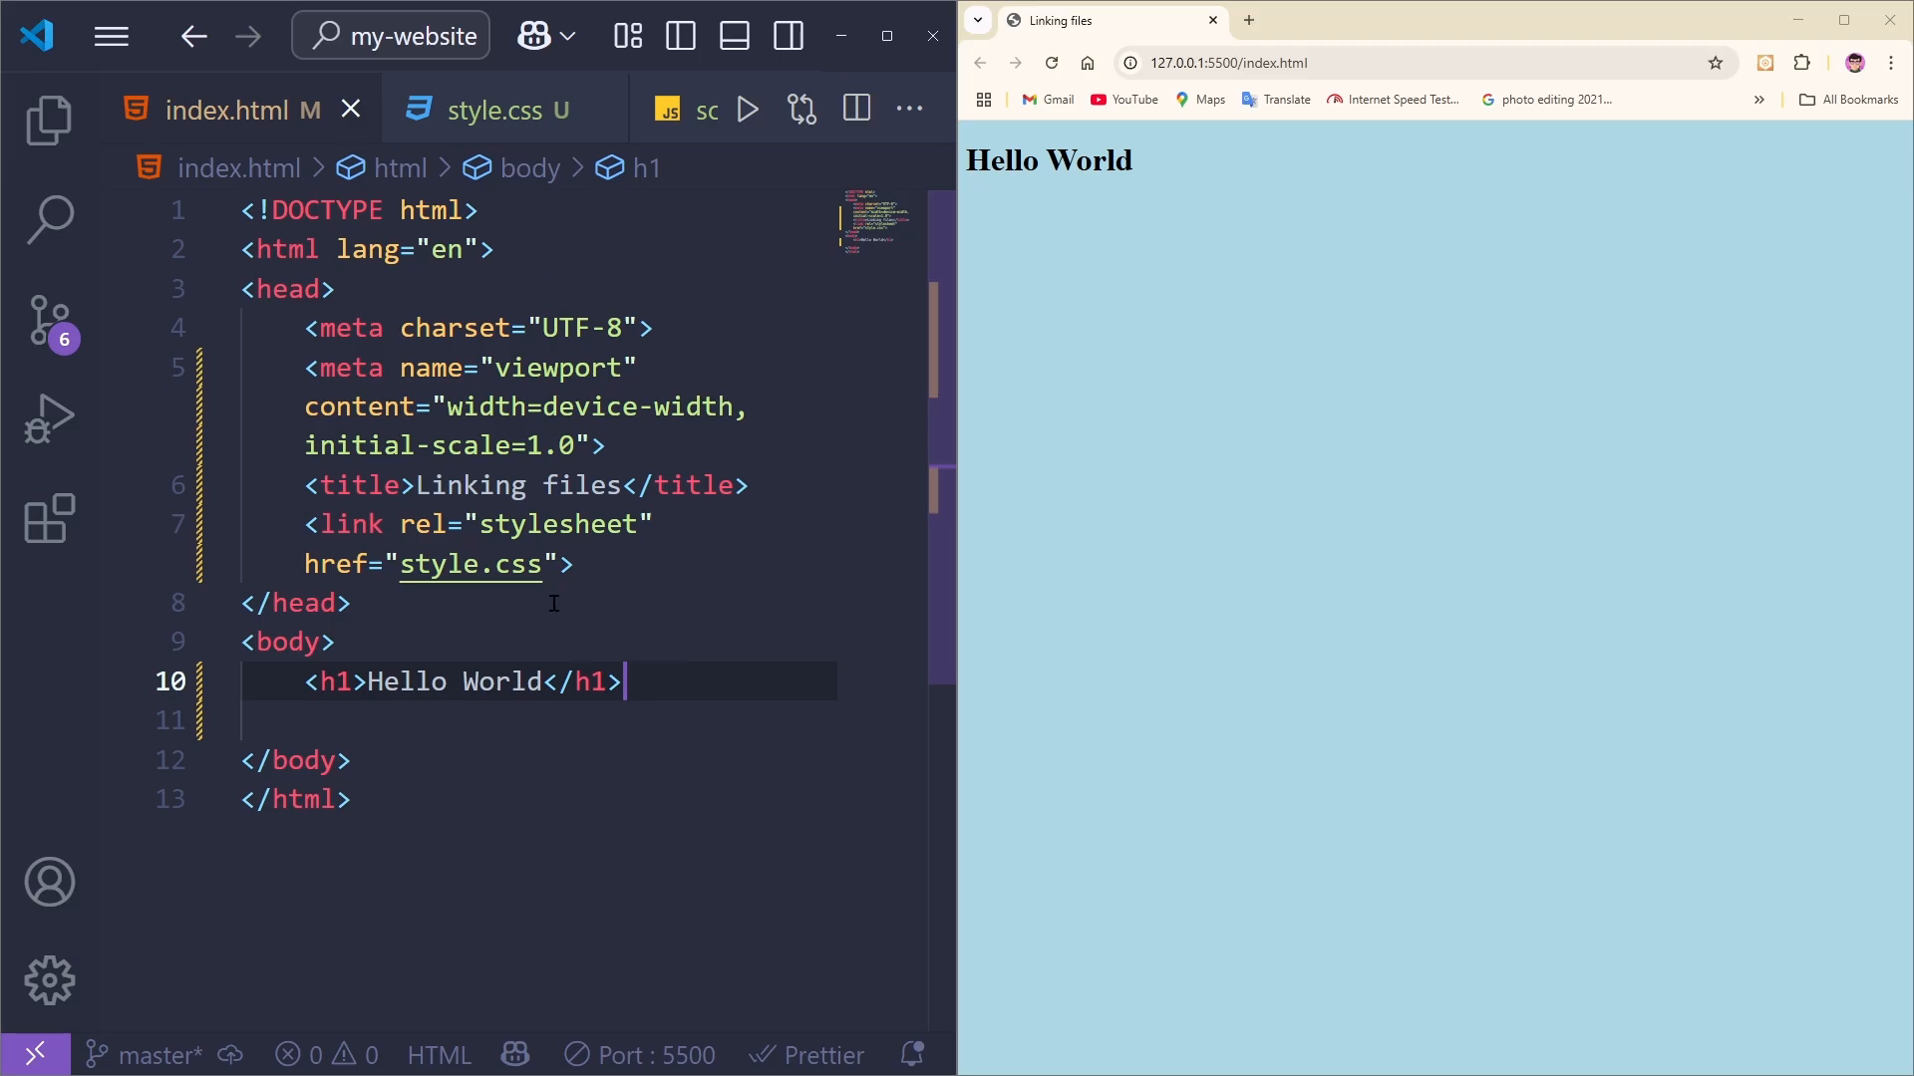
mouse_move(467, 564)
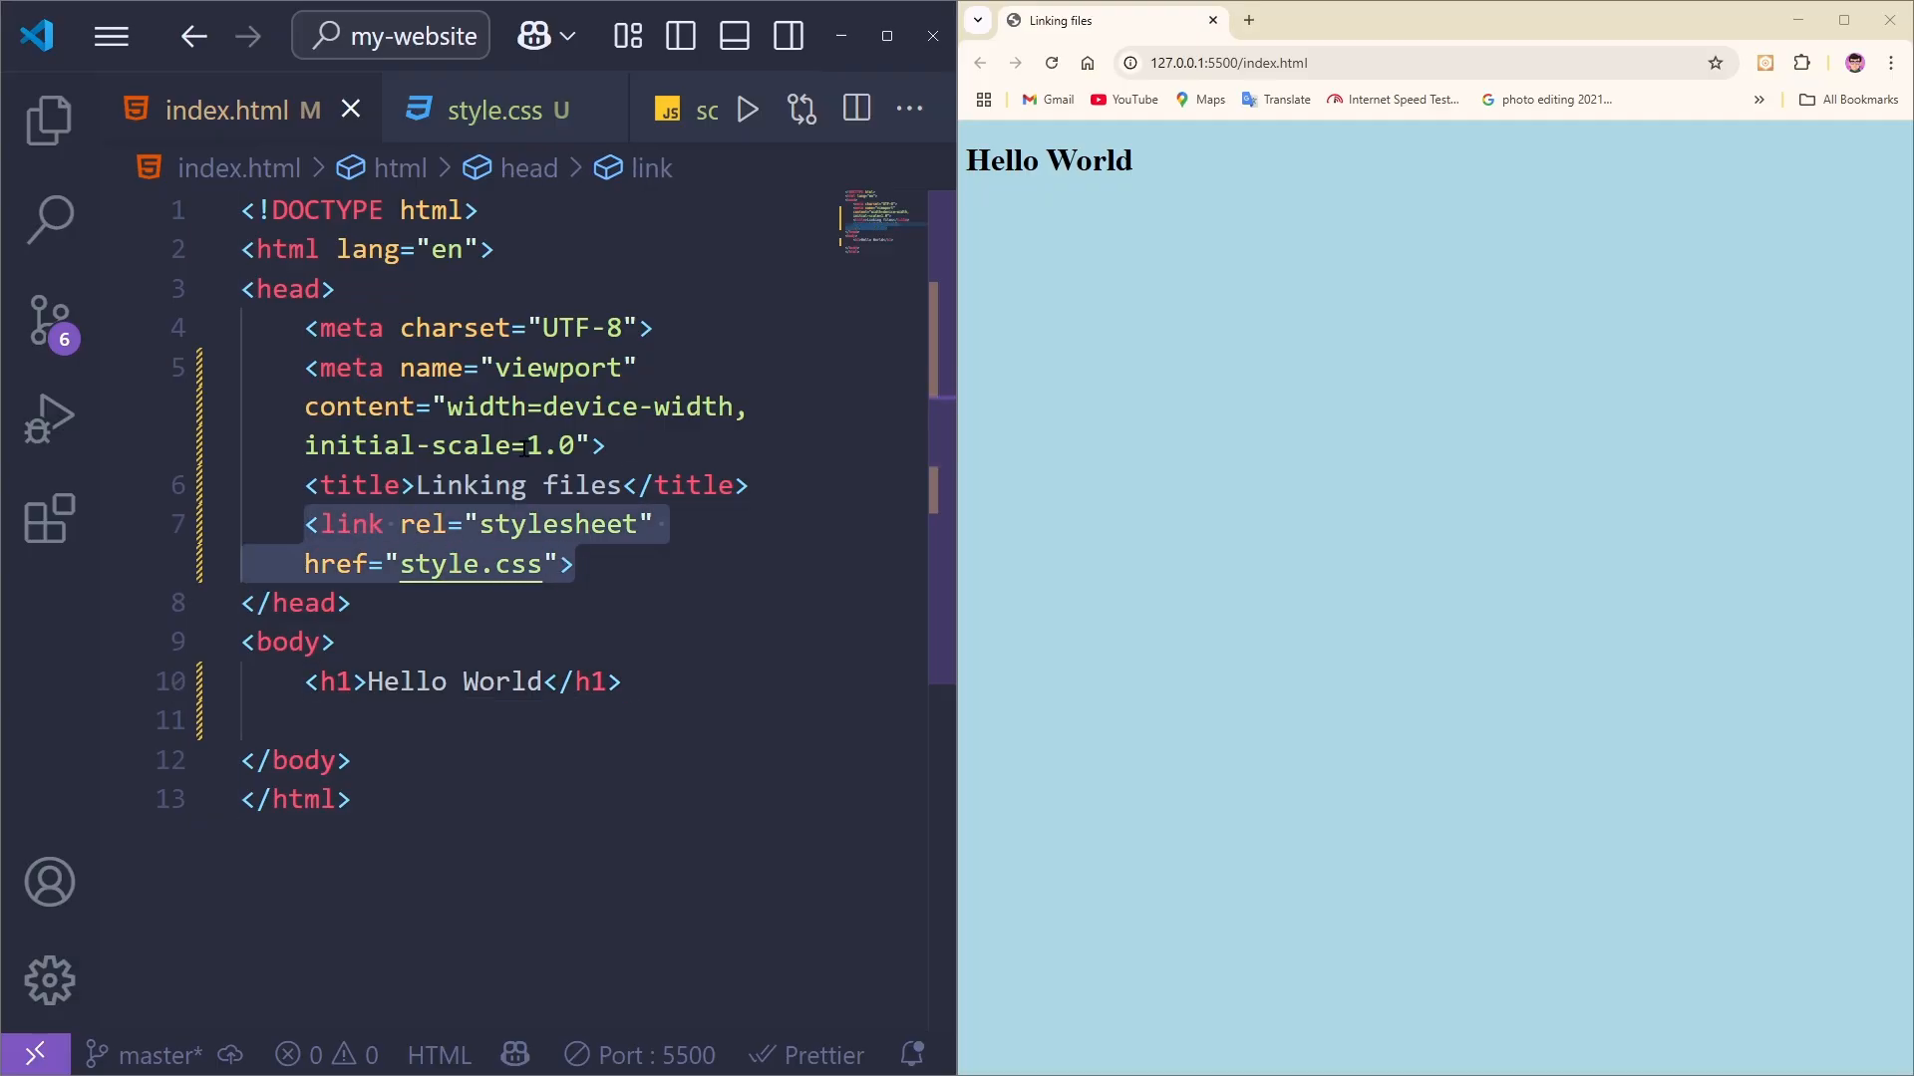
Step: Check the lightblue rule in style.css, then go back to index.html
left_click(485, 108)
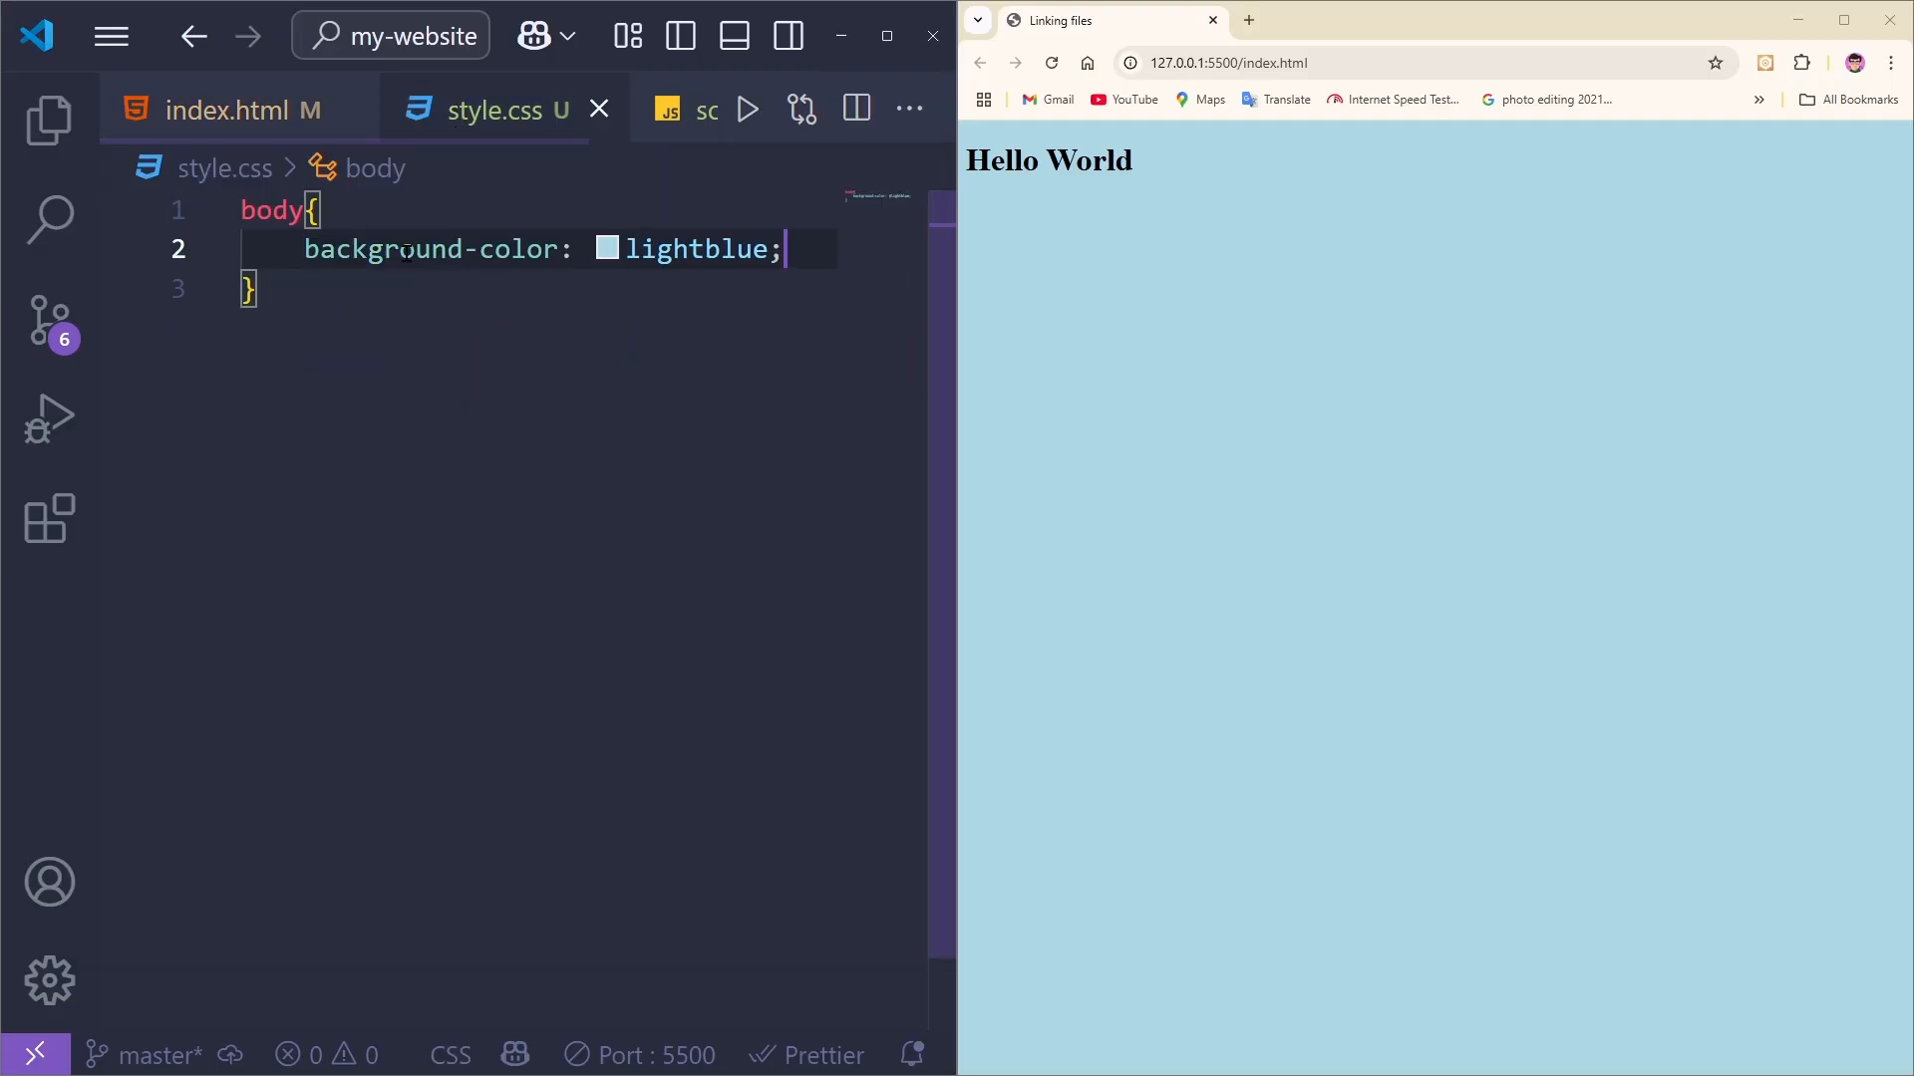
left_click(226, 109)
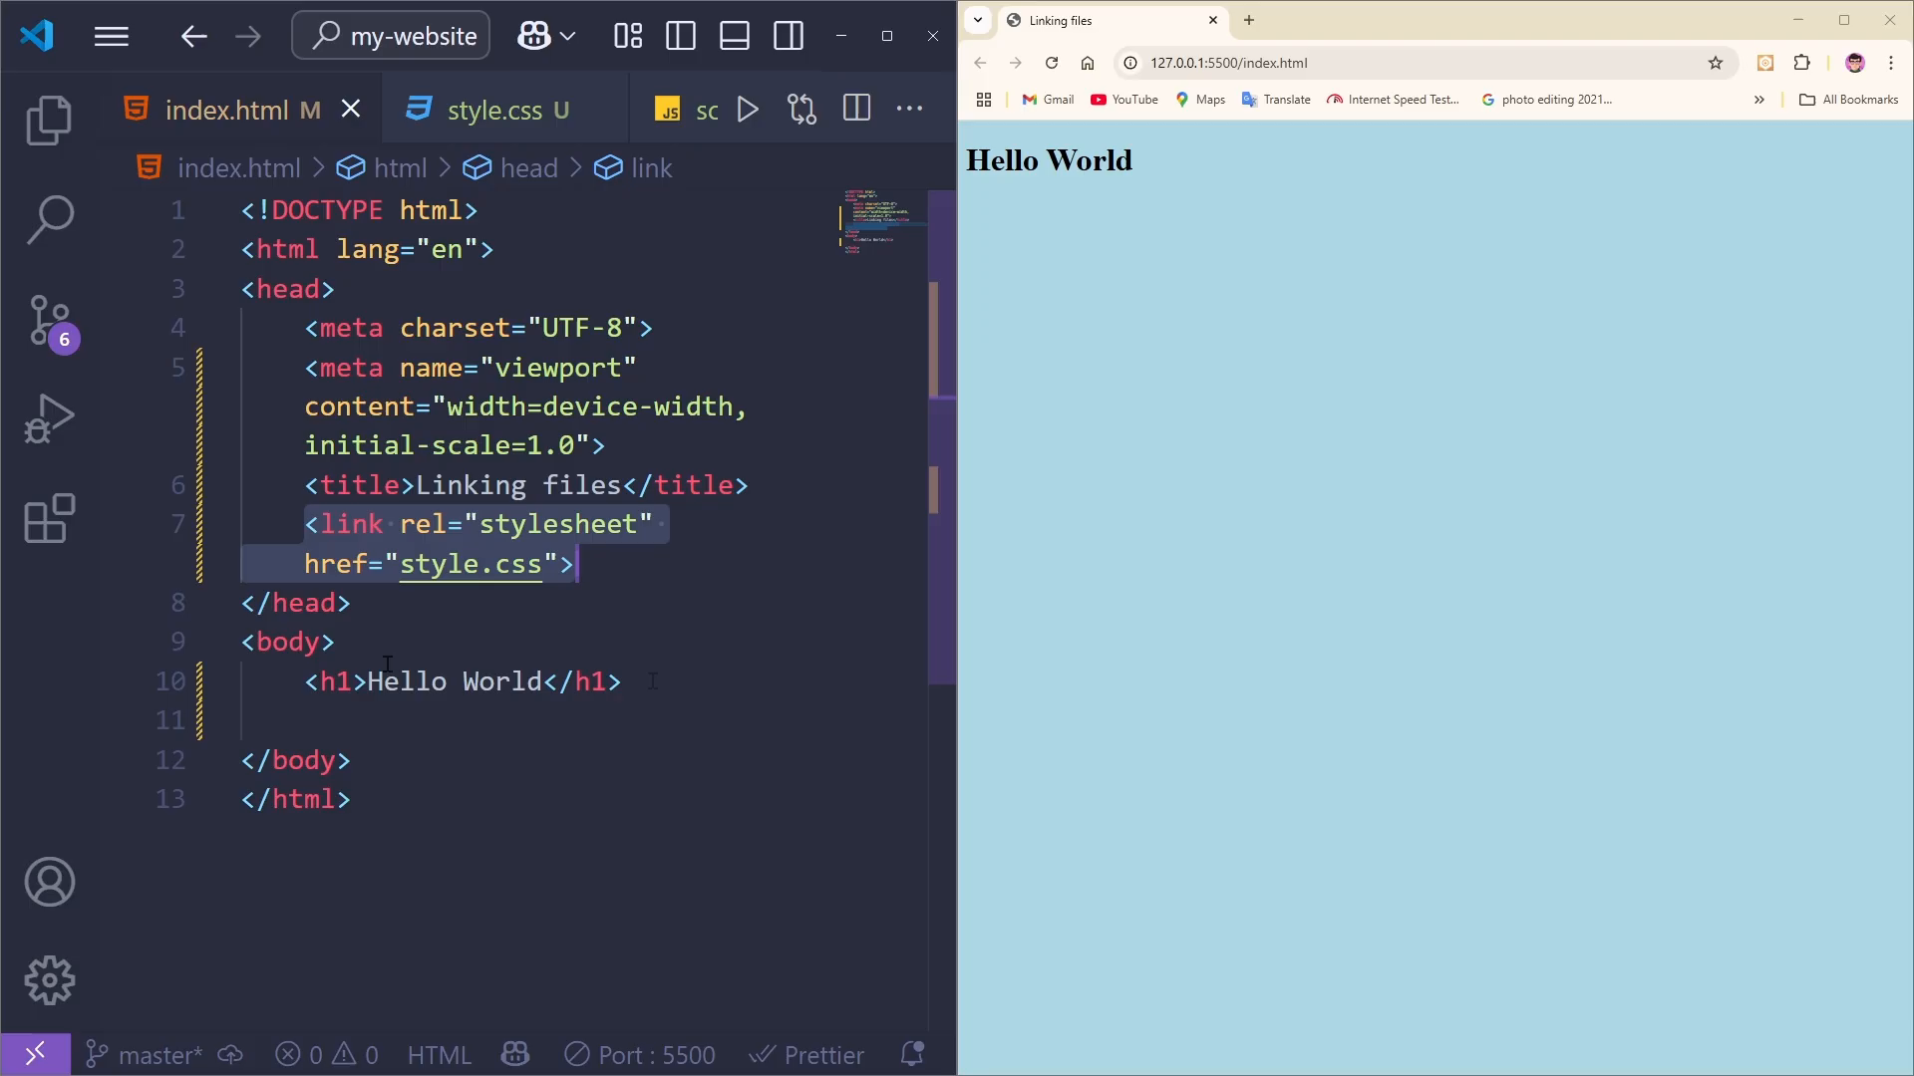
mouse_move(619, 609)
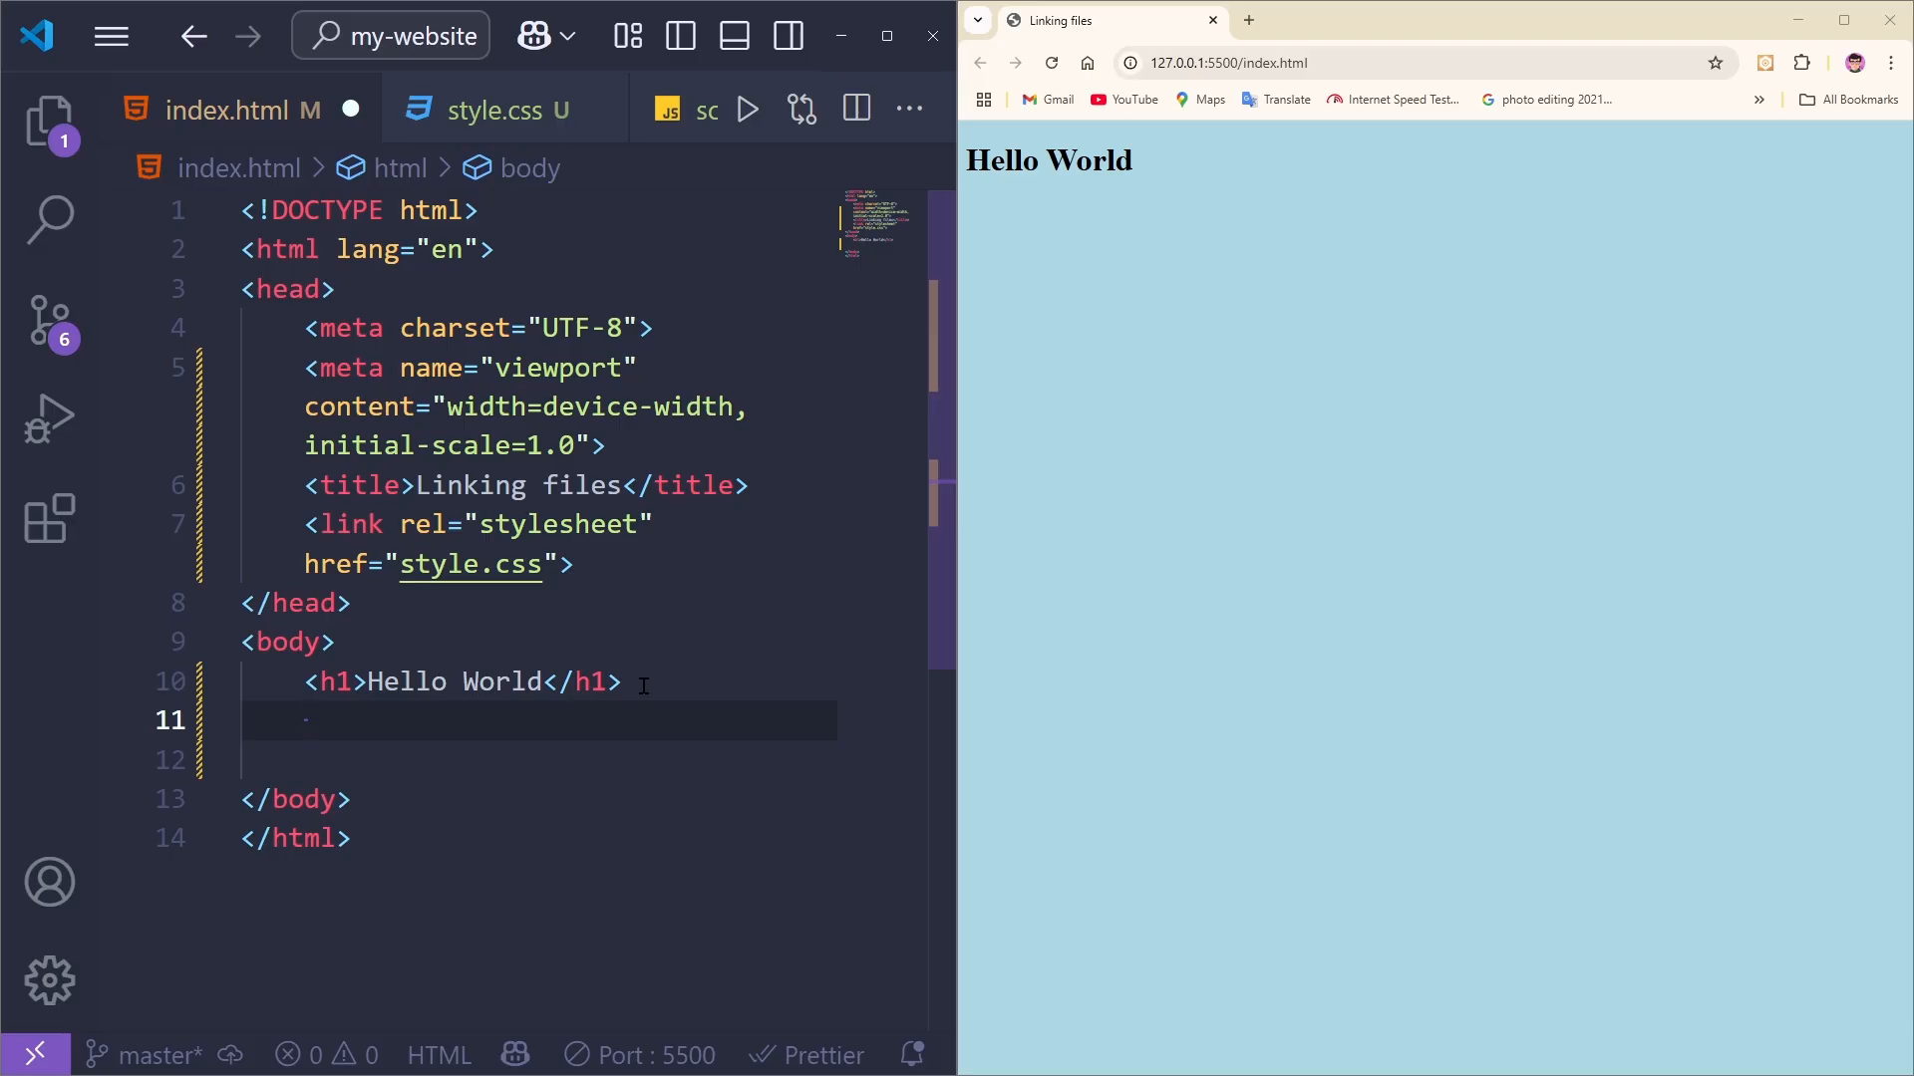
Step: Add <script src="script.js"></script> below the heading in index.html and save
type("<script s")
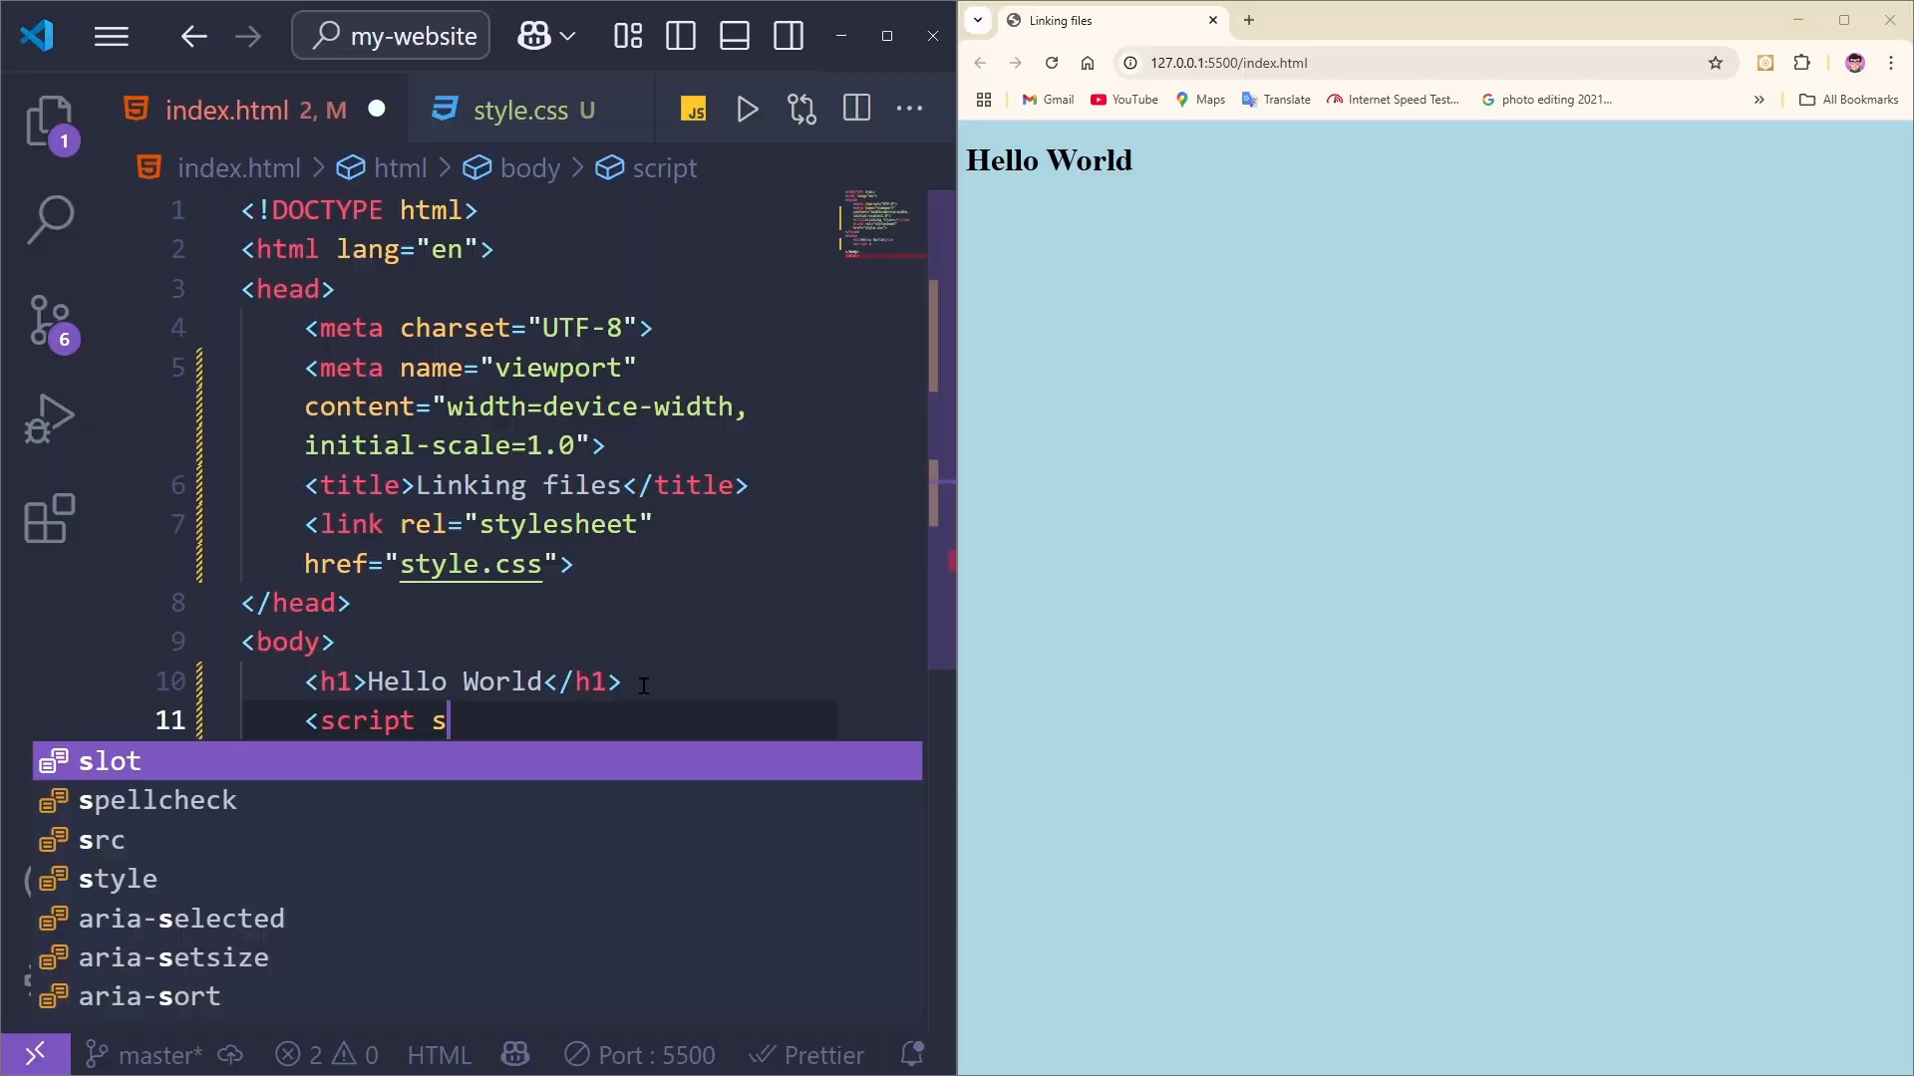
type("rc=\"script\"")
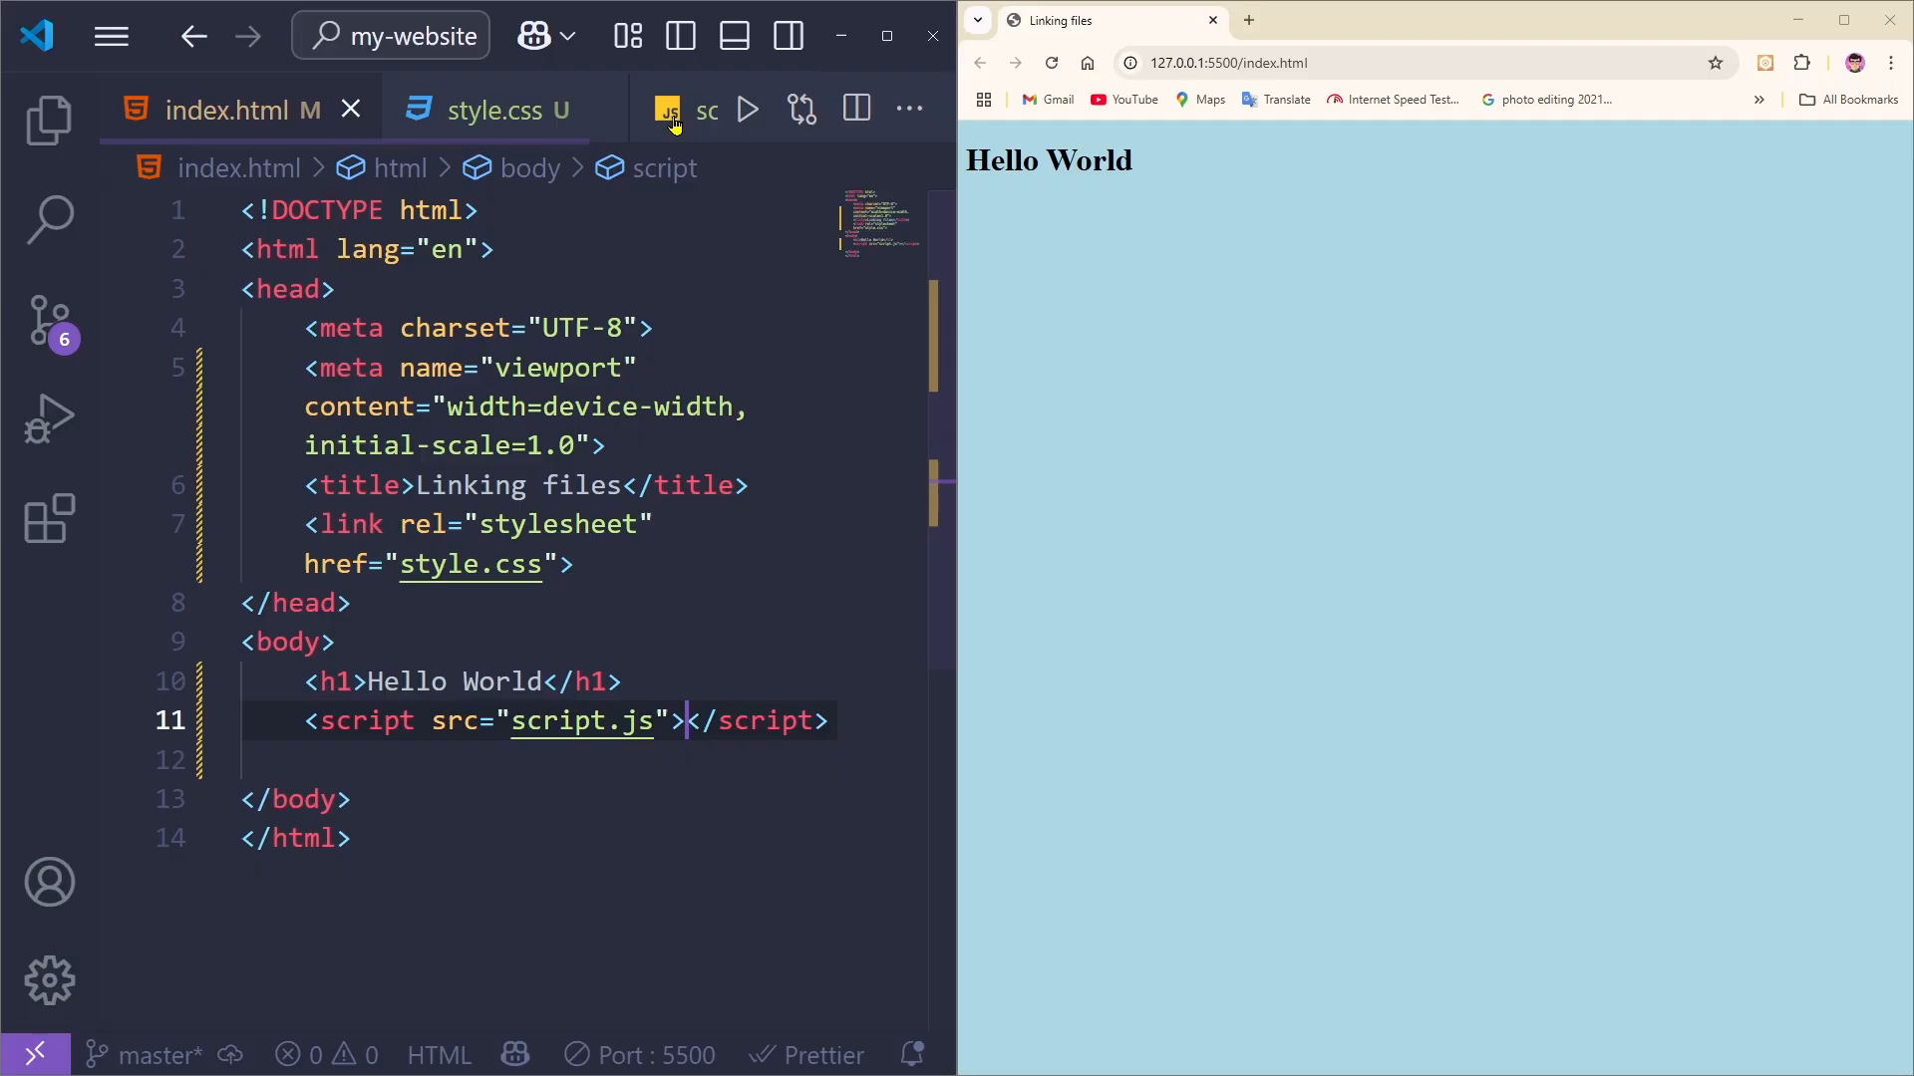
left_click(690, 110)
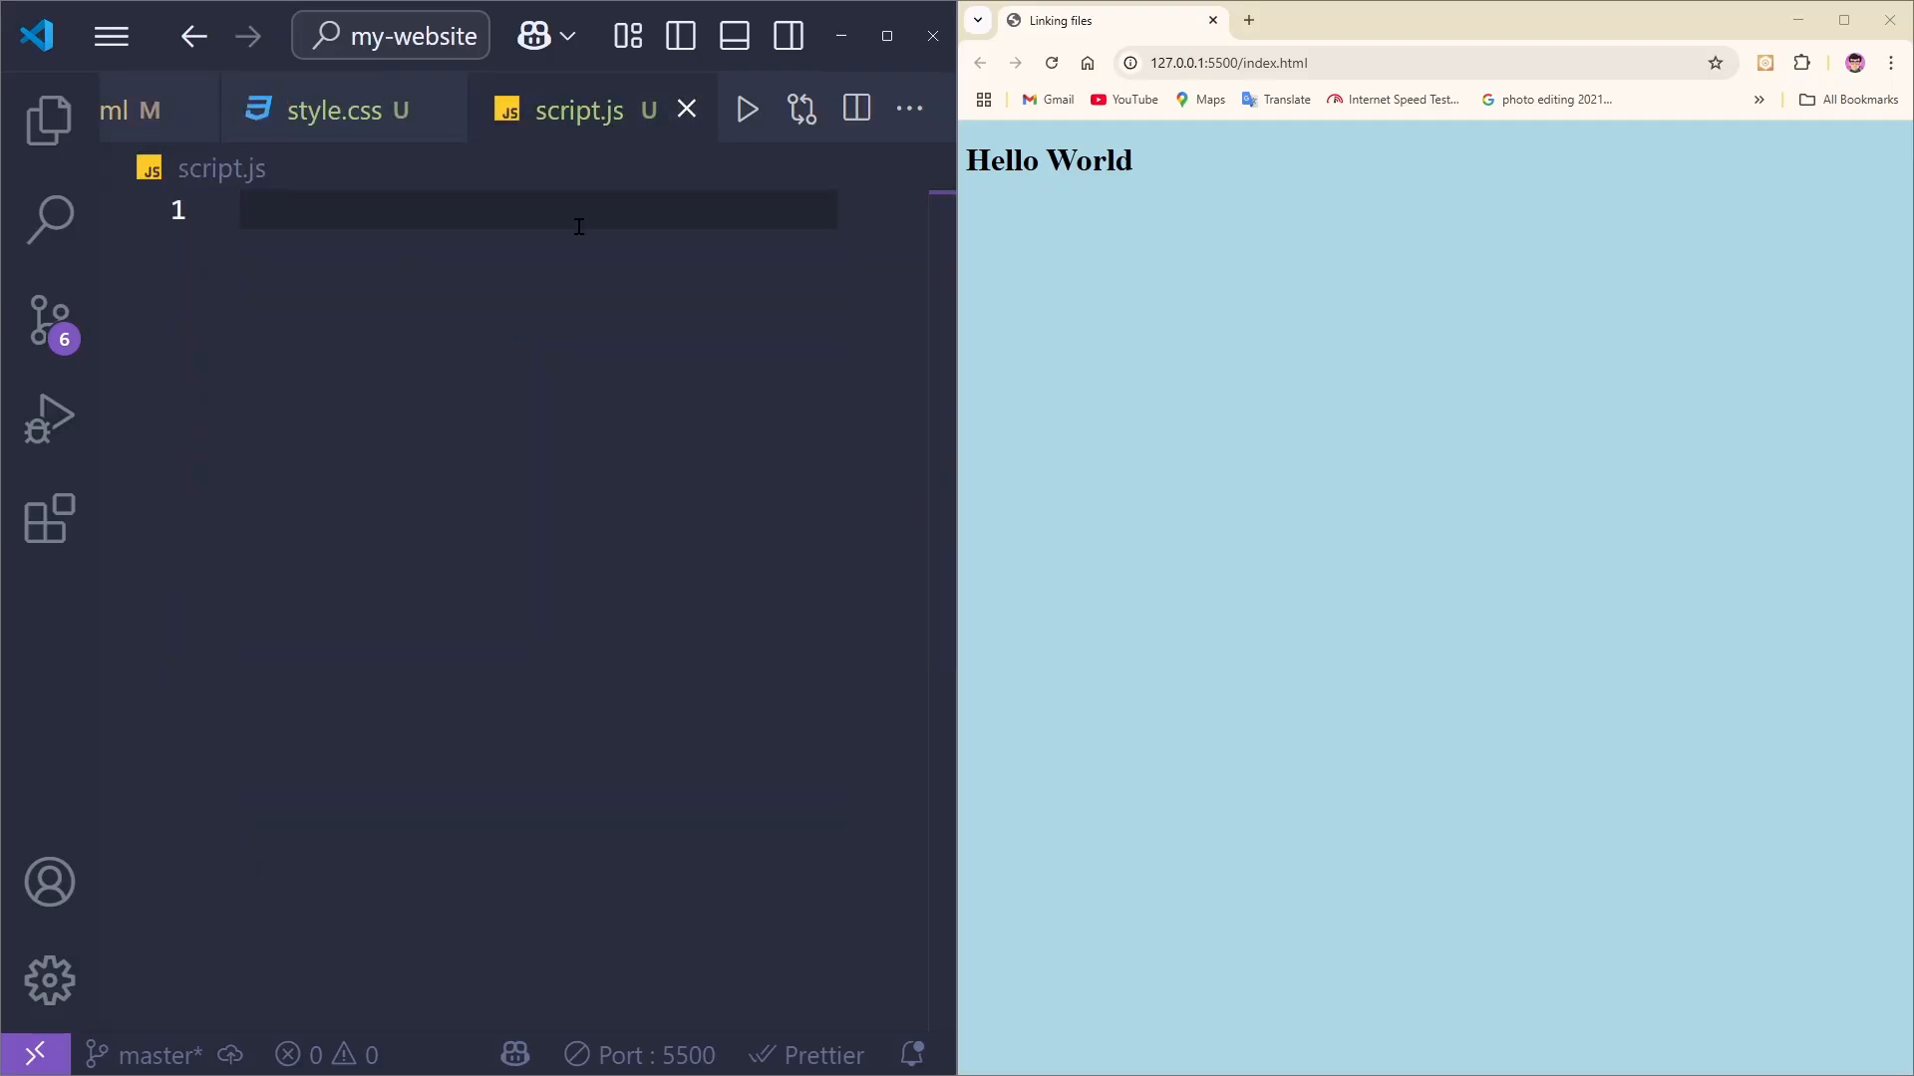
Step: Write alert('JS is linked!') in script.js and save to reload the page
type("al")
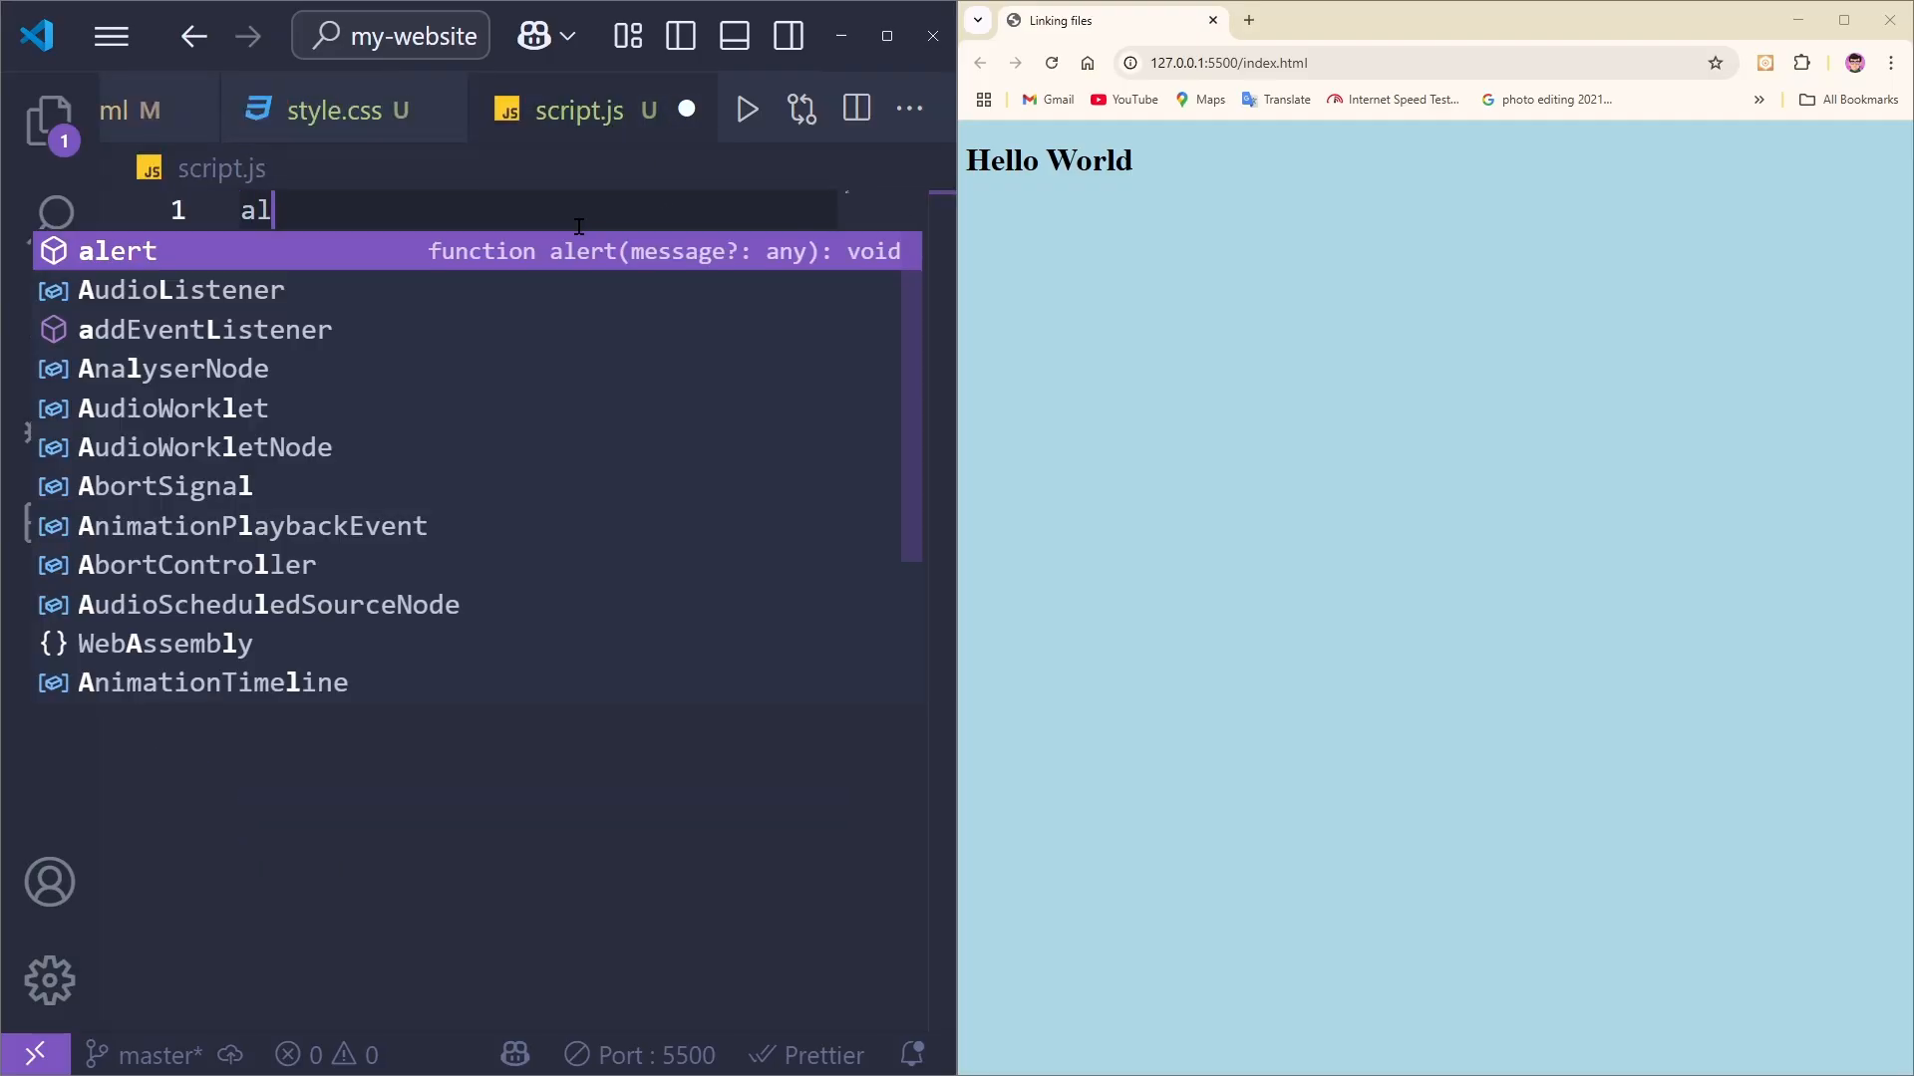
type("alert('JS ')")
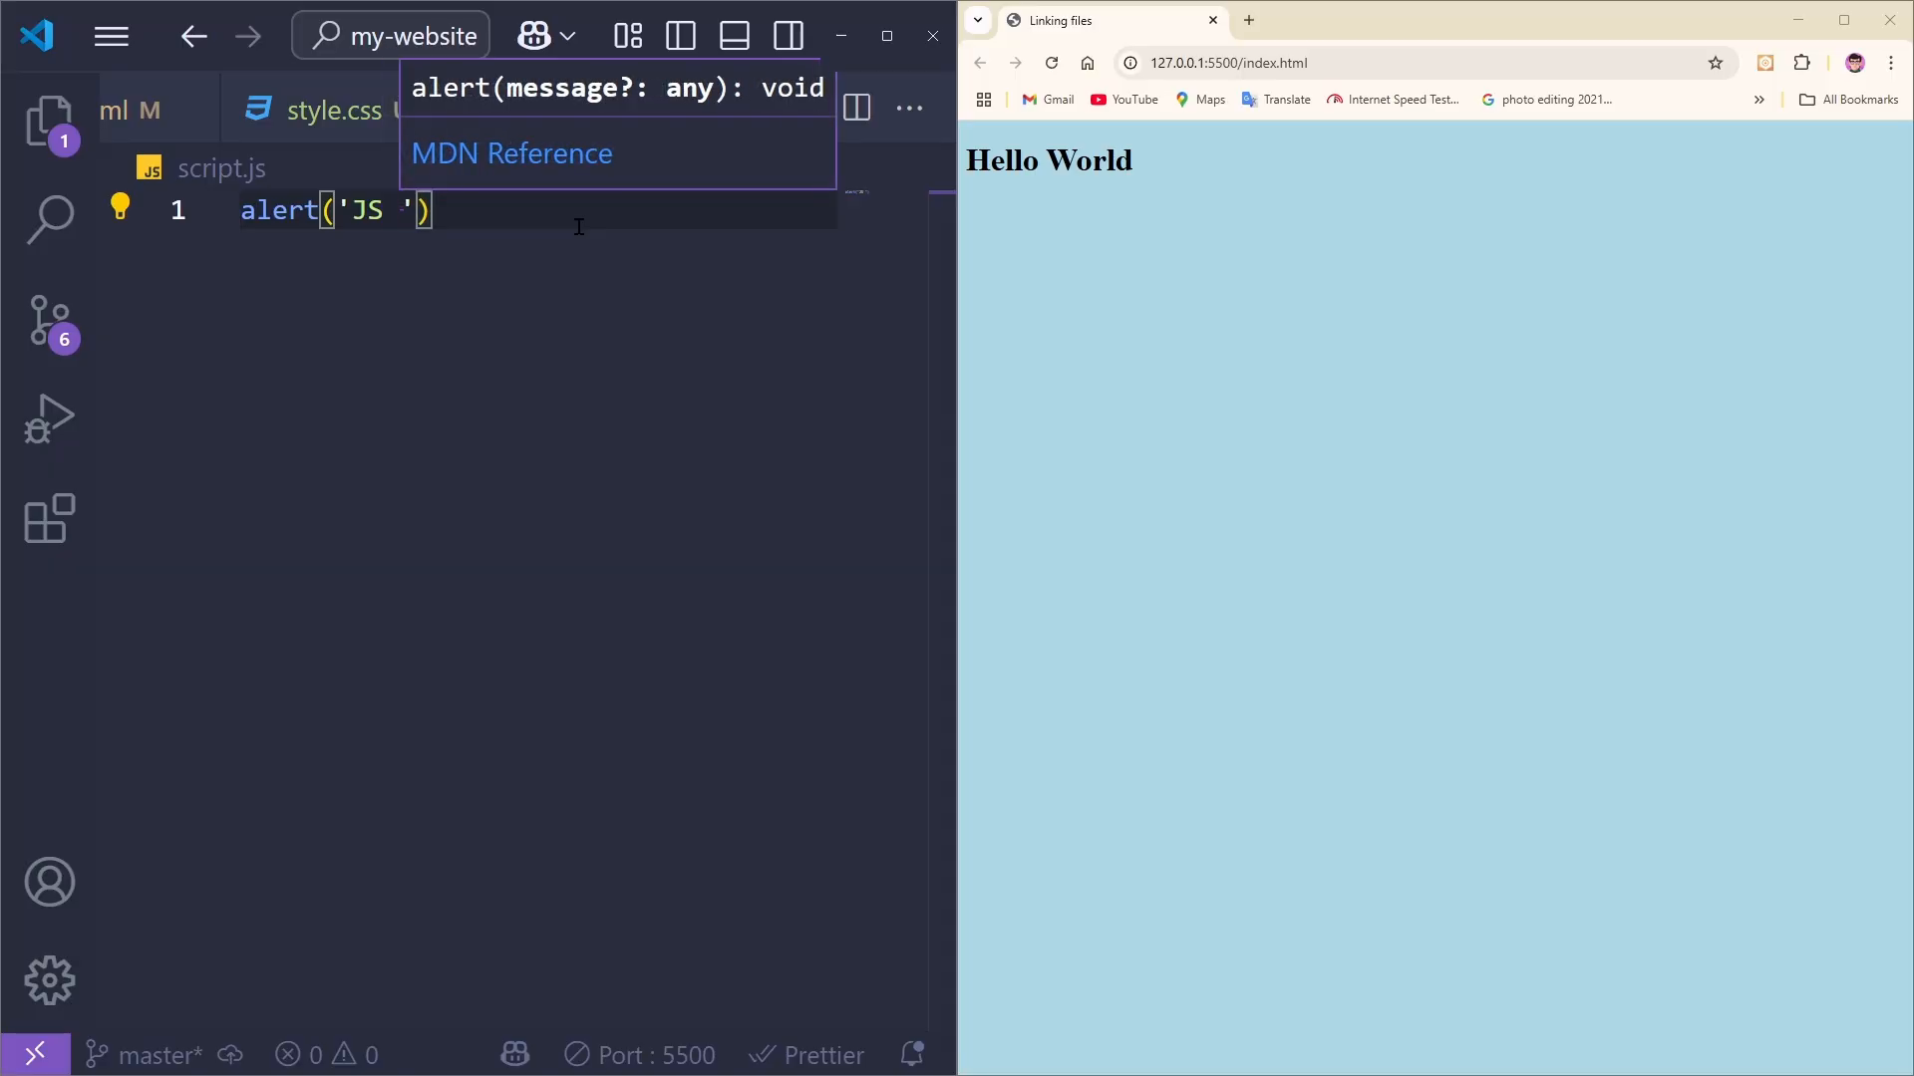
type("is linked")
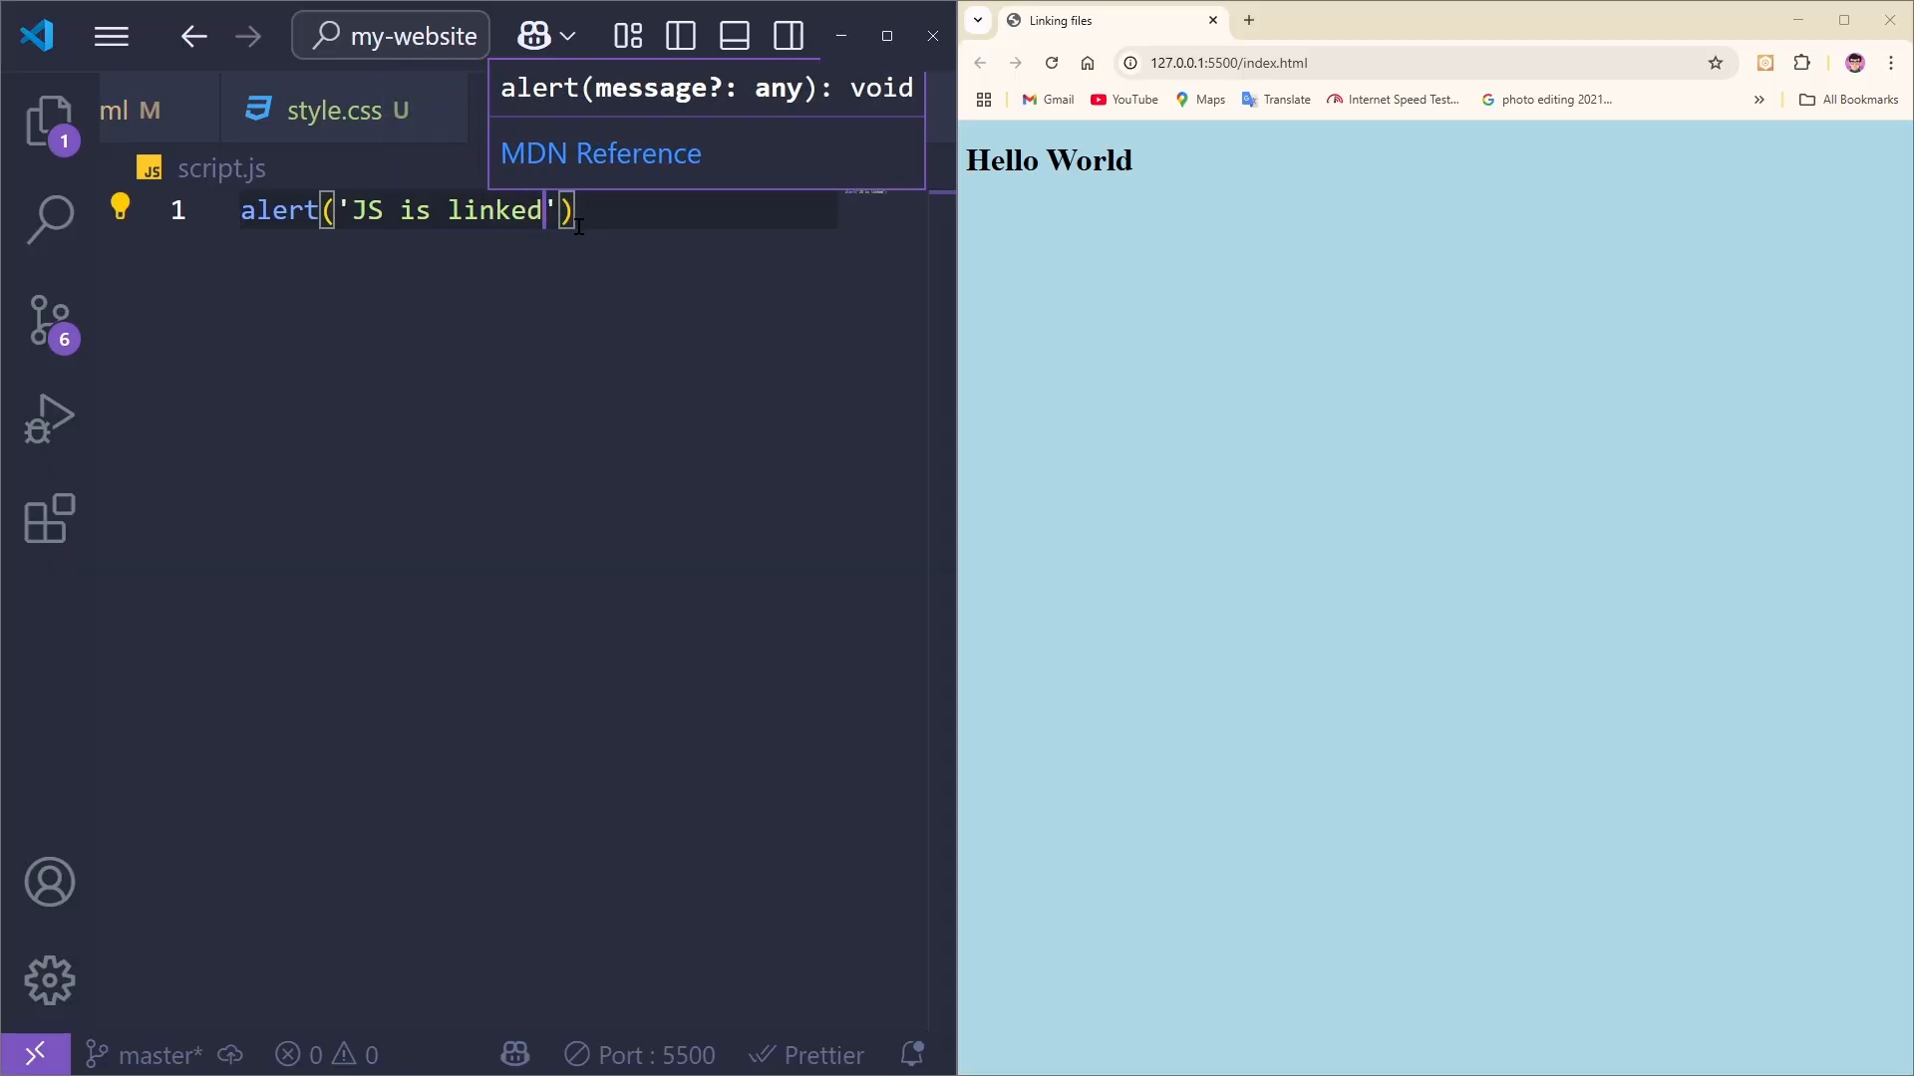
type("!")
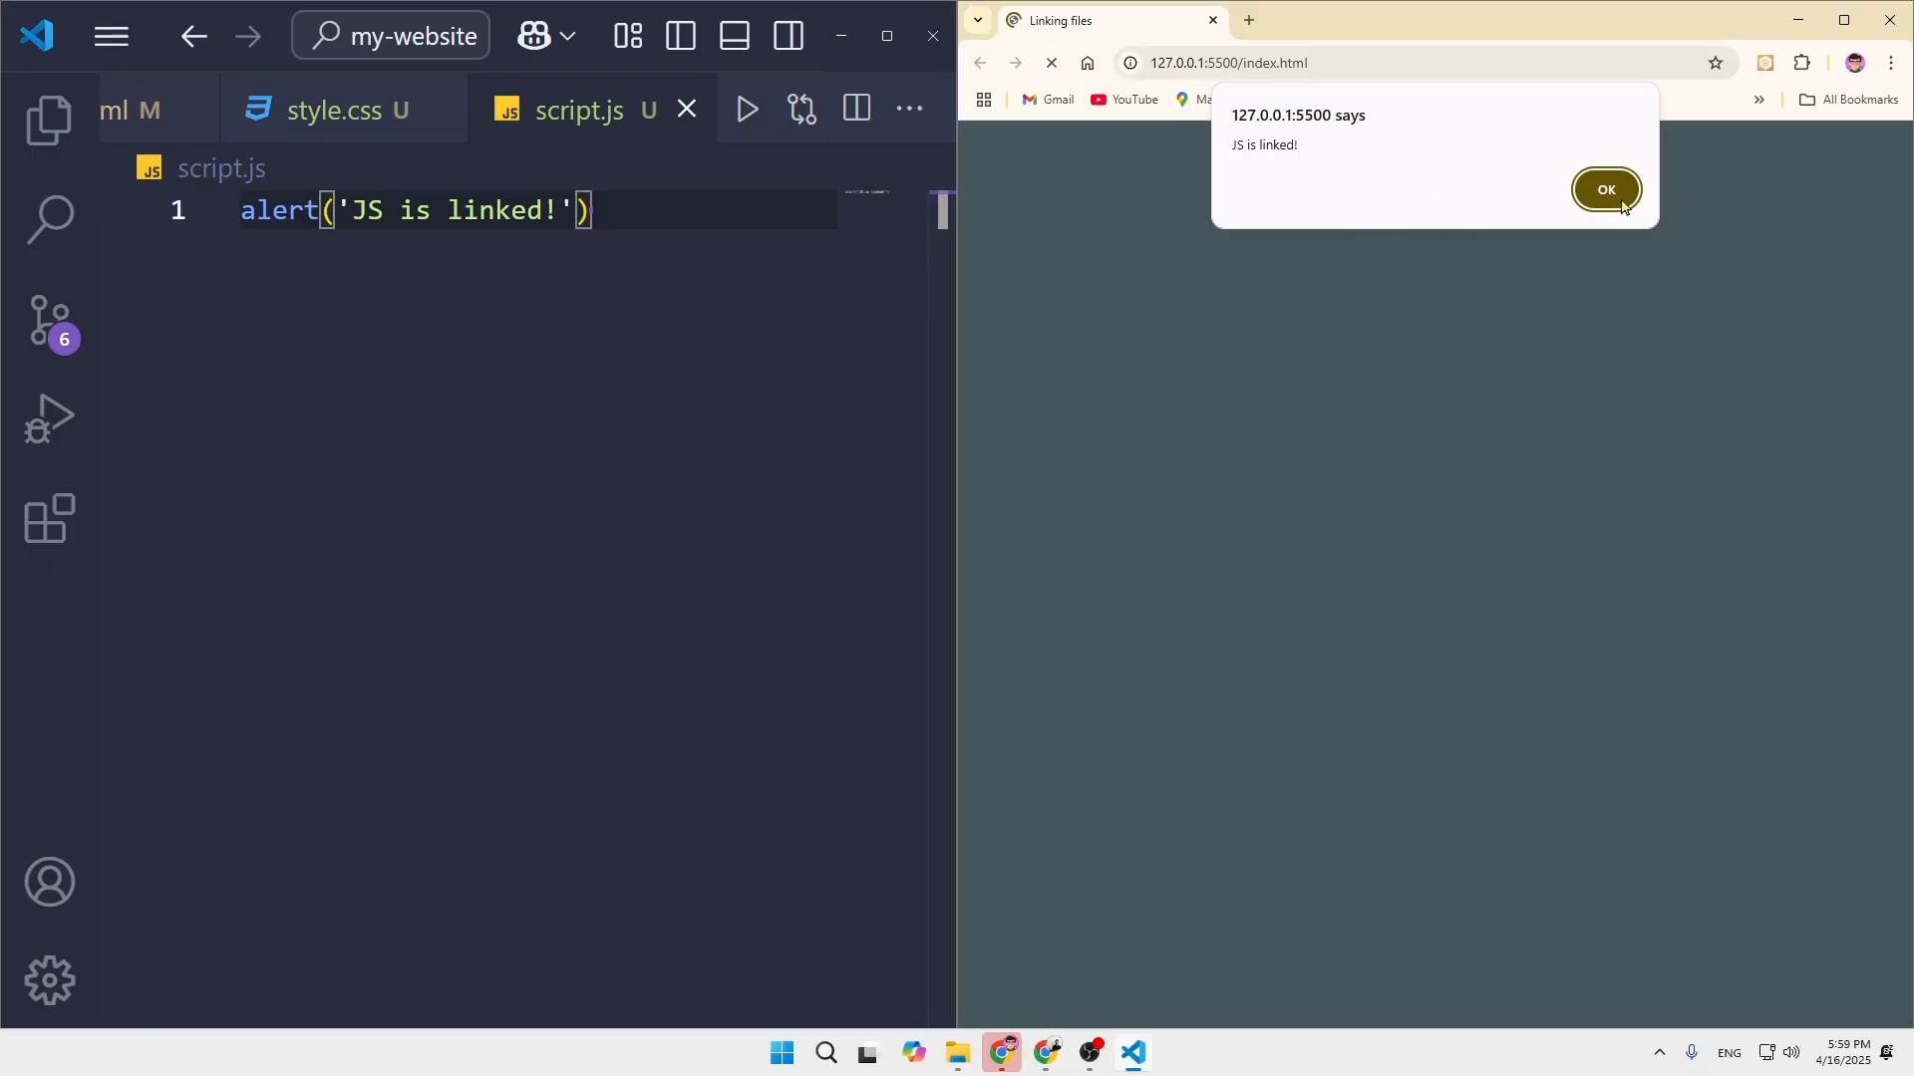
mouse_move(1250, 315)
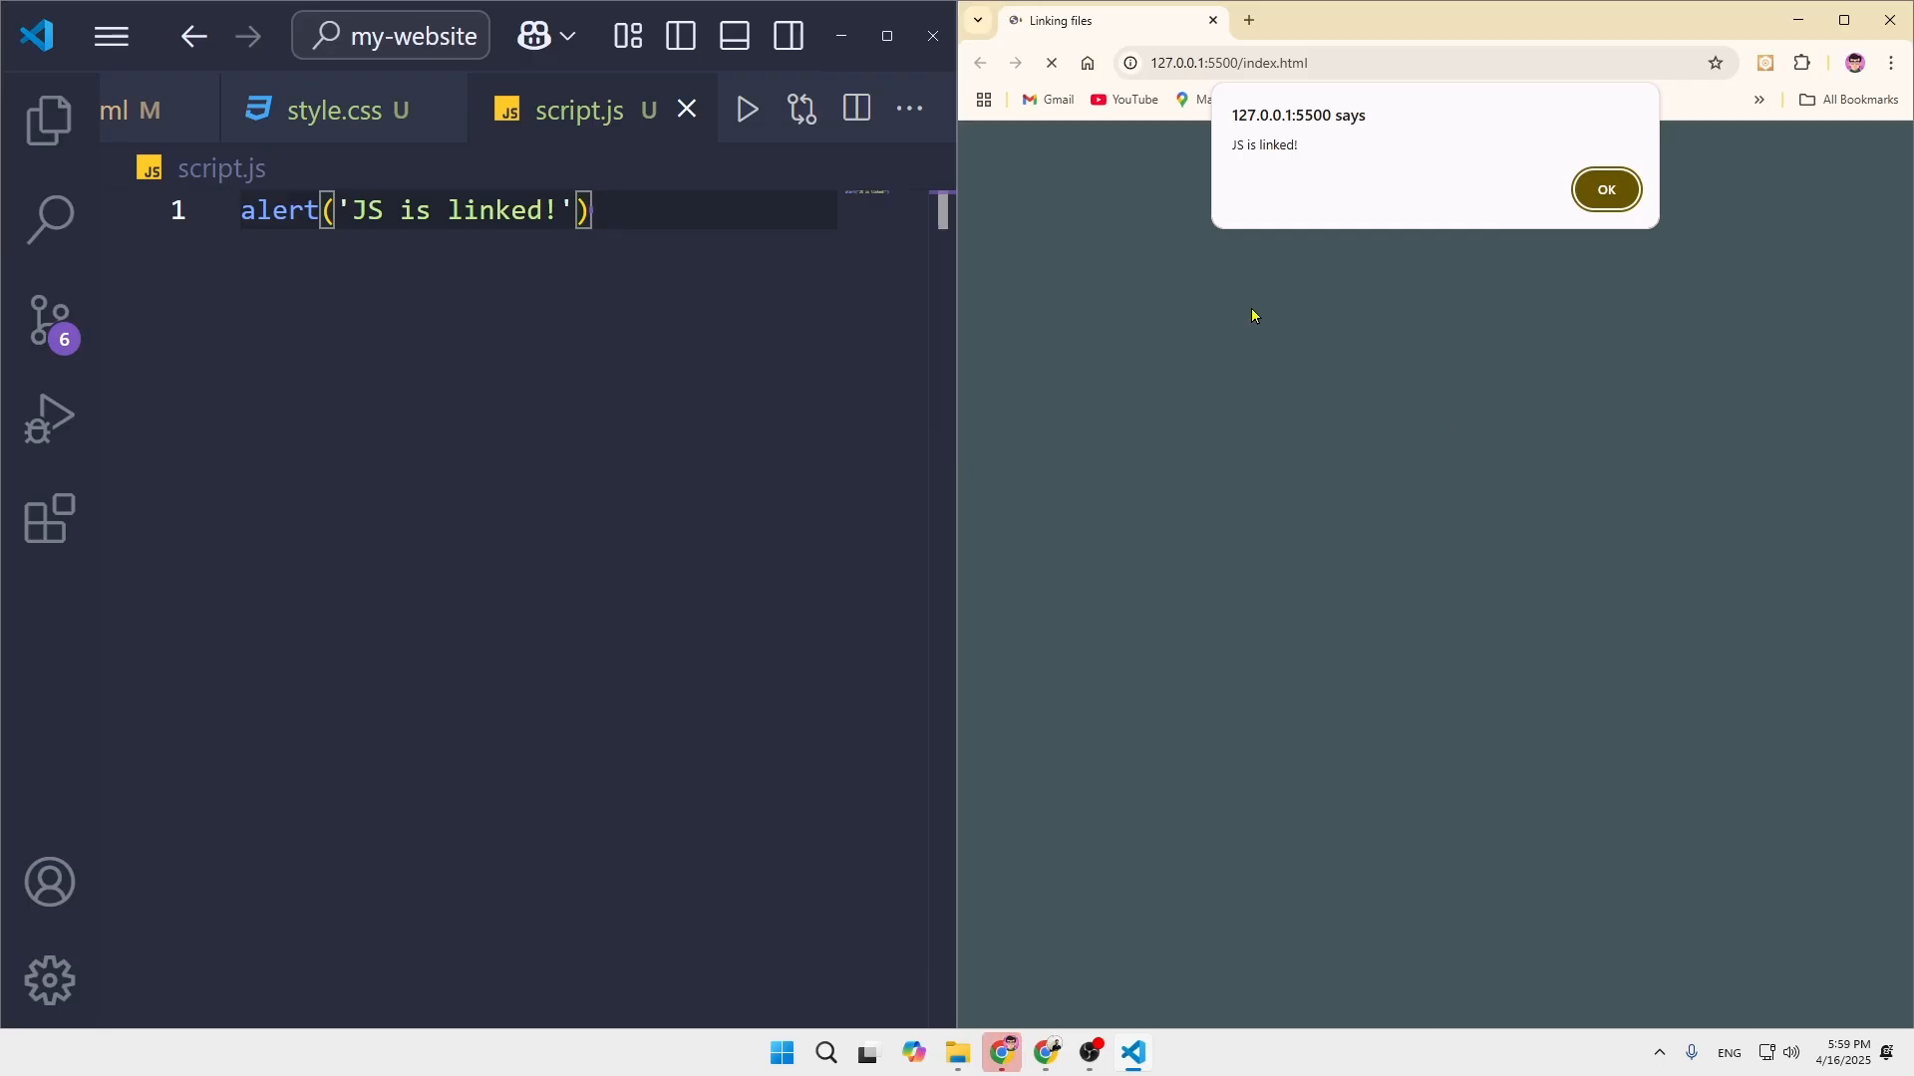
mouse_move(1325, 136)
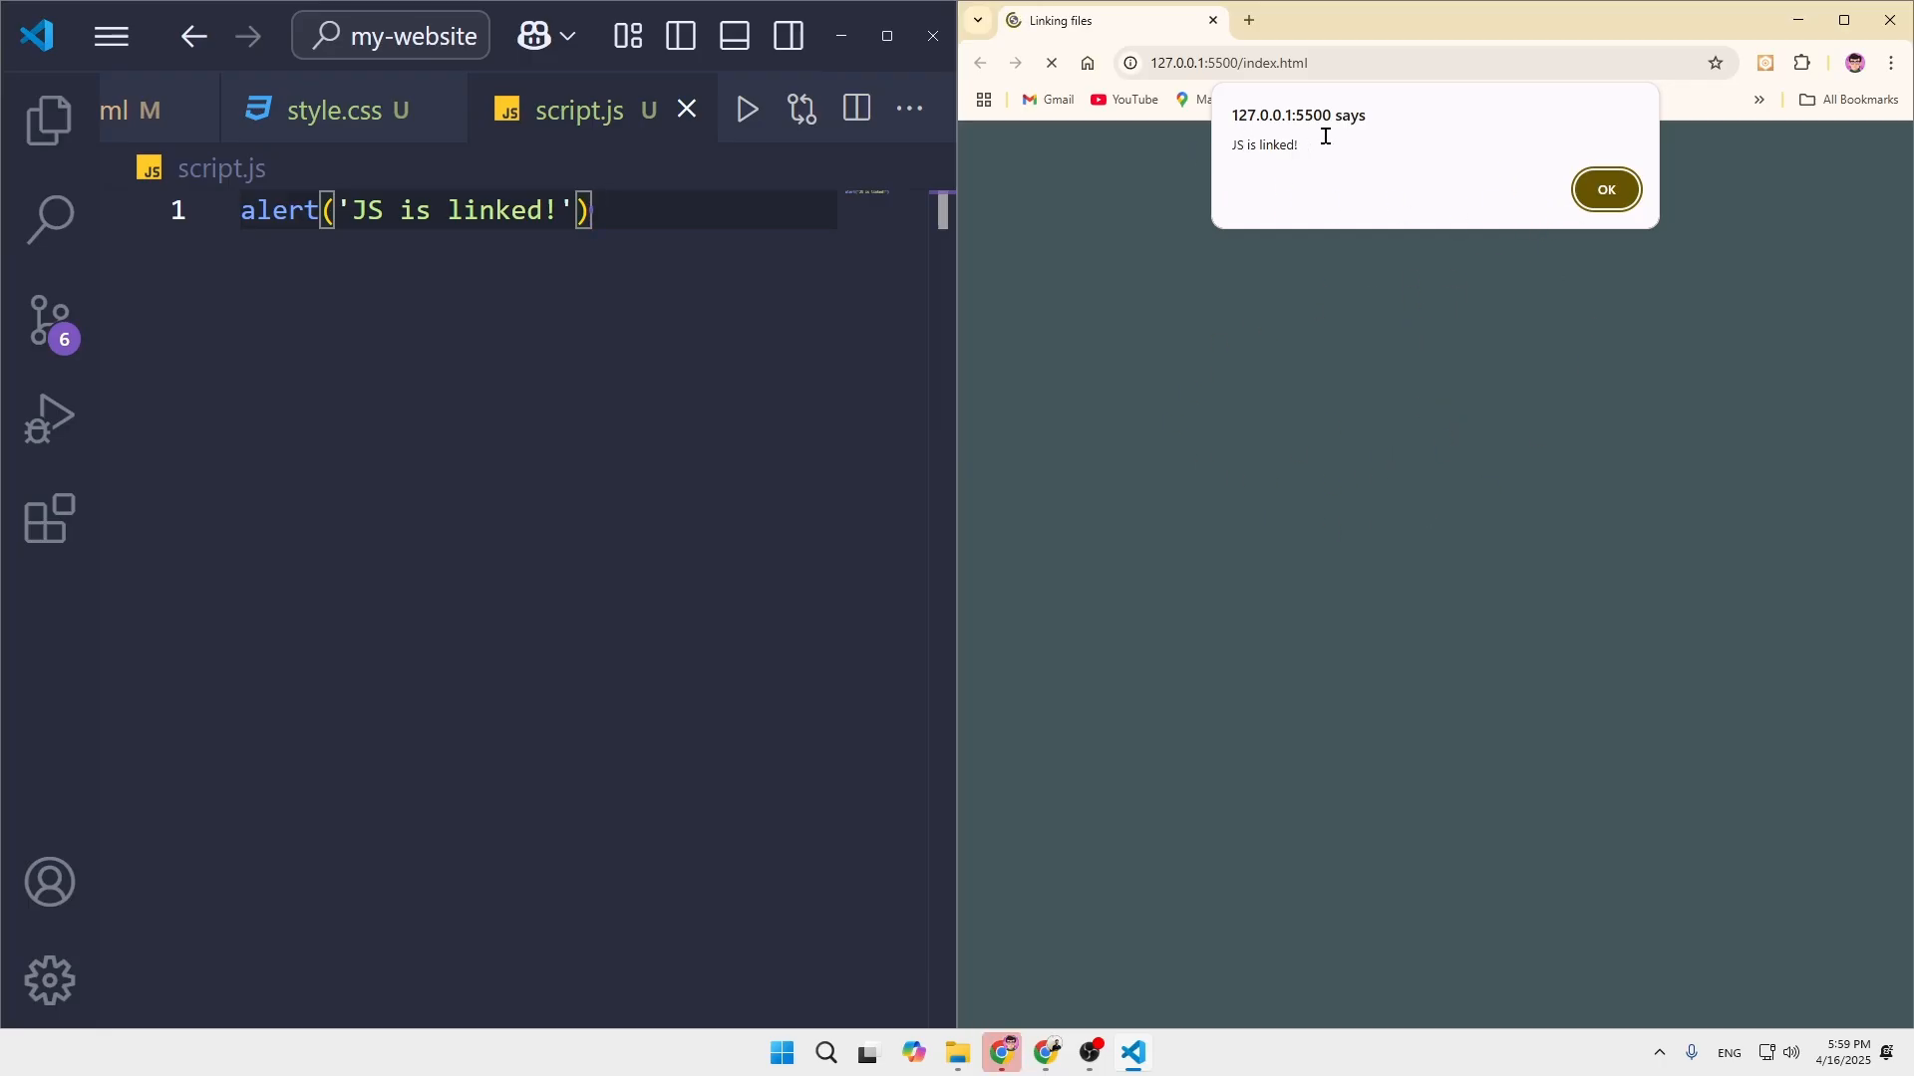
Step: Click OK on the 'JS is linked!' alert in Chrome, then return to index.html
left_click(1604, 189)
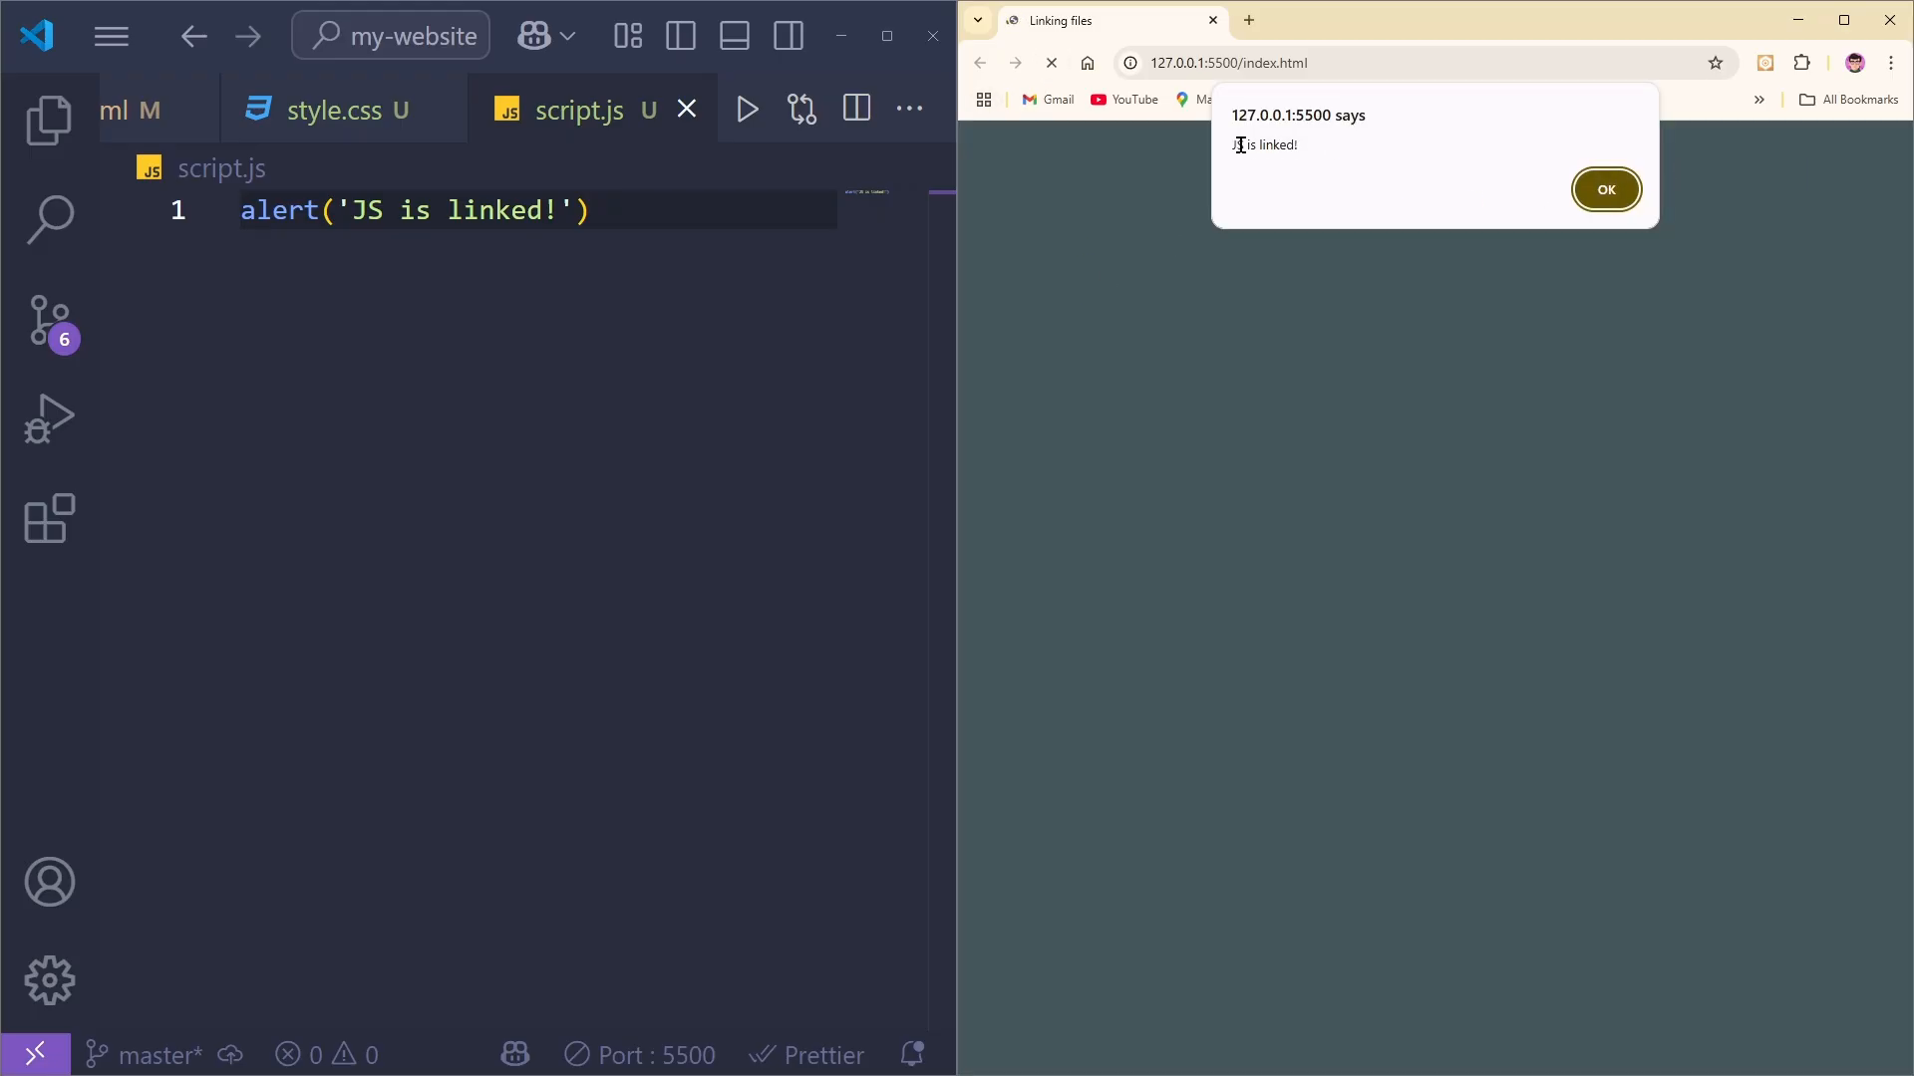
left_click(1604, 189)
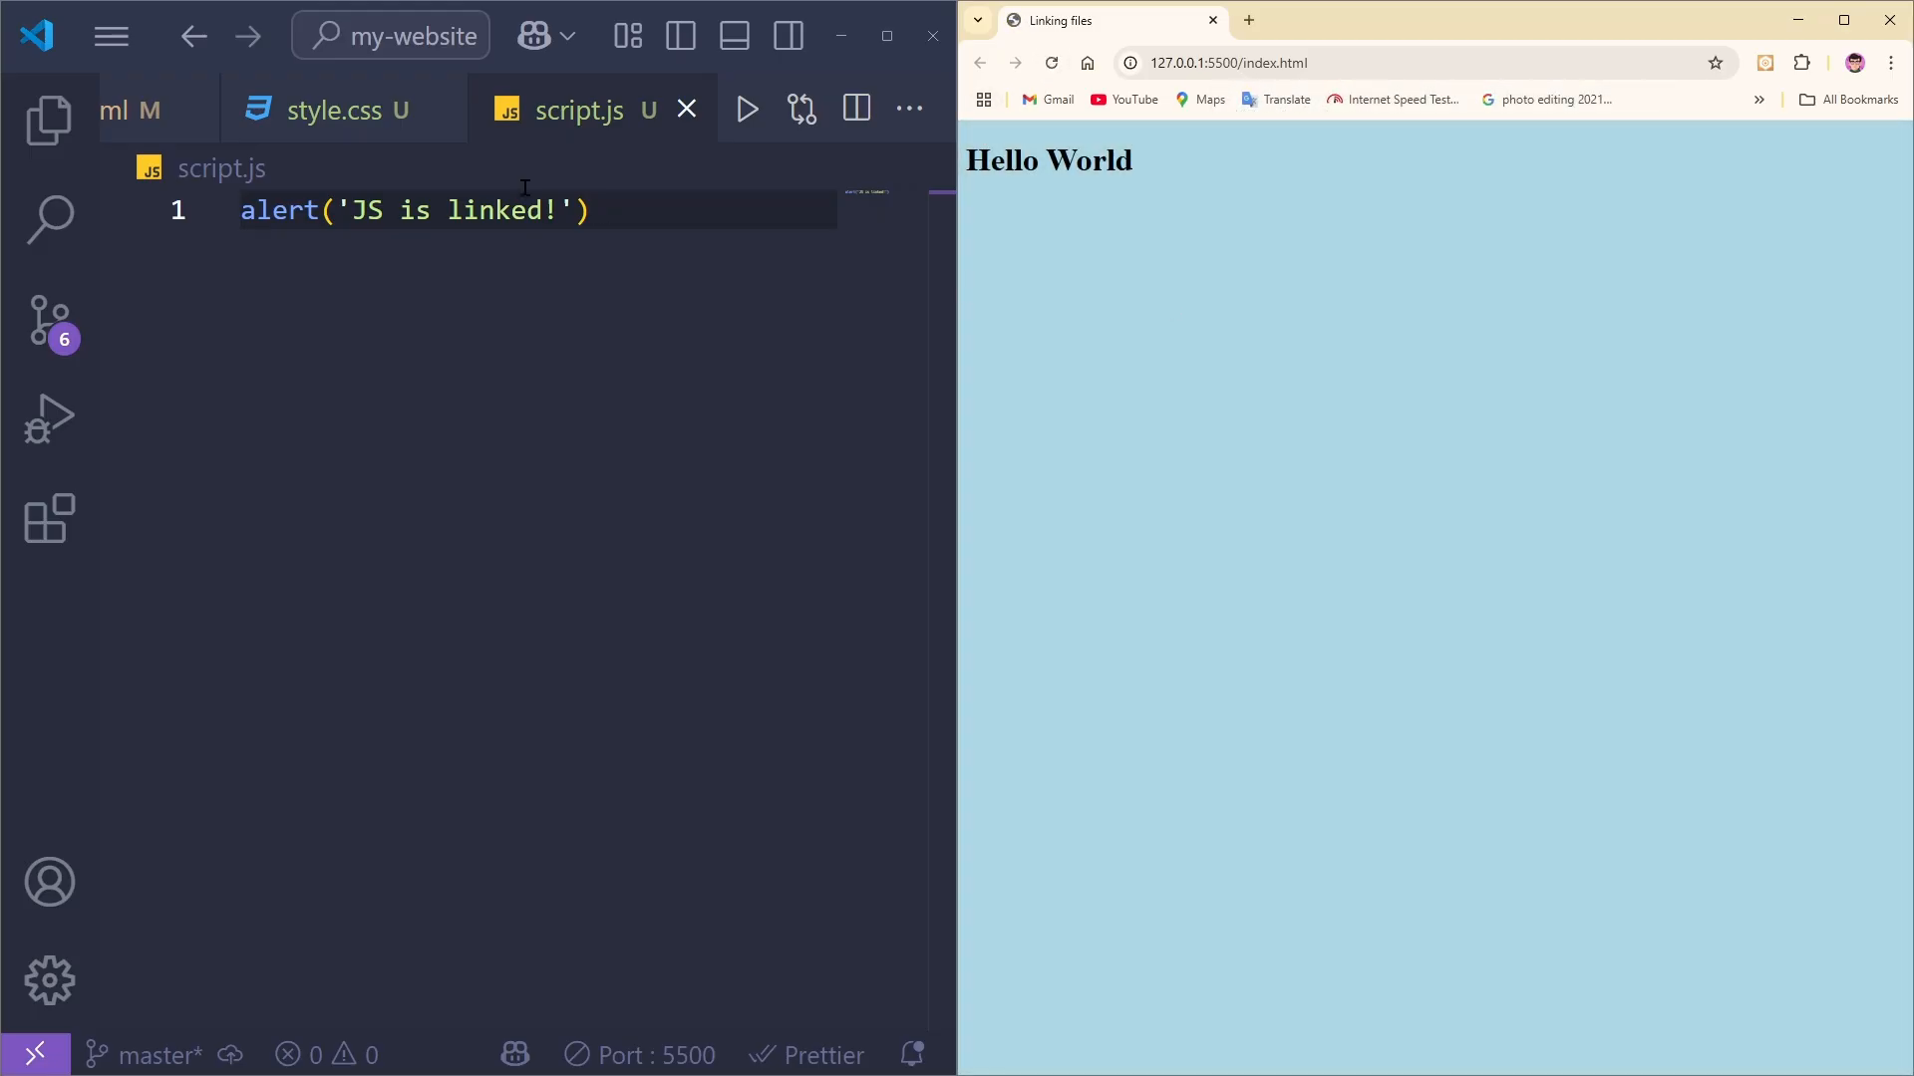
left_click(135, 109)
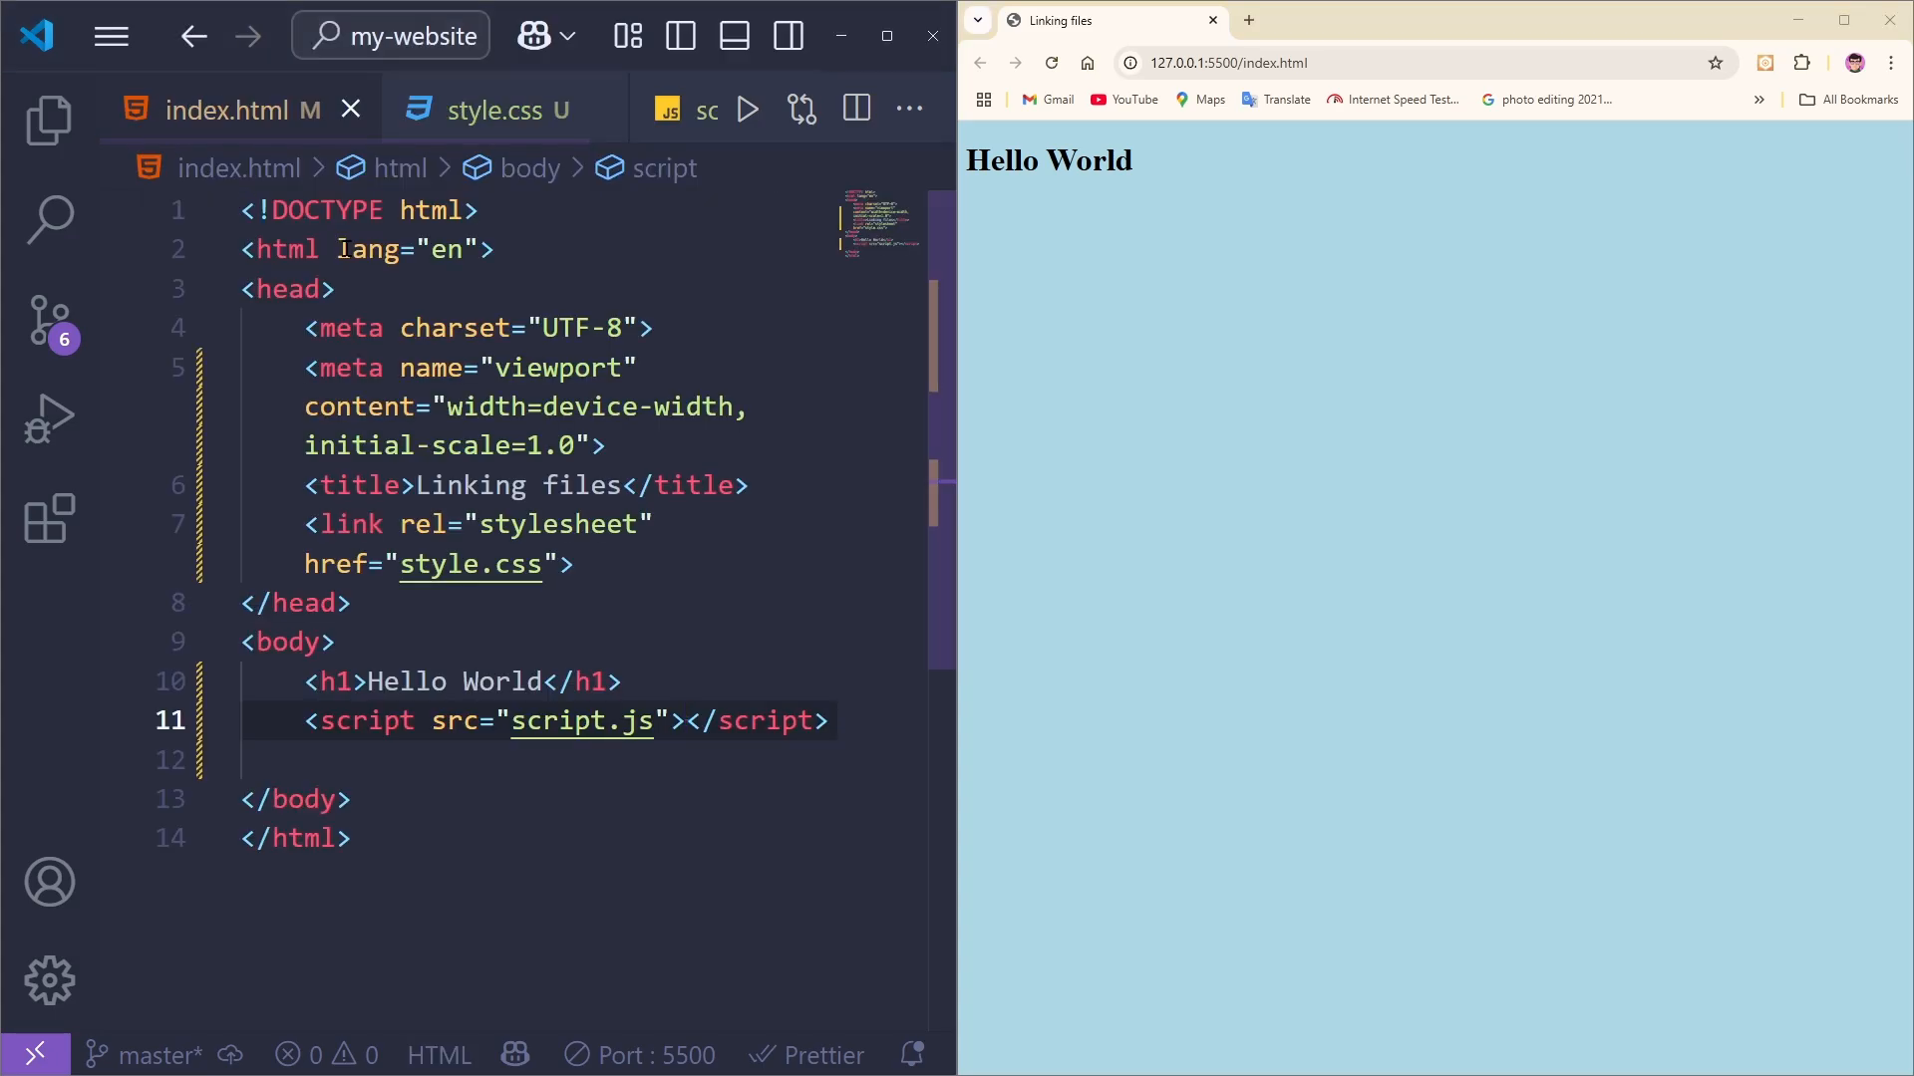